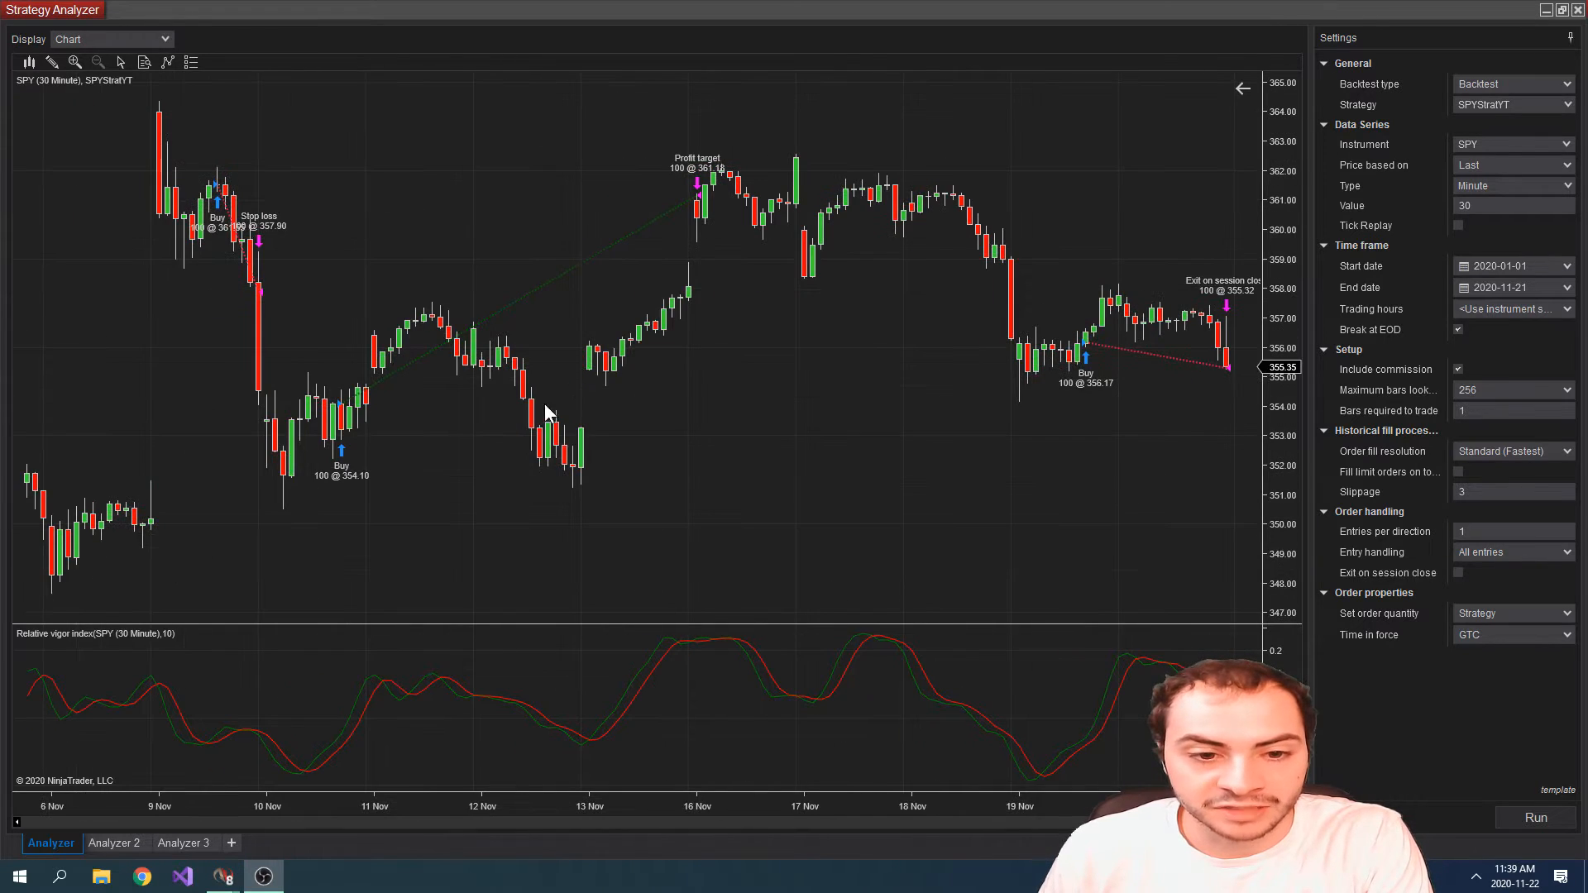
{"action": "mouse_move", "coordinate": [52, 93]}
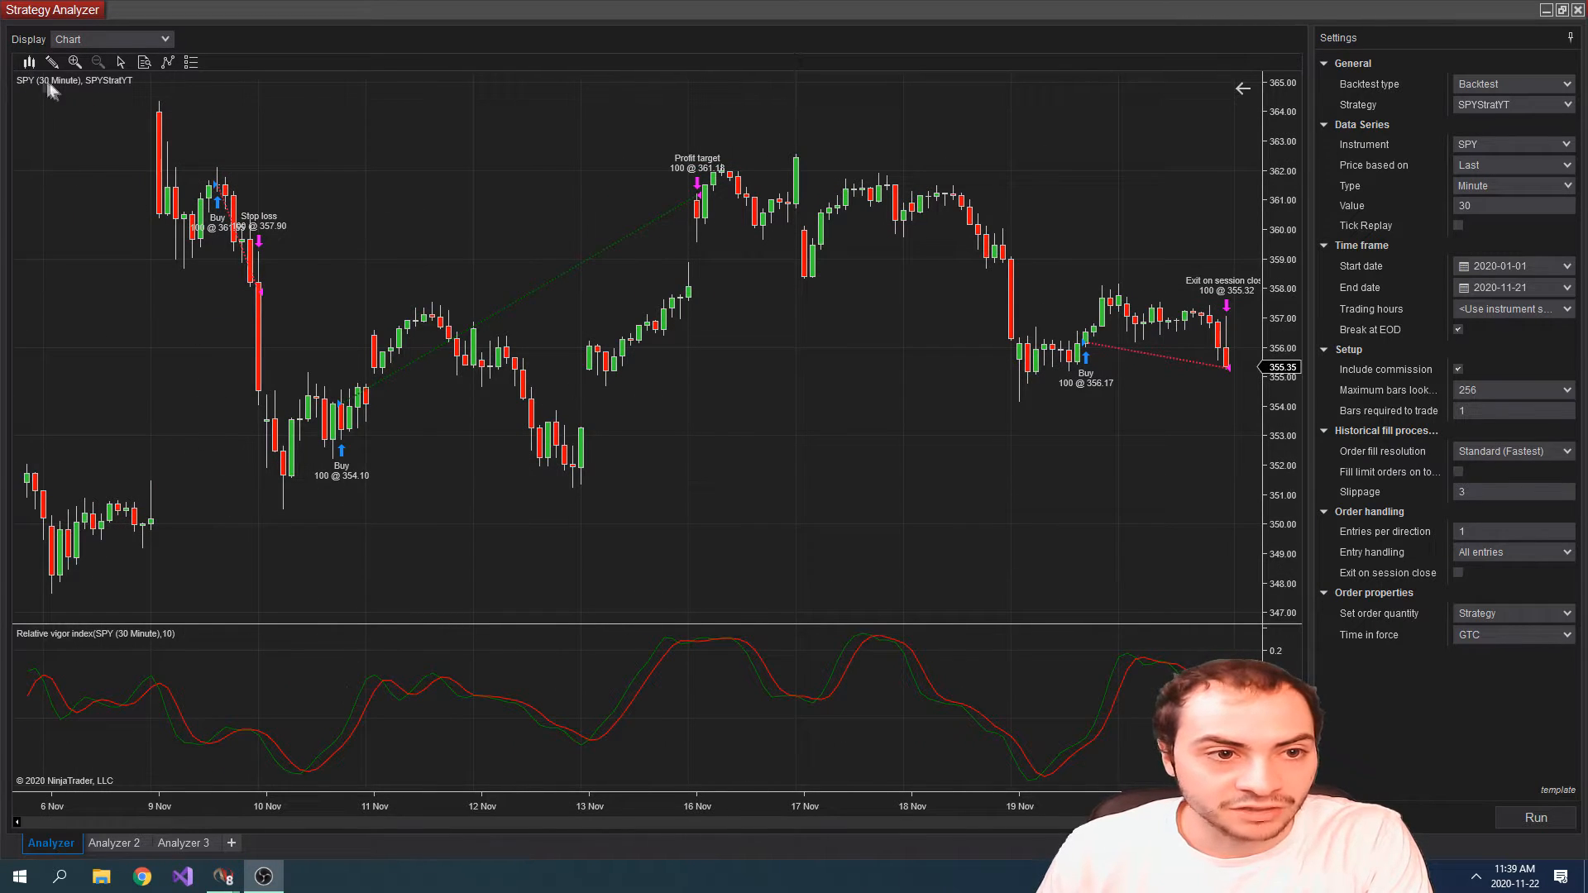
{"action": "mouse_move", "coordinate": [396, 707]}
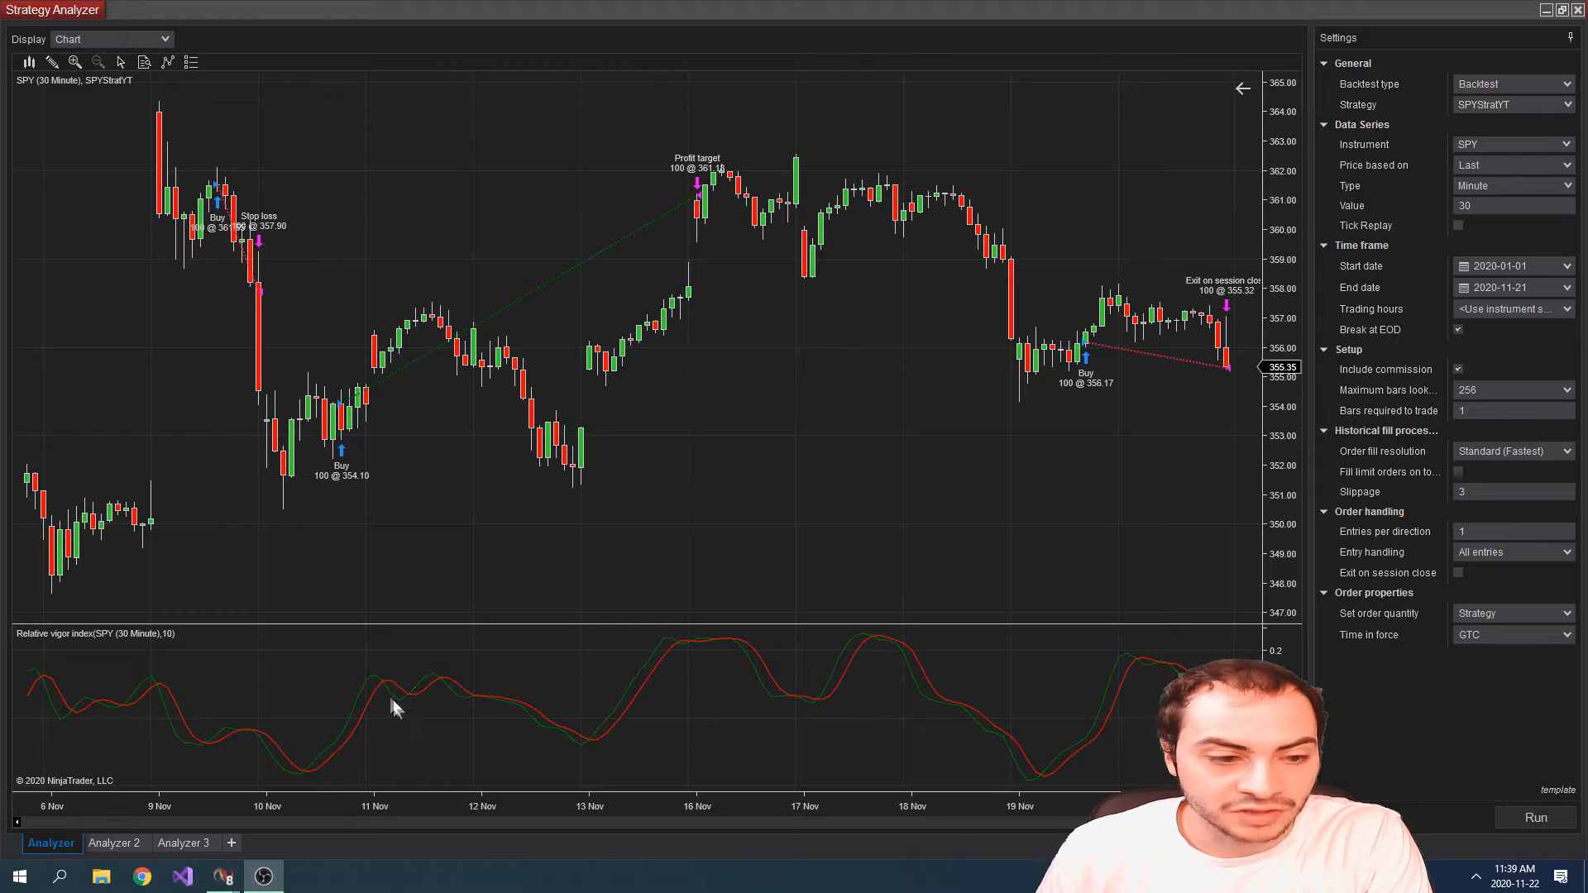
{"action": "mouse_move", "coordinate": [337, 521]}
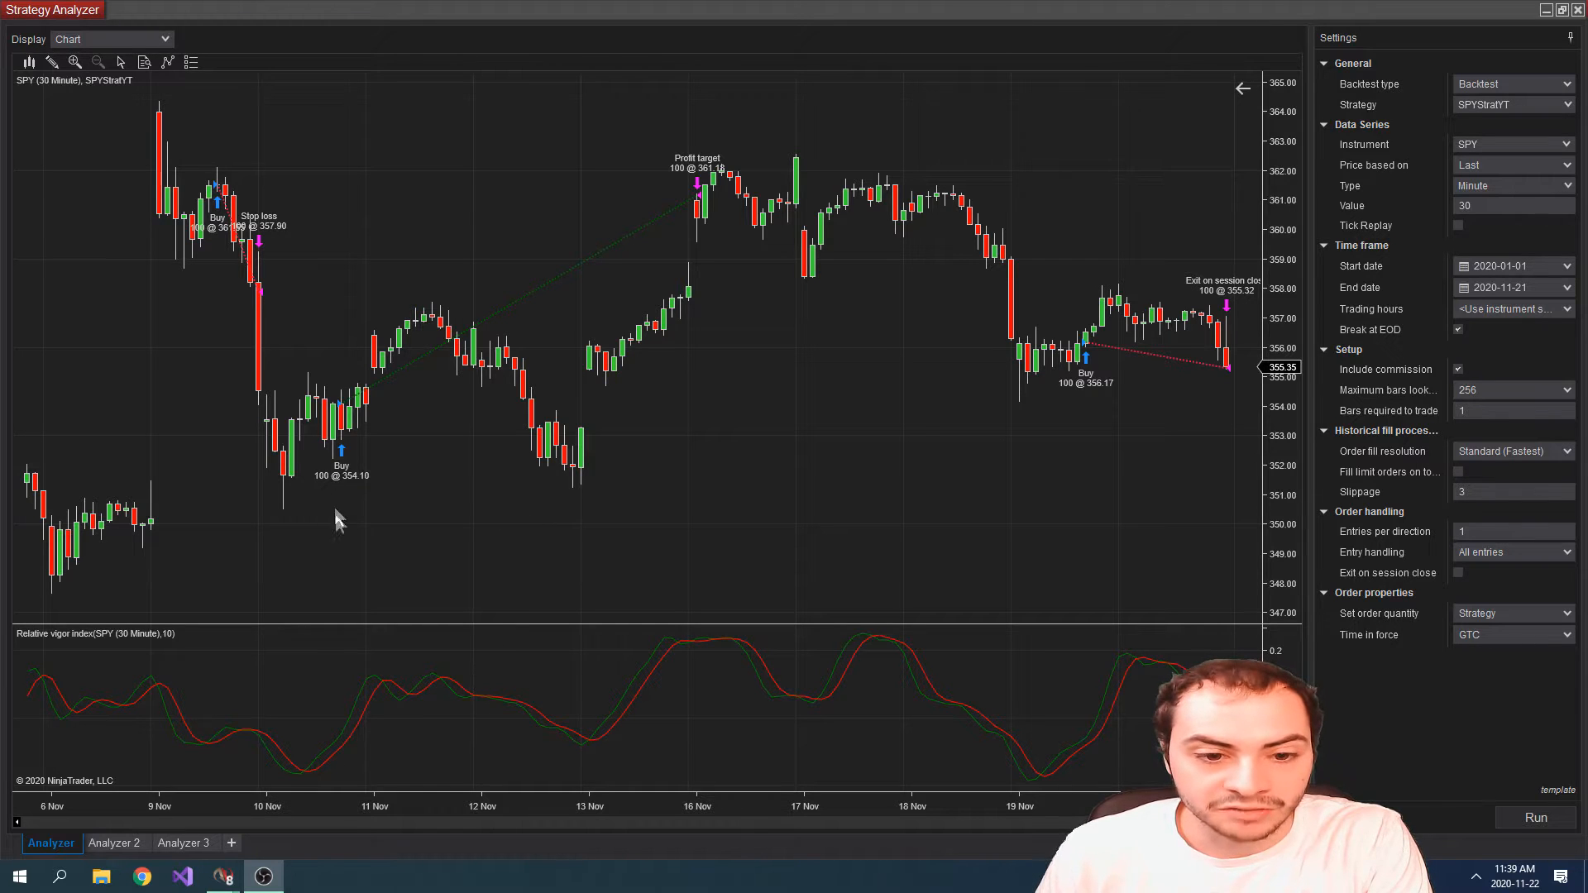
{"action": "mouse_move", "coordinate": [355, 625]}
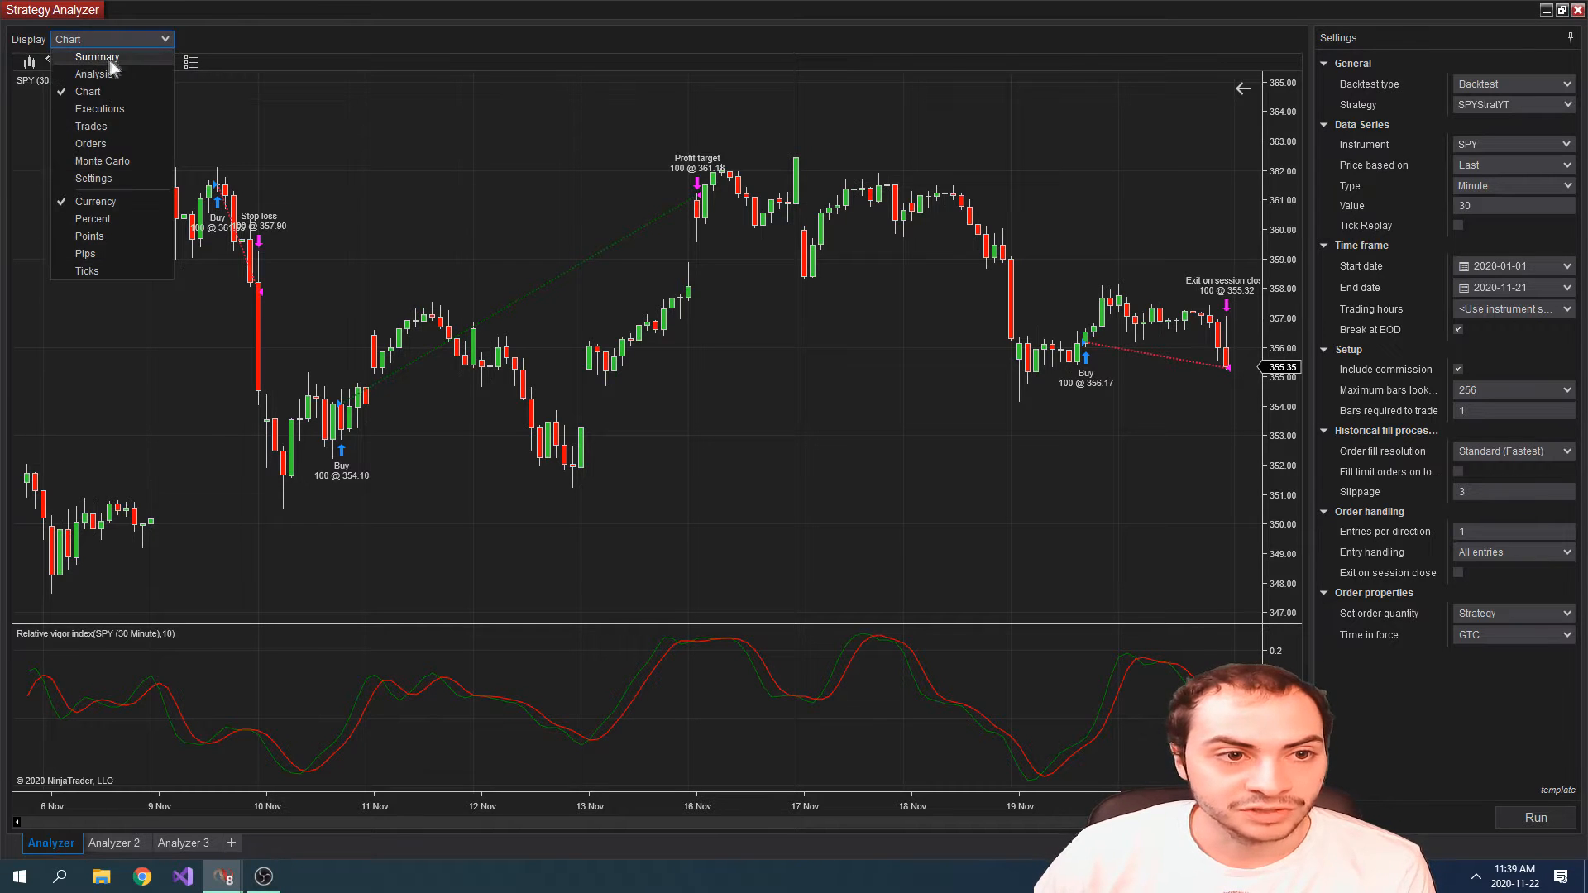
Switch the SPY backtest to Summary and review stats down to the $166.45 average trade.
{"action": "left_click", "coordinate": [96, 57]}
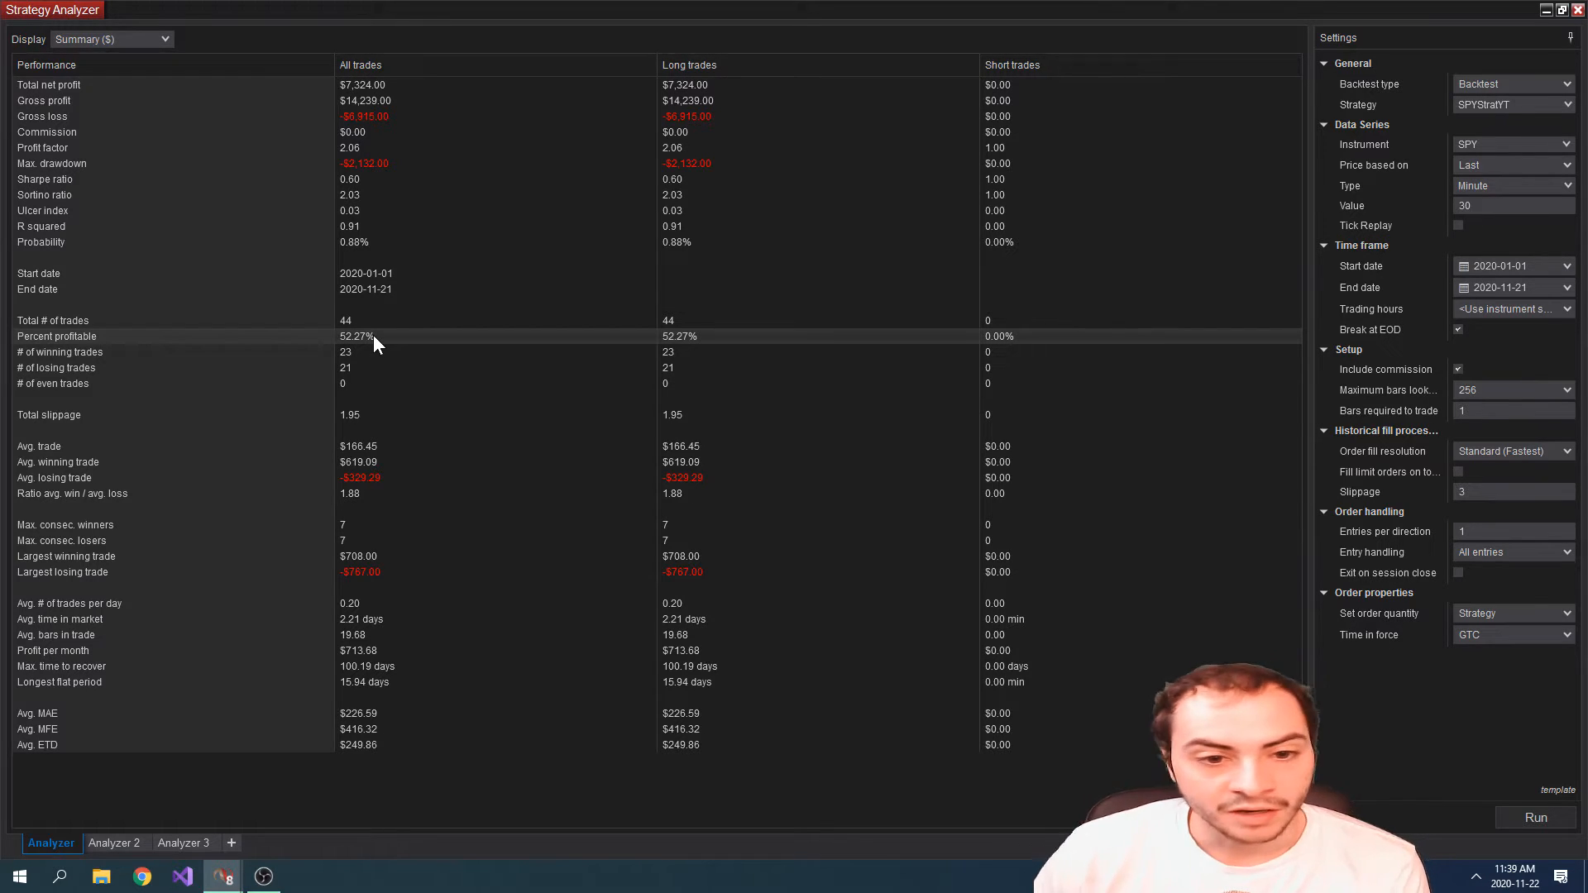
{"action": "mouse_move", "coordinate": [327, 461]}
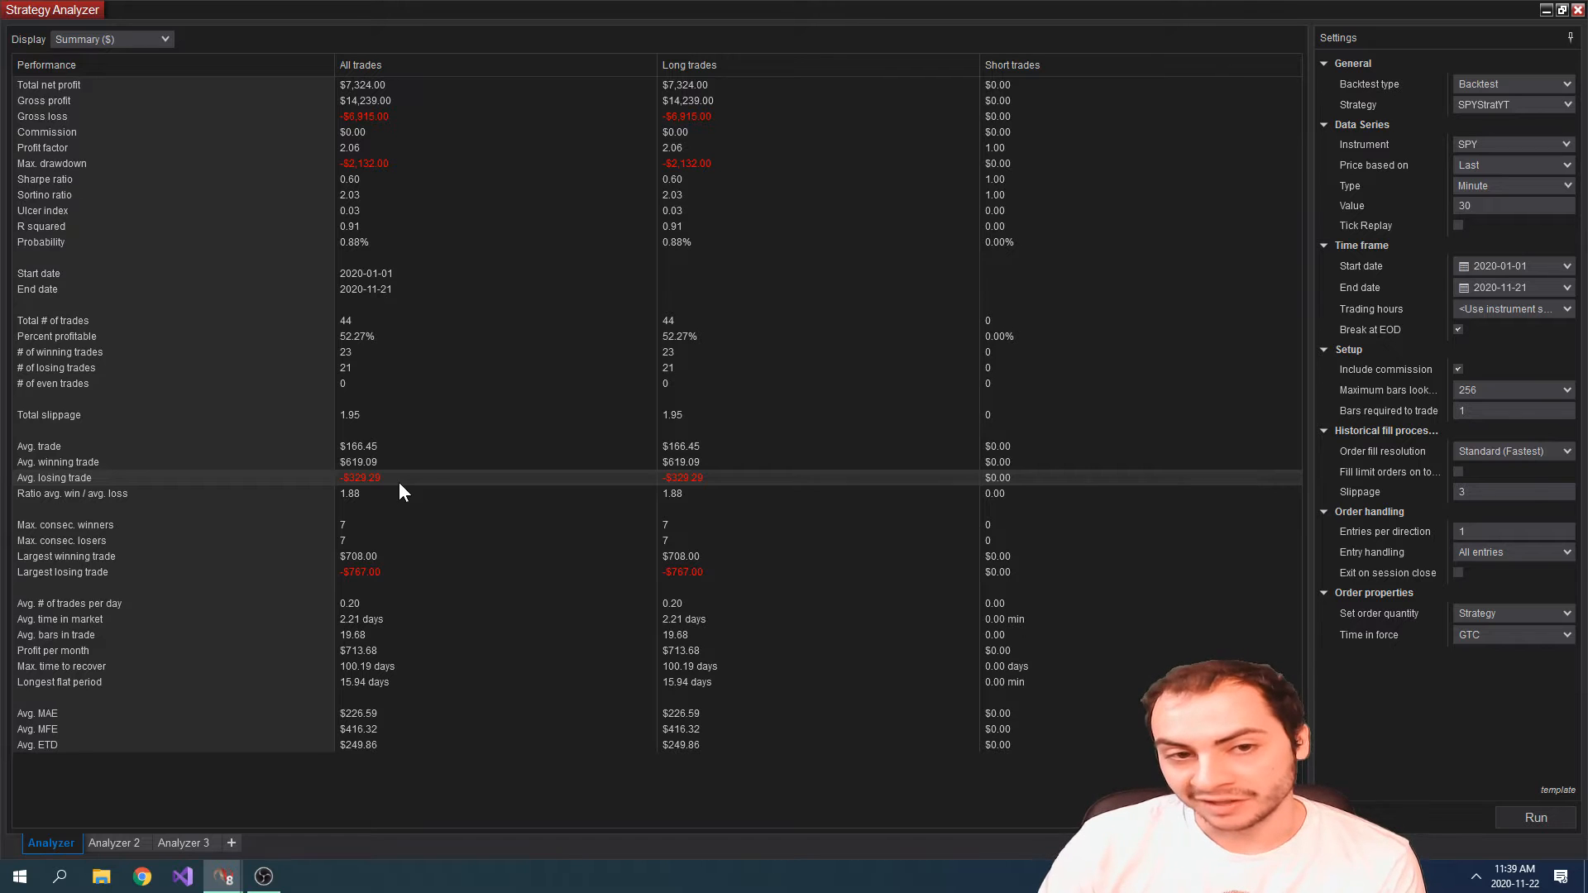
{"action": "mouse_move", "coordinate": [399, 107]}
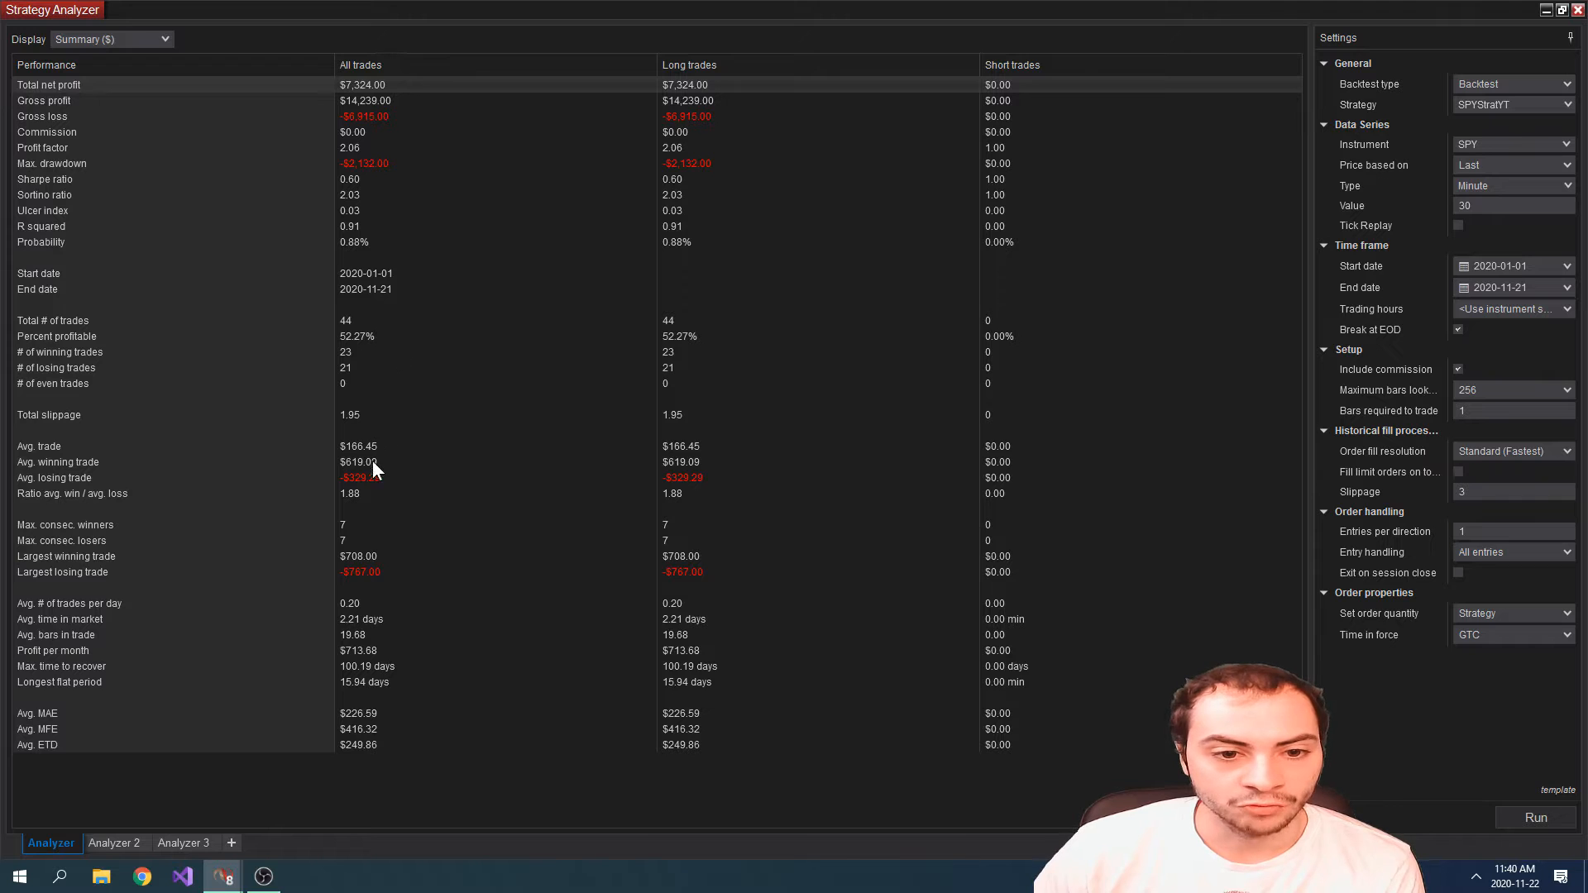
{"action": "mouse_move", "coordinate": [382, 450]}
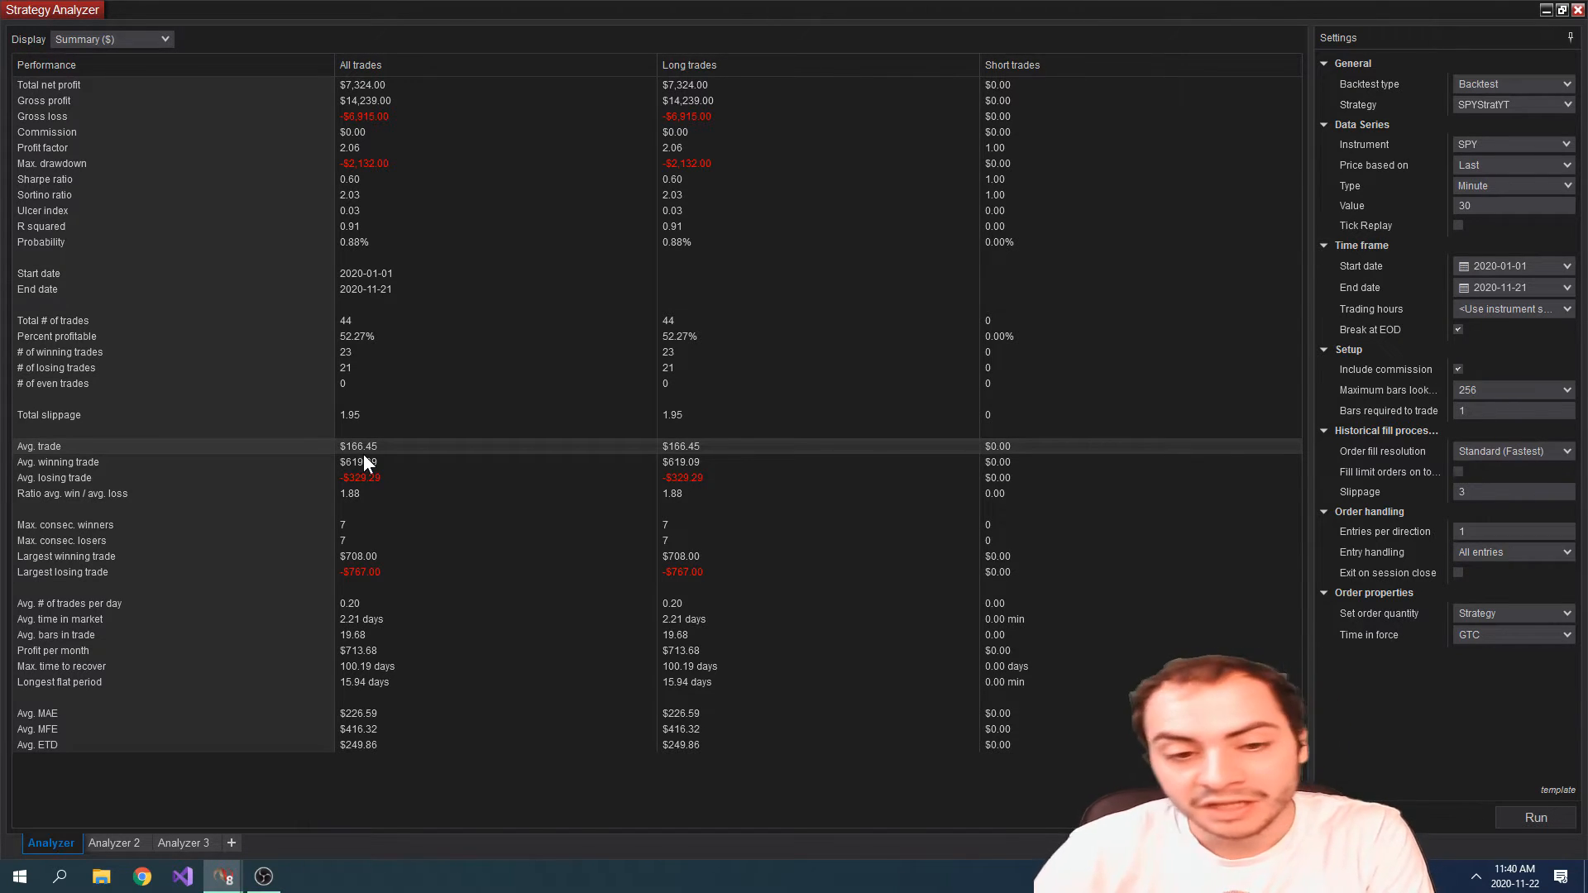
{"action": "mouse_move", "coordinate": [441, 454]}
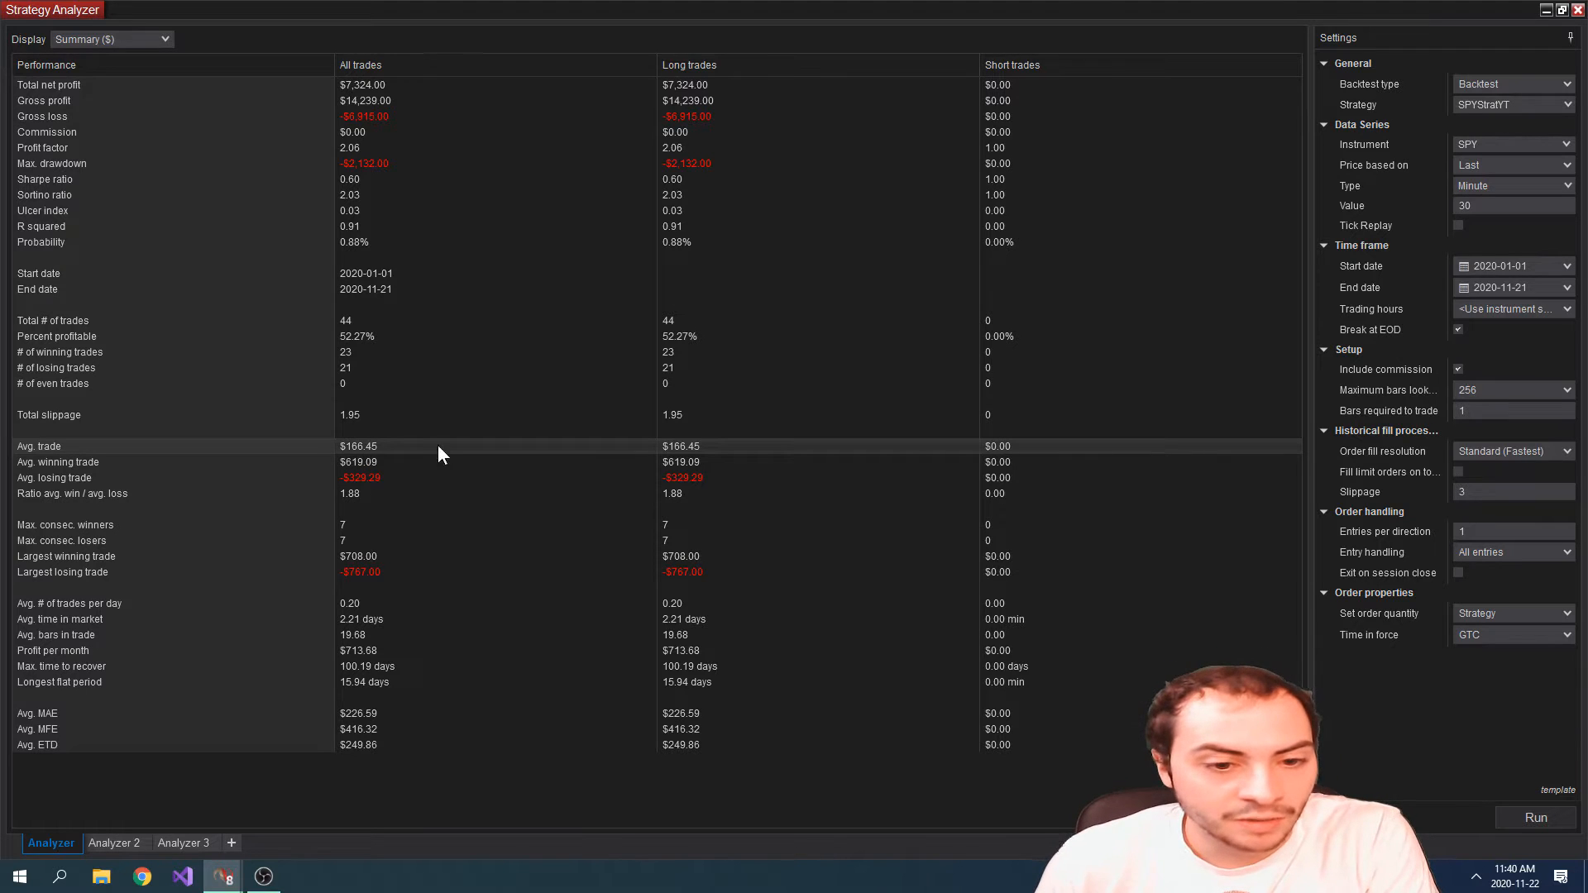
{"action": "mouse_move", "coordinate": [174, 512]}
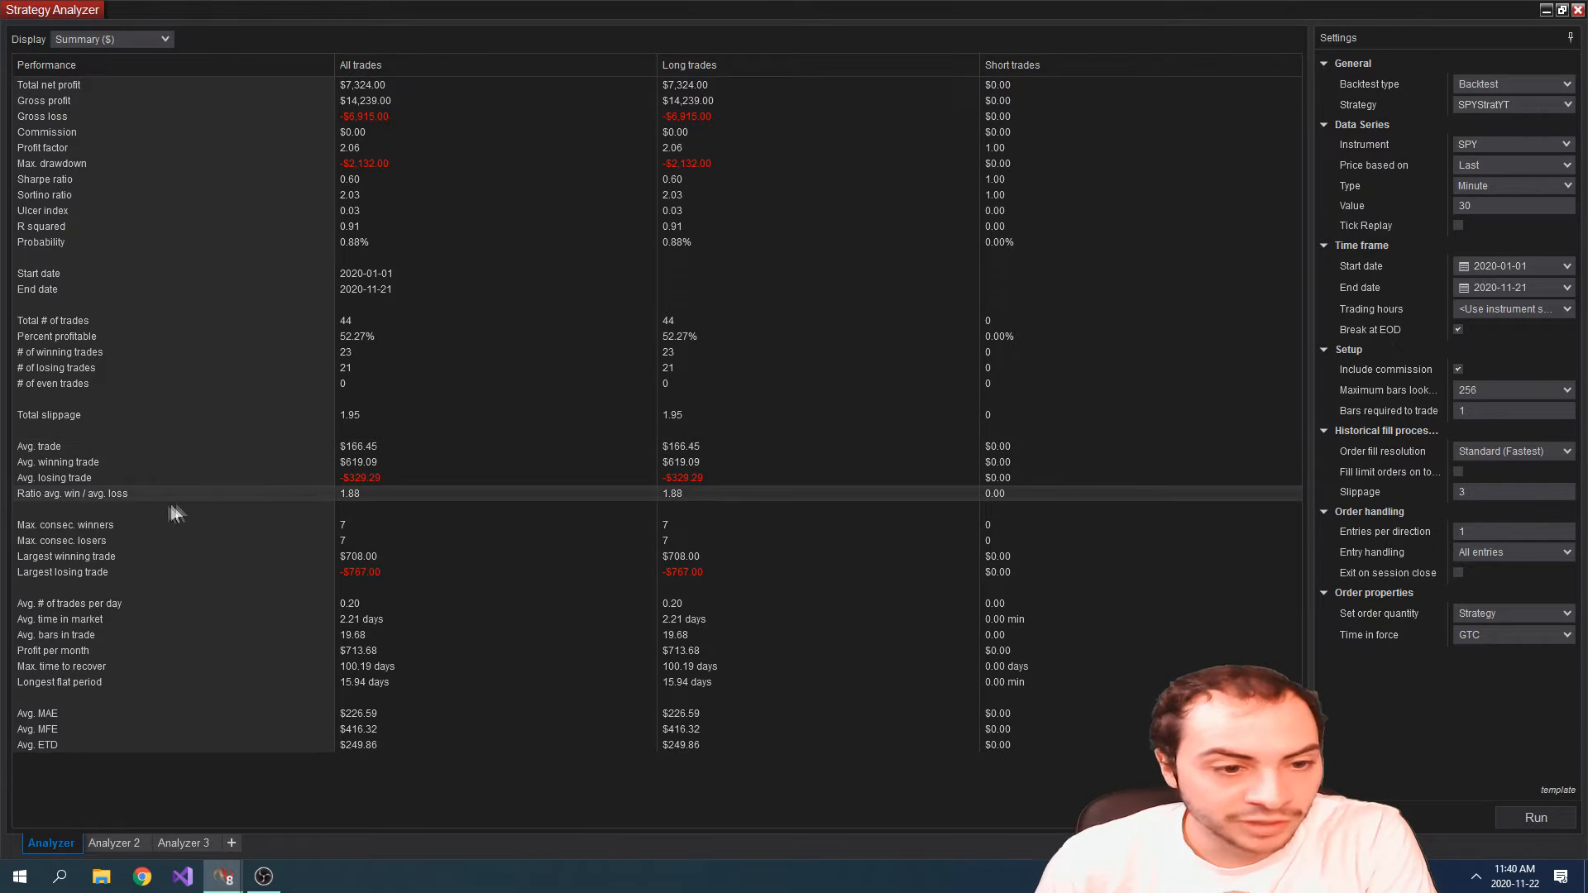
{"action": "mouse_move", "coordinate": [285, 513]}
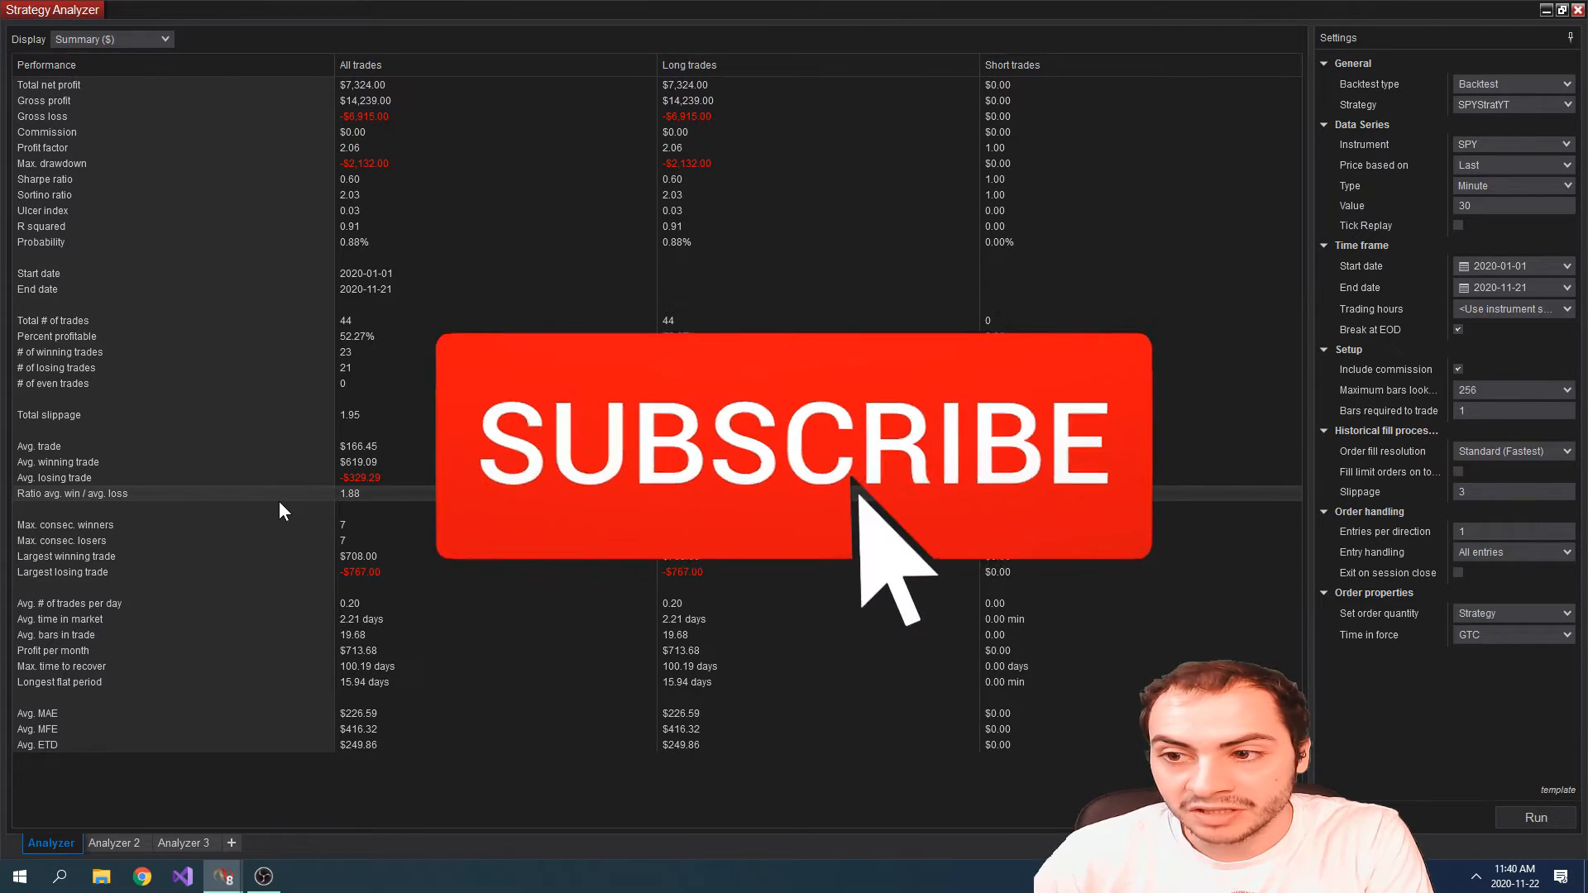
{"action": "left_click", "coordinate": [778, 445]}
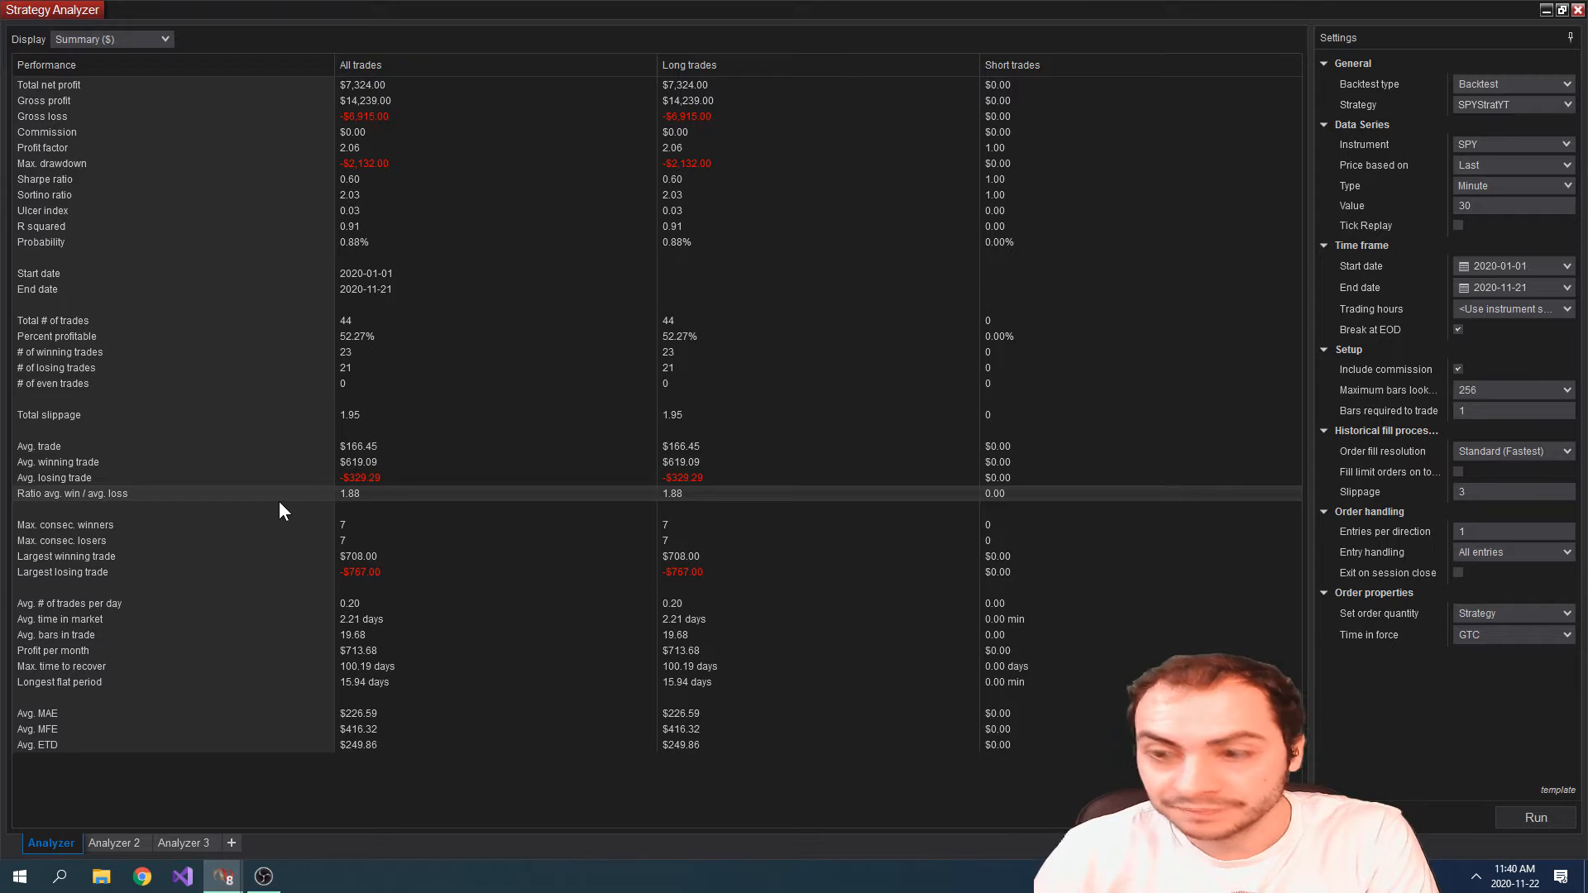
{"action": "mouse_move", "coordinate": [140, 694]}
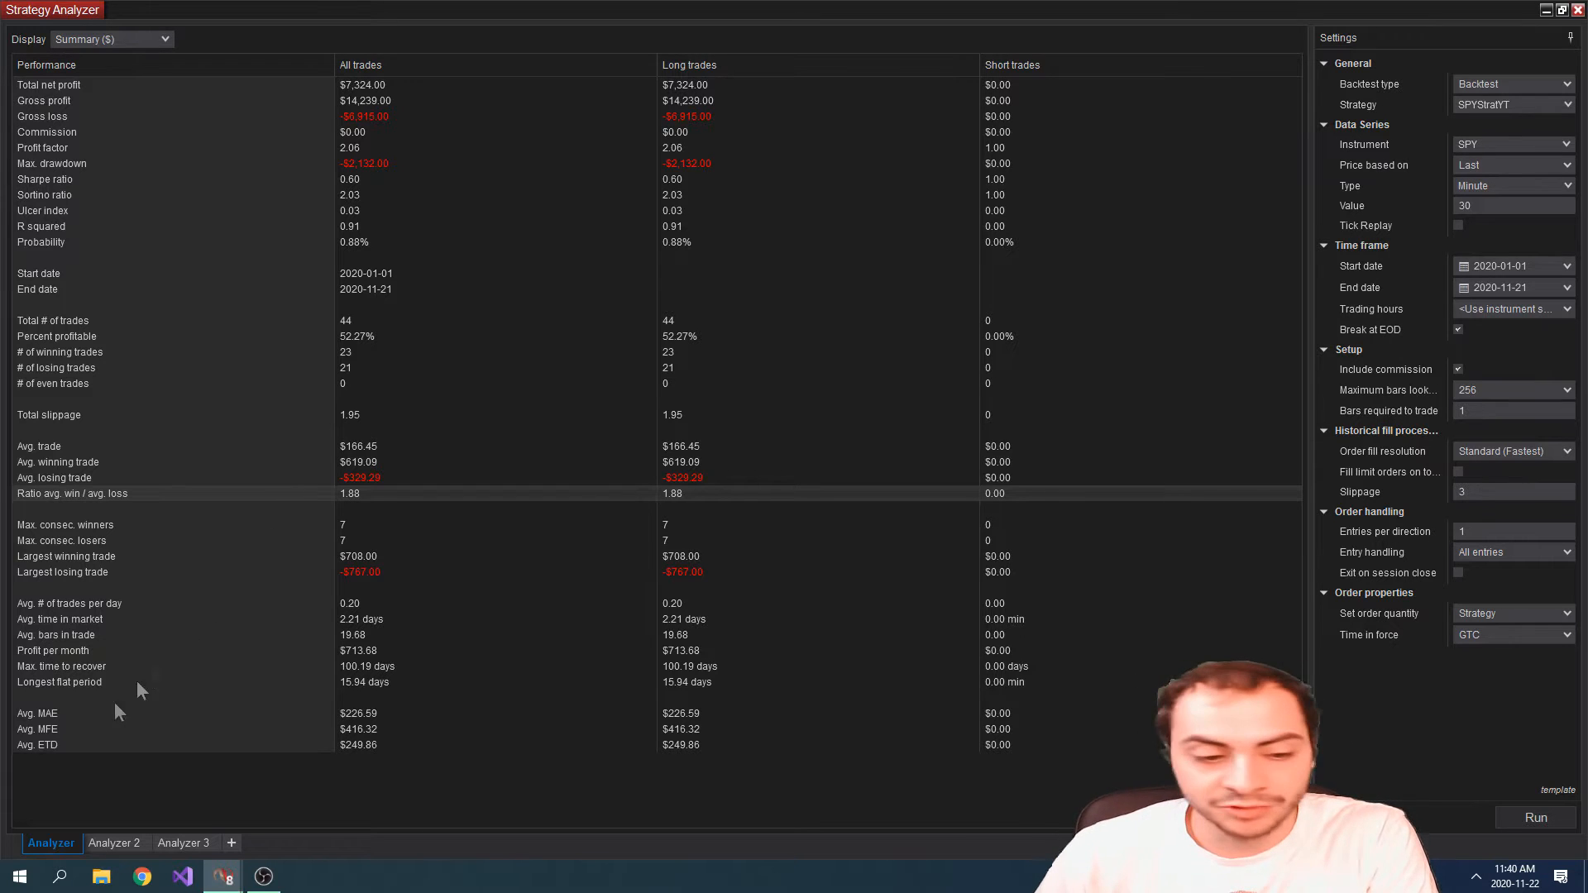
Open Analyzer 2's TSLAStratYT summary: $45,013 net profit over 8 trades, 75% profitable.
{"action": "left_click", "coordinate": [115, 842]}
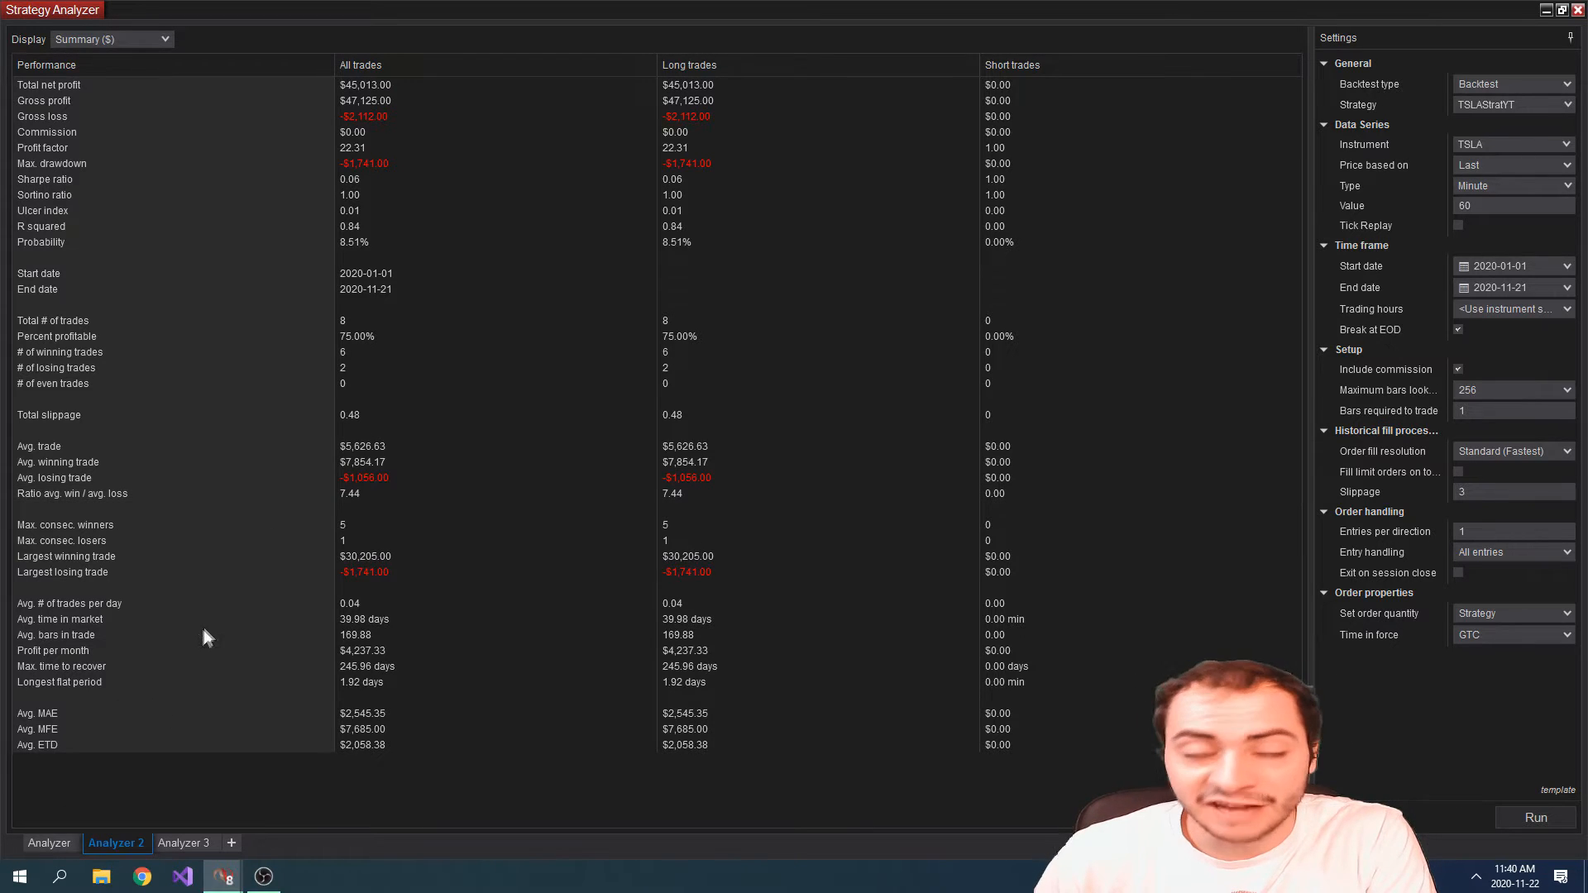
{"action": "mouse_move", "coordinate": [230, 584]}
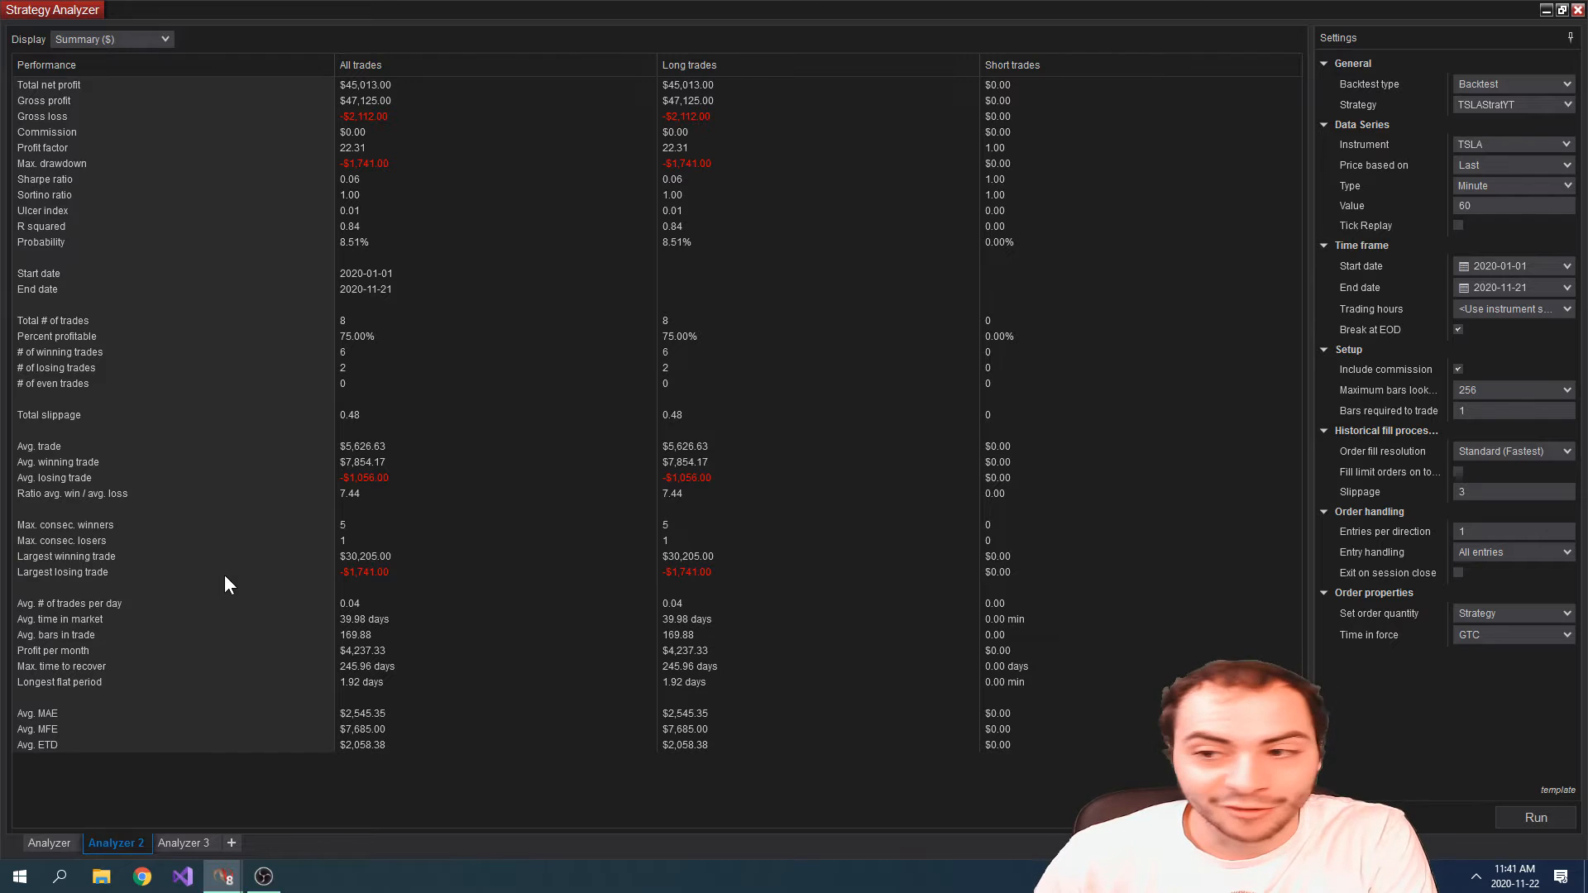
{"action": "mouse_move", "coordinate": [309, 514]}
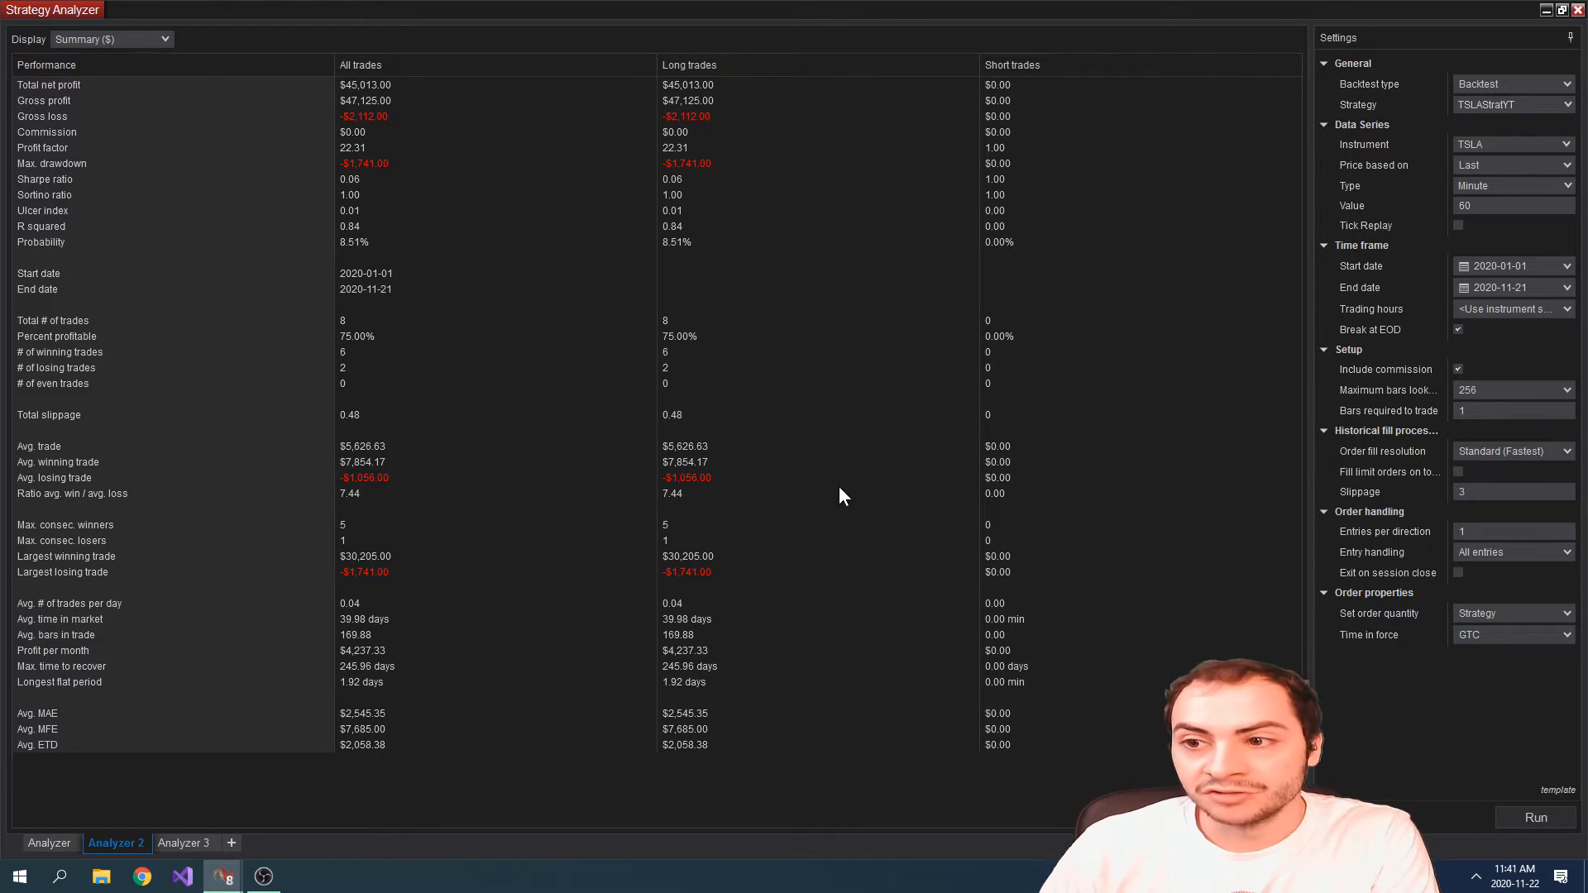
{"action": "left_click", "coordinate": [1512, 205]}
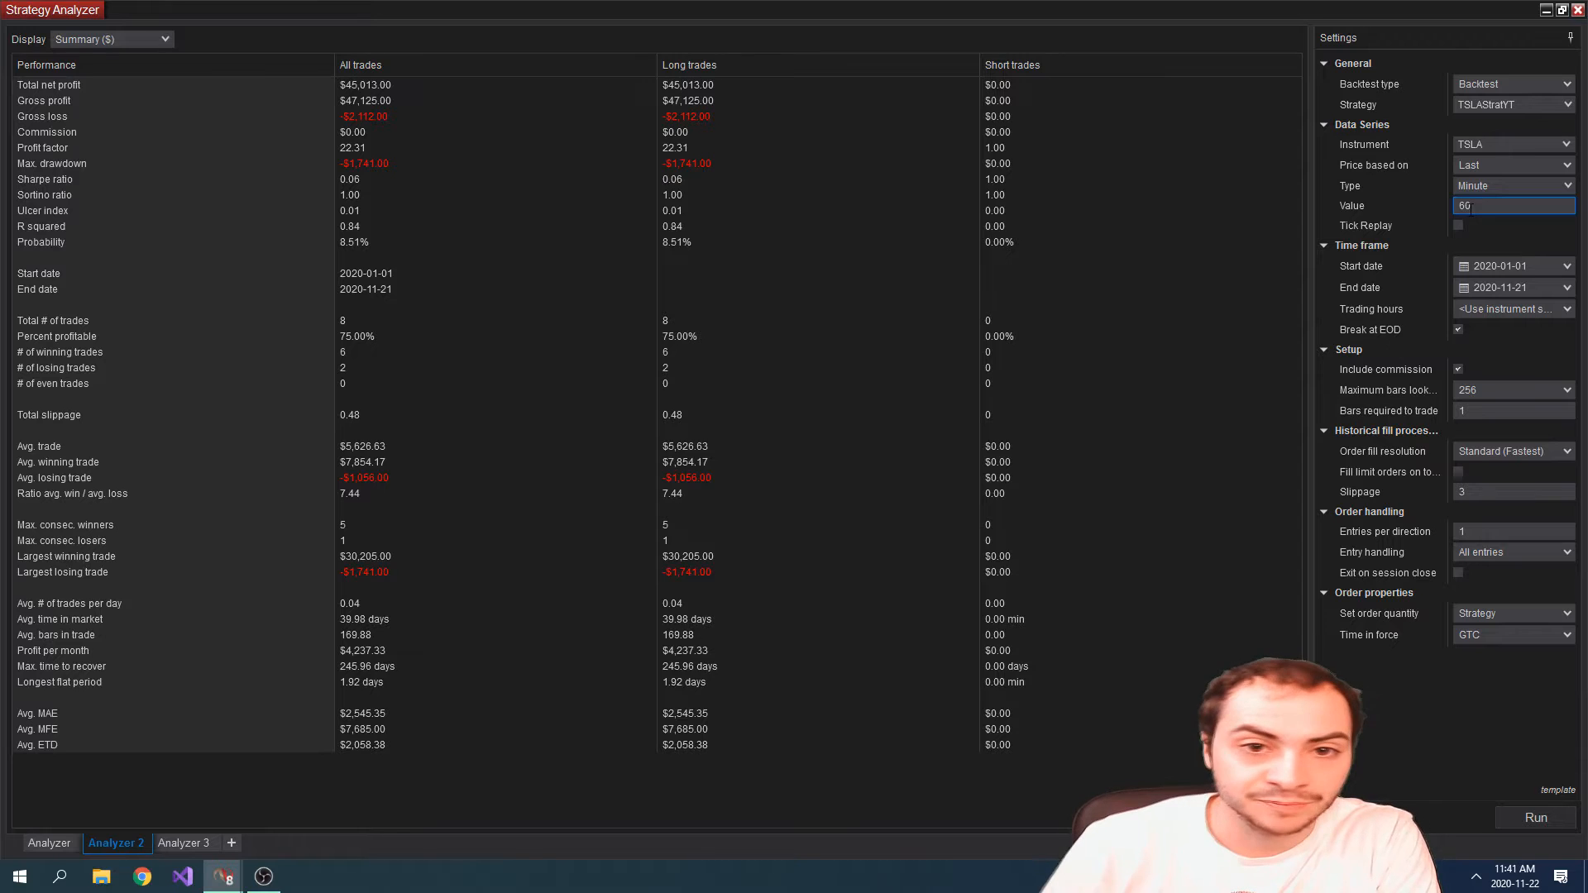
Chart the TSLA 60-minute backtest with Bollinger, Keltner, OBV and regression-slope indicators.
{"action": "left_click", "coordinate": [111, 39]}
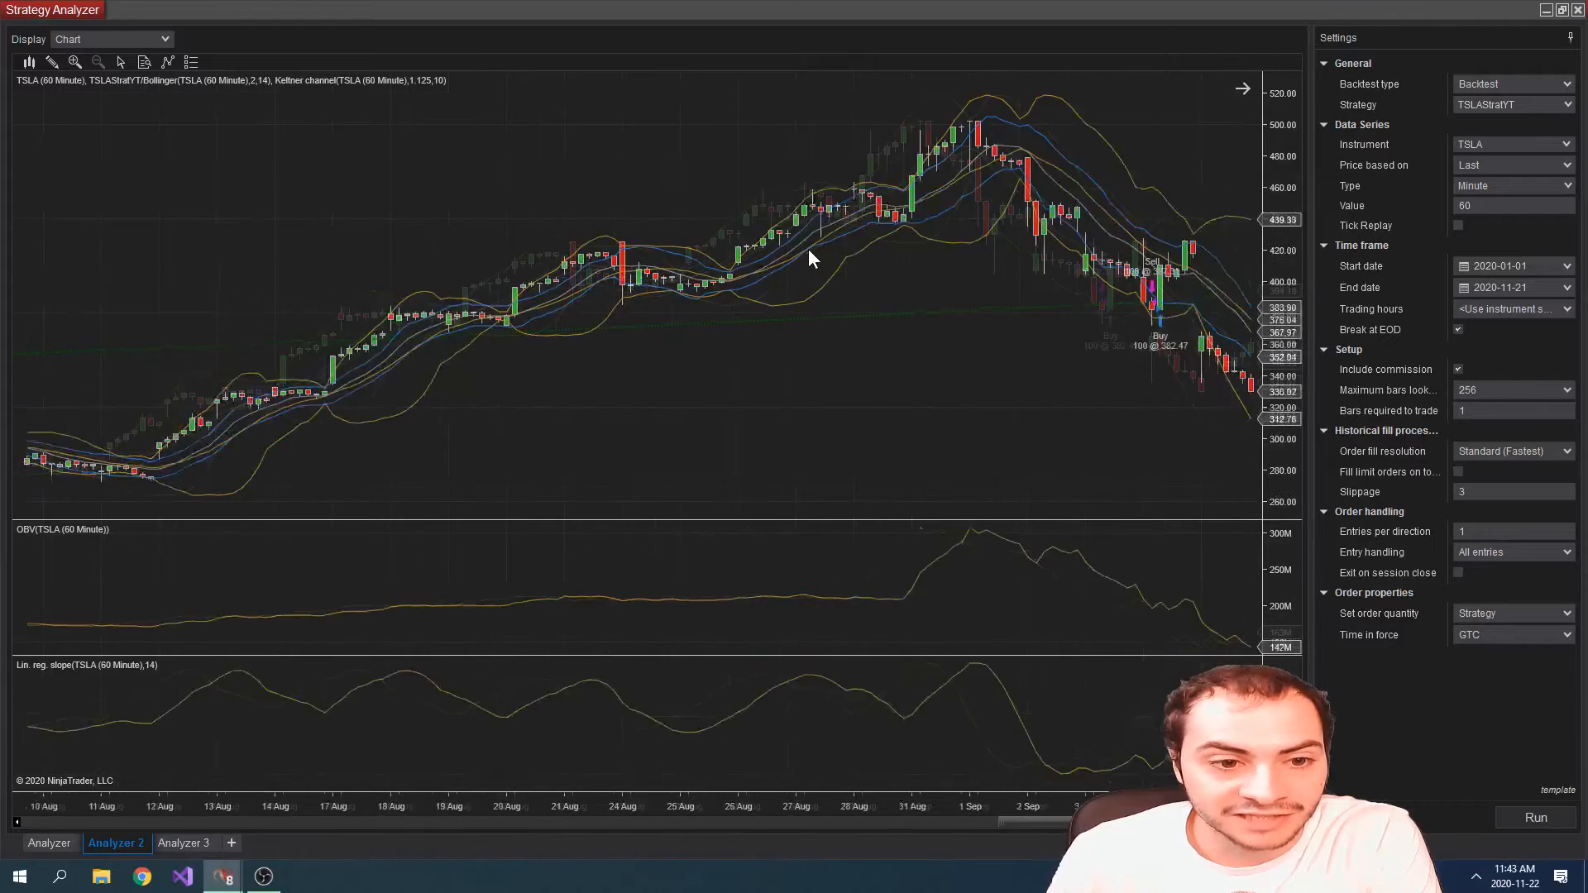
{"action": "left_click", "coordinate": [109, 38]}
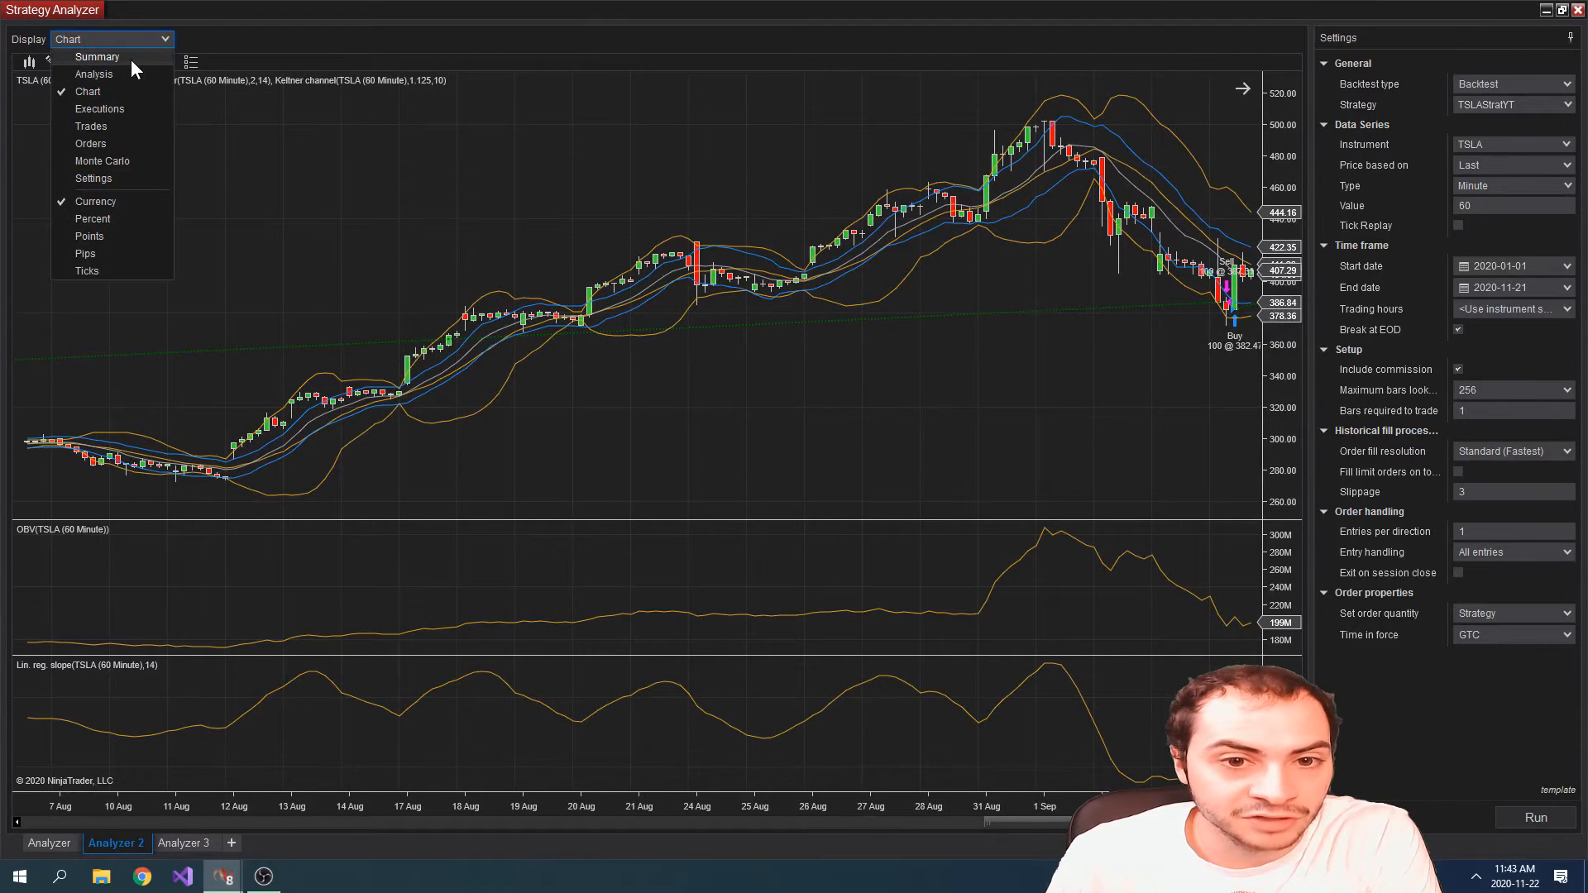
Return TSLA to its Summary view: $45,013 net profit, 22.31 profit factor.
{"action": "left_click", "coordinate": [98, 56]}
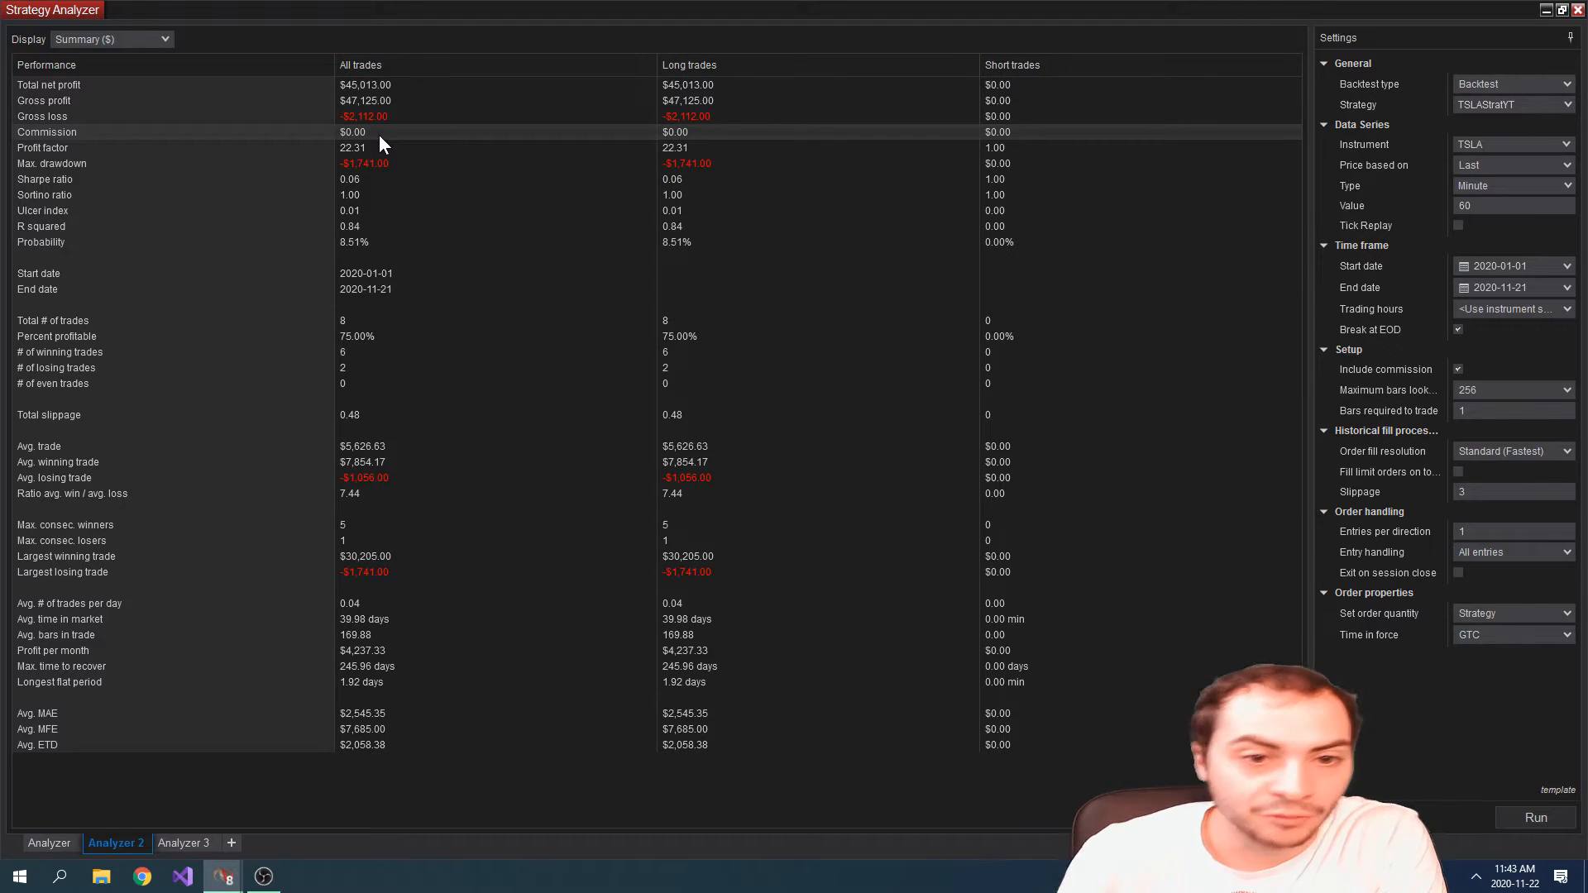
{"action": "mouse_move", "coordinate": [329, 330]}
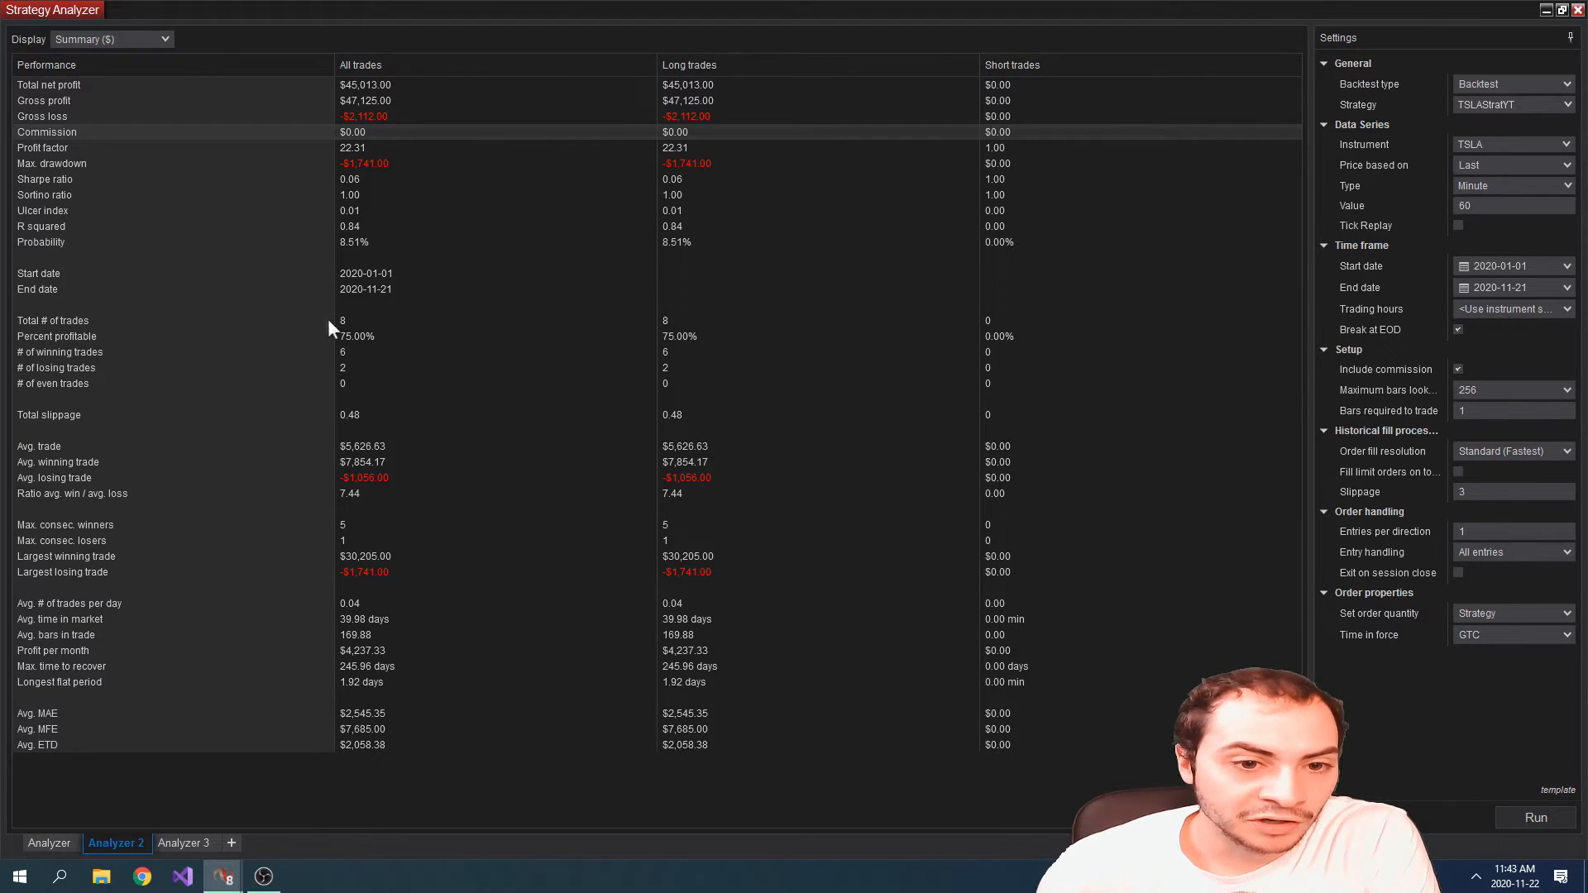
{"action": "mouse_move", "coordinate": [381, 311]}
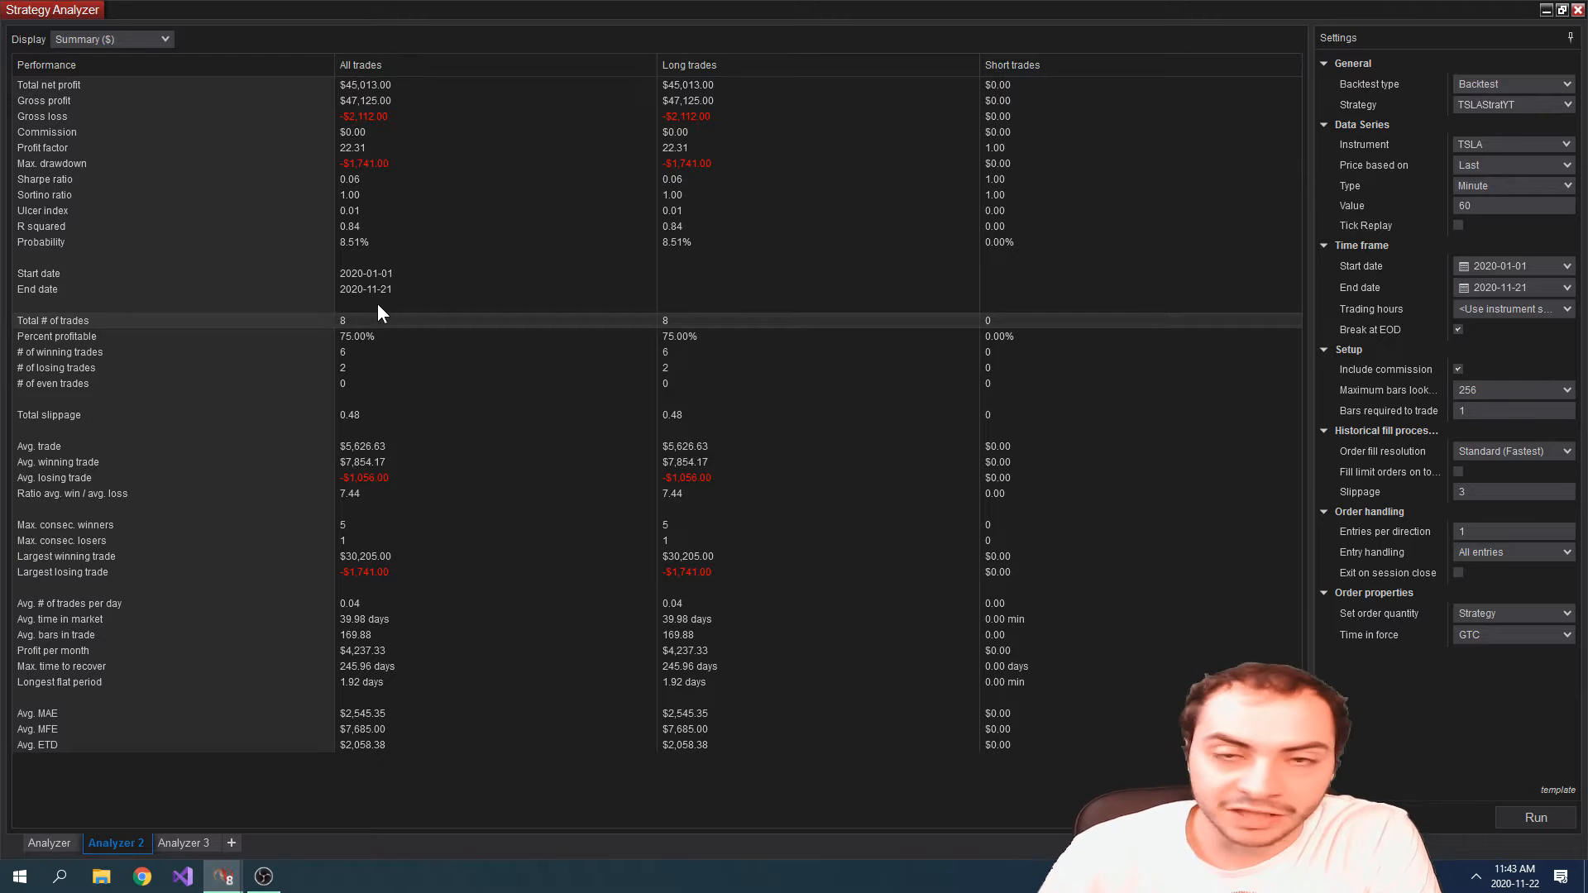
{"action": "mouse_move", "coordinate": [389, 295]}
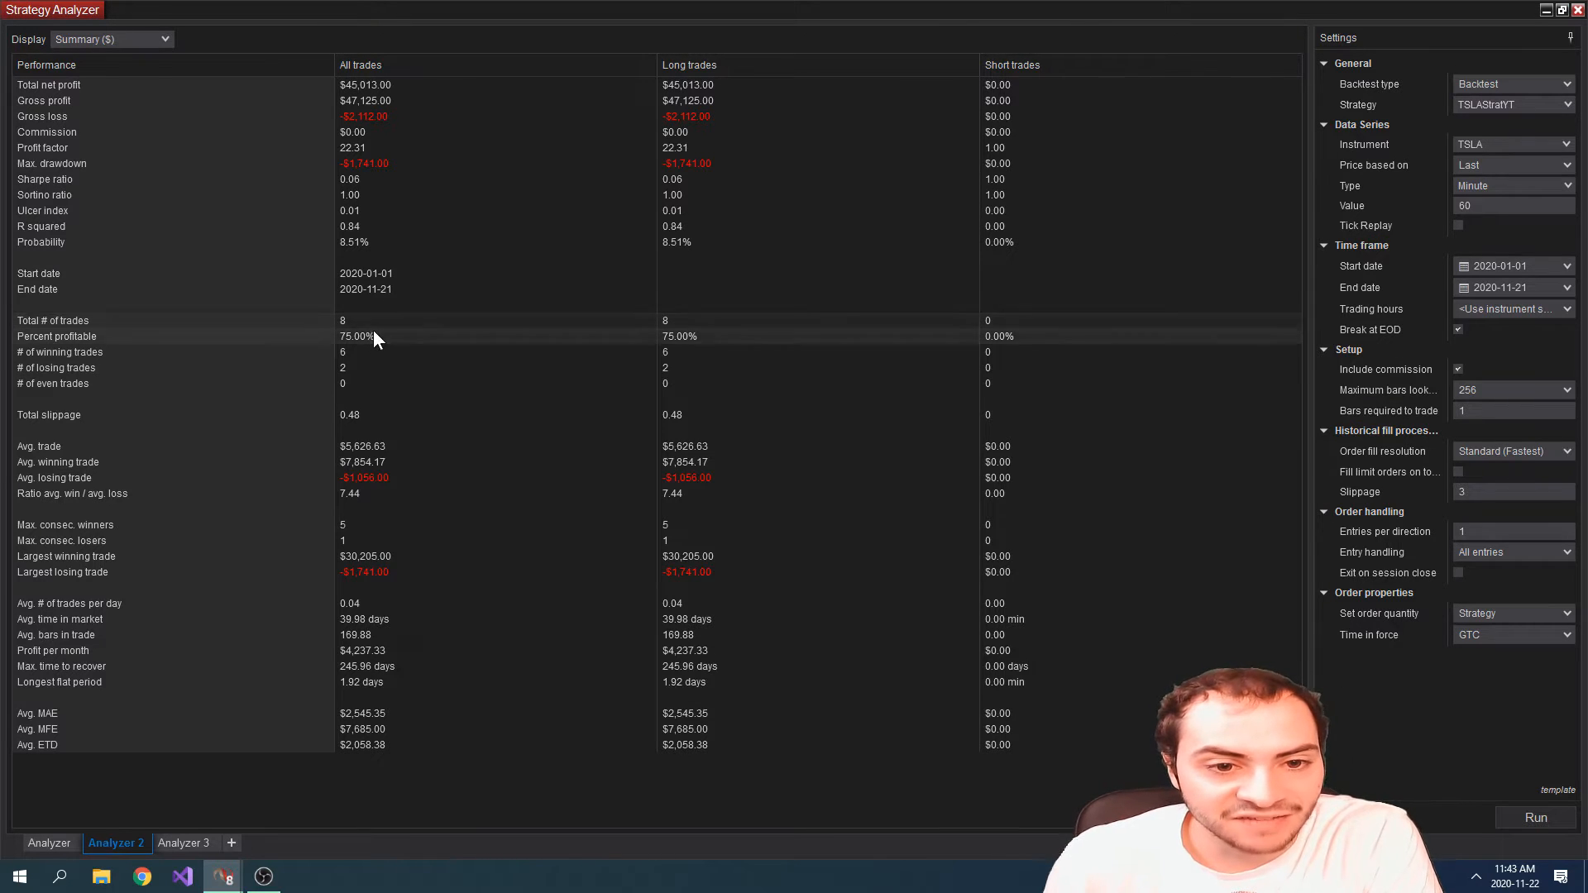
{"action": "mouse_move", "coordinate": [389, 277]}
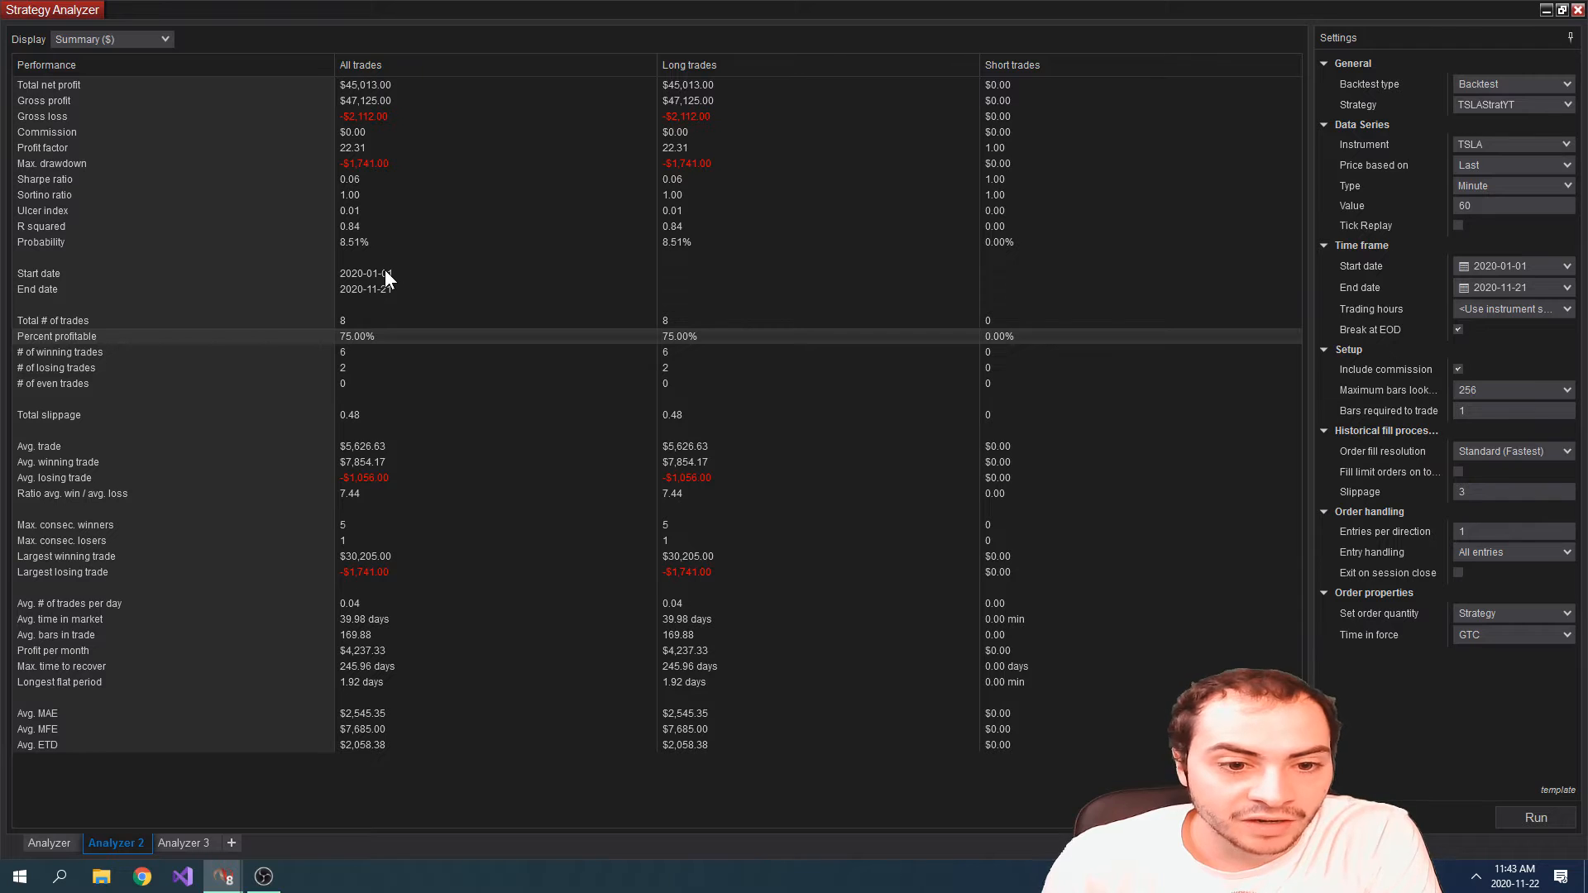
{"action": "mouse_move", "coordinate": [365, 454]}
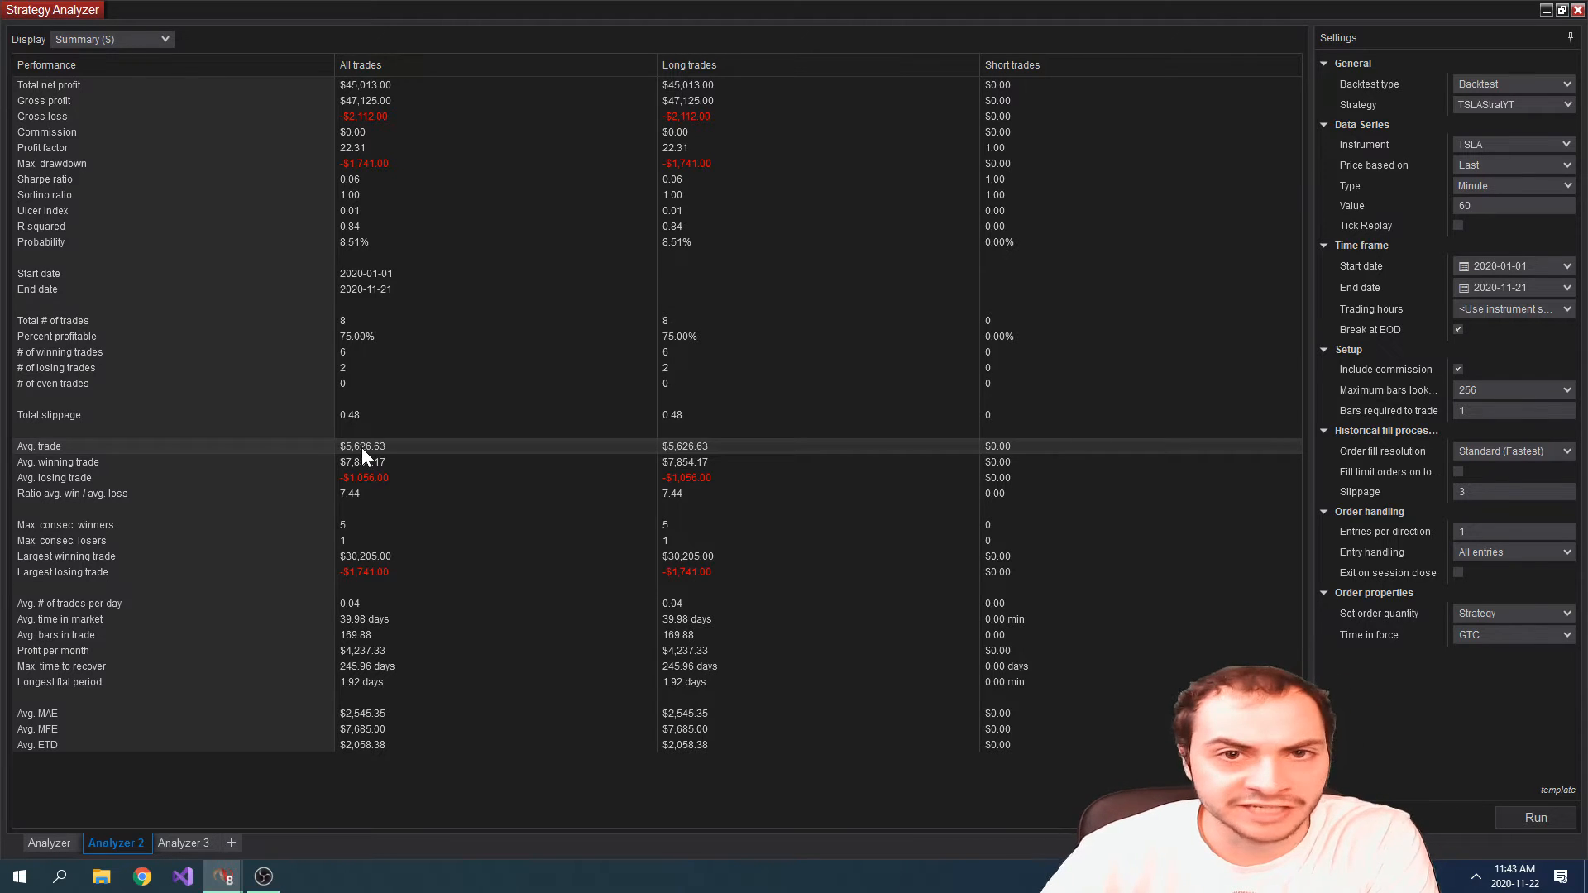
{"action": "mouse_move", "coordinate": [381, 452]}
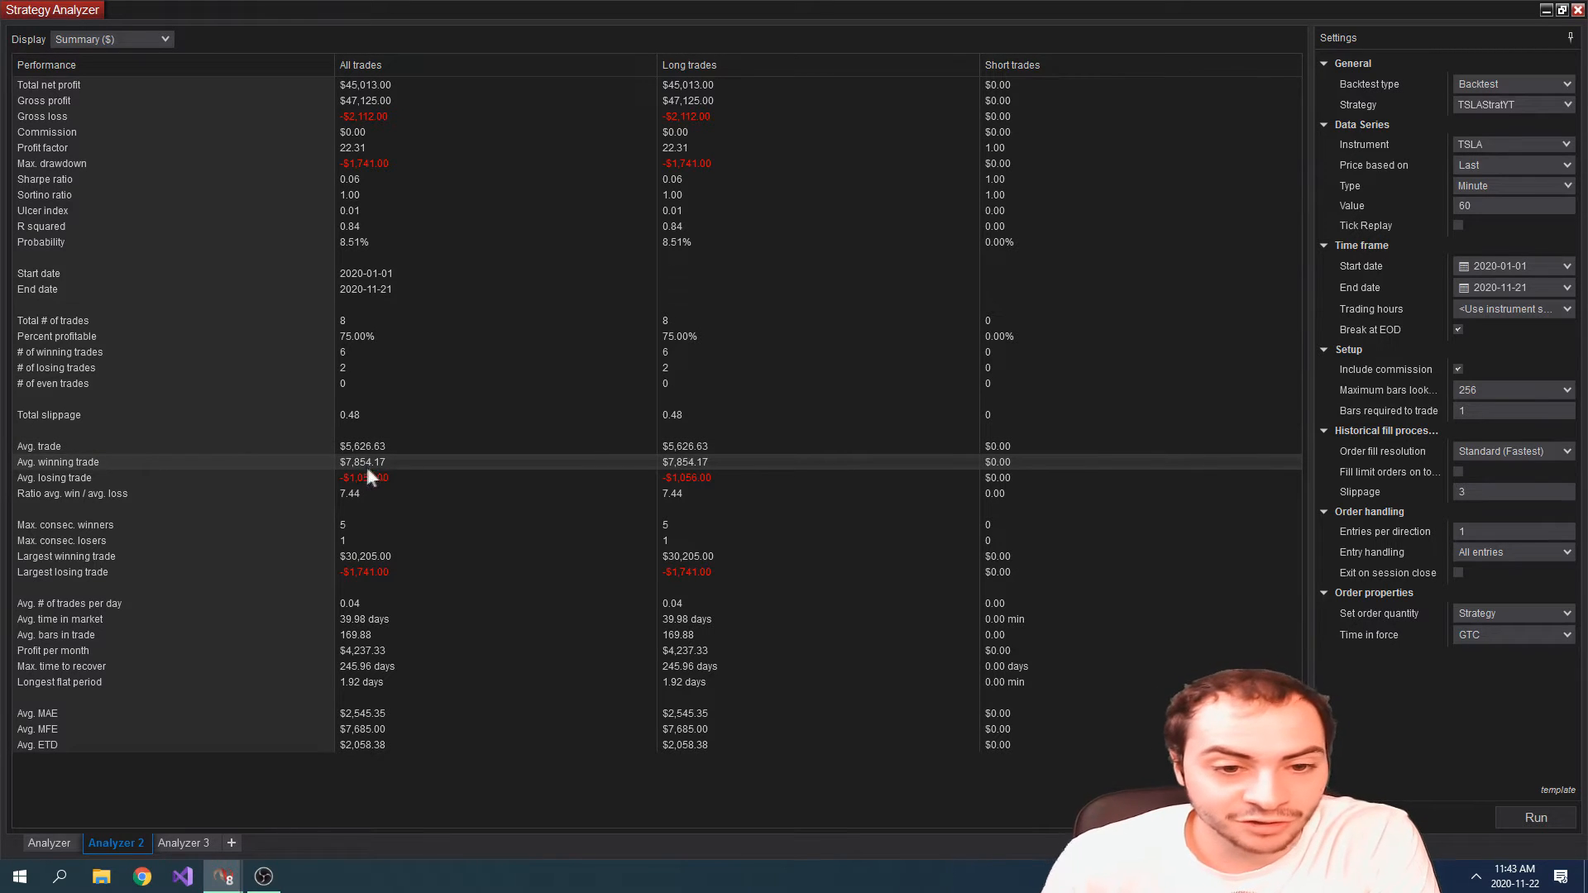
{"action": "mouse_move", "coordinate": [368, 499]}
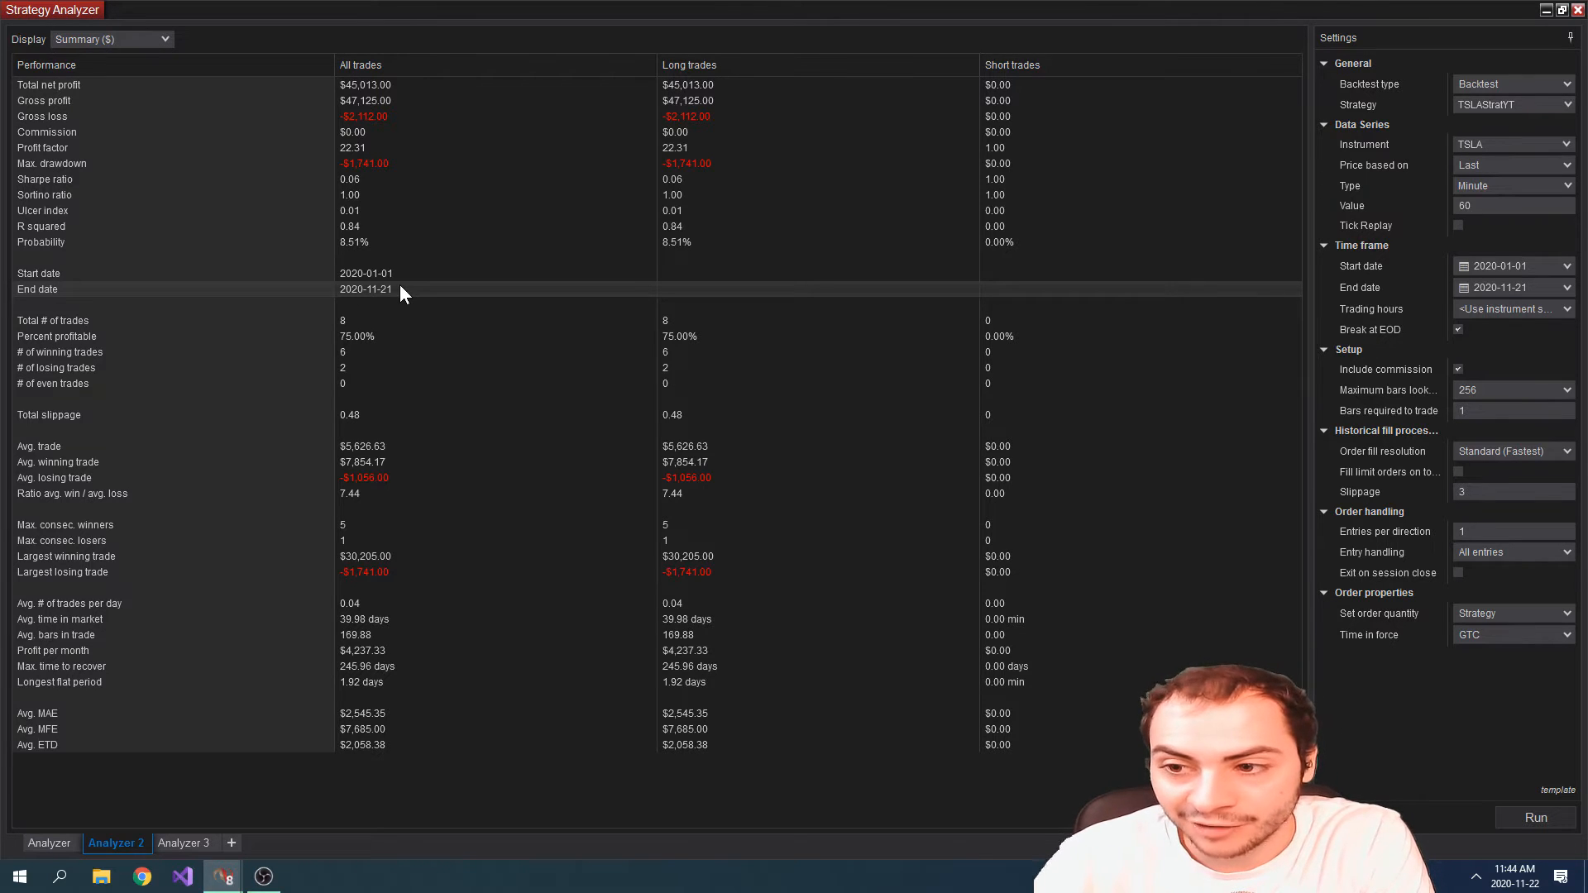
{"action": "mouse_move", "coordinate": [436, 319]}
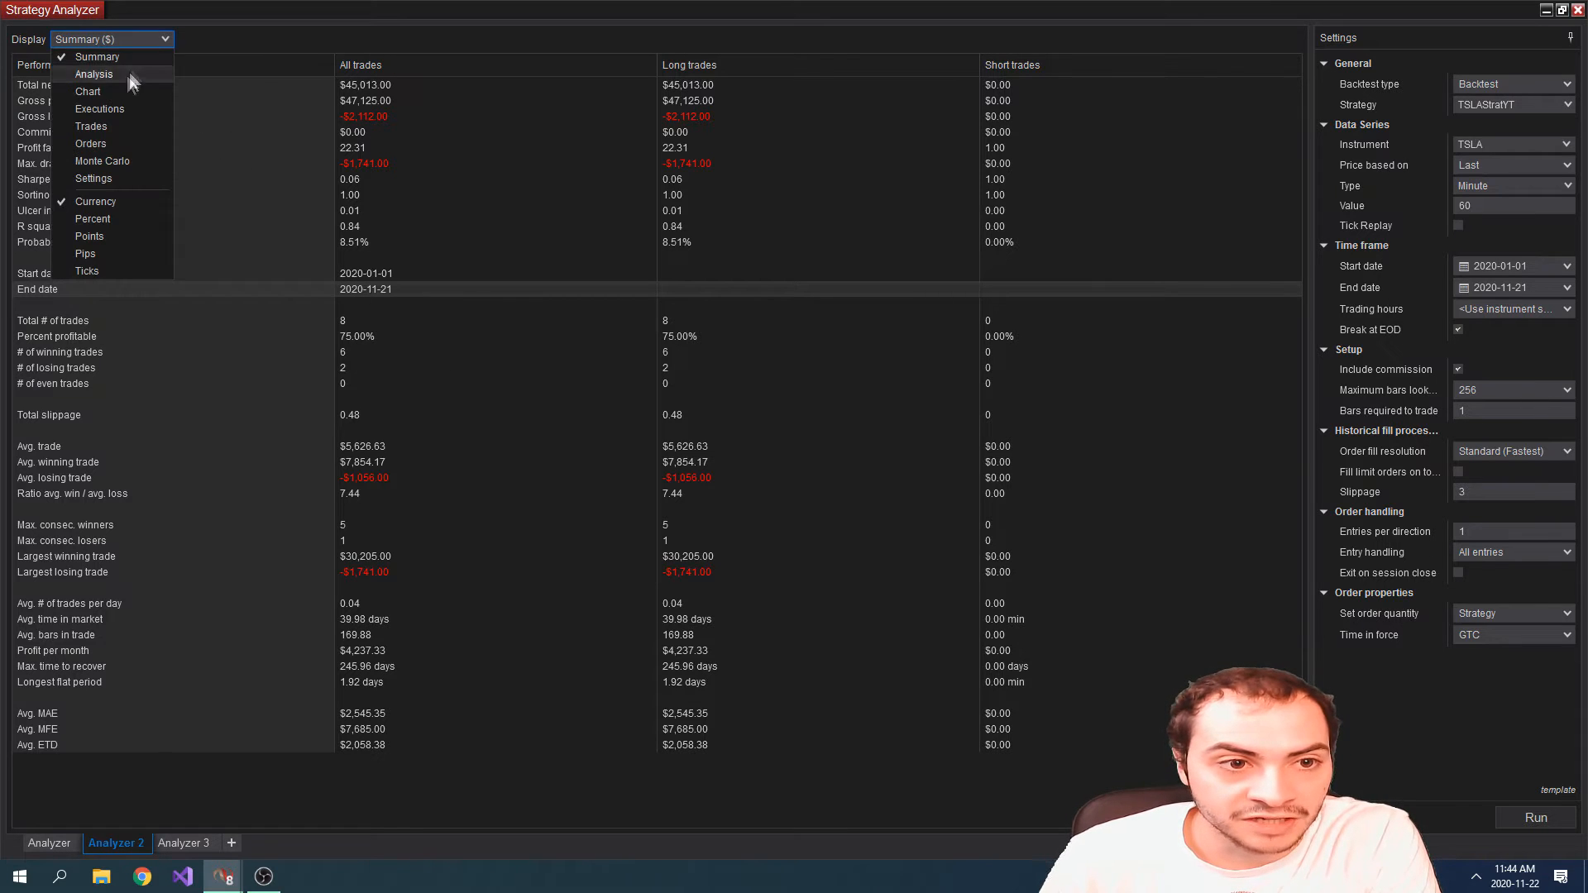
View TSLA's period-by-period Analysis, then the SPY summary ($7,324 net profit, 44 trades).
{"action": "left_click", "coordinate": [95, 73]}
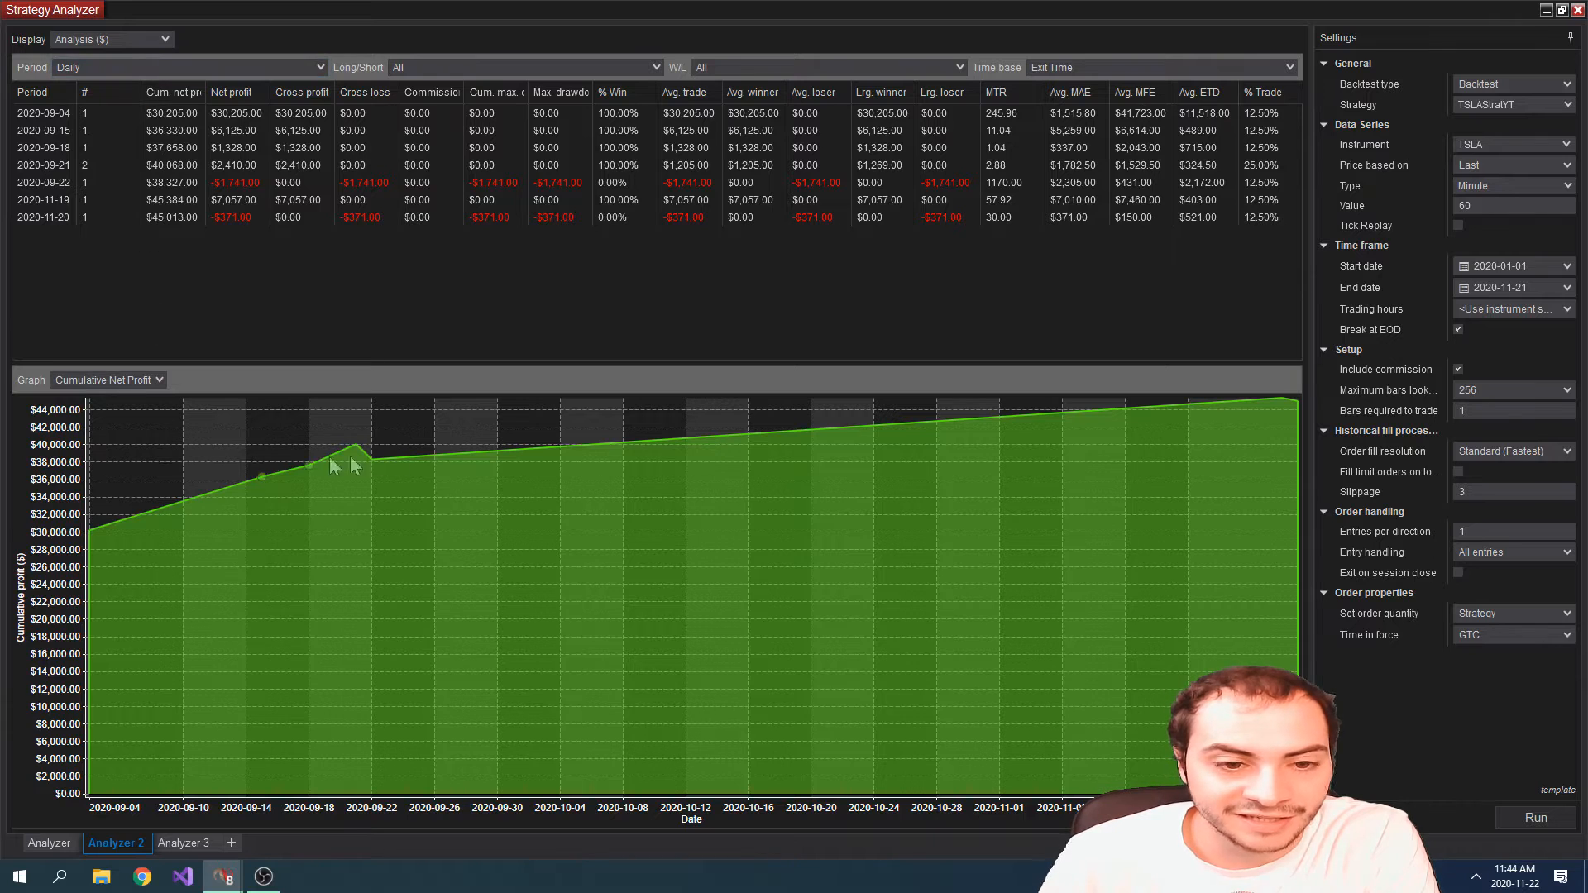
{"action": "mouse_move", "coordinate": [277, 427]}
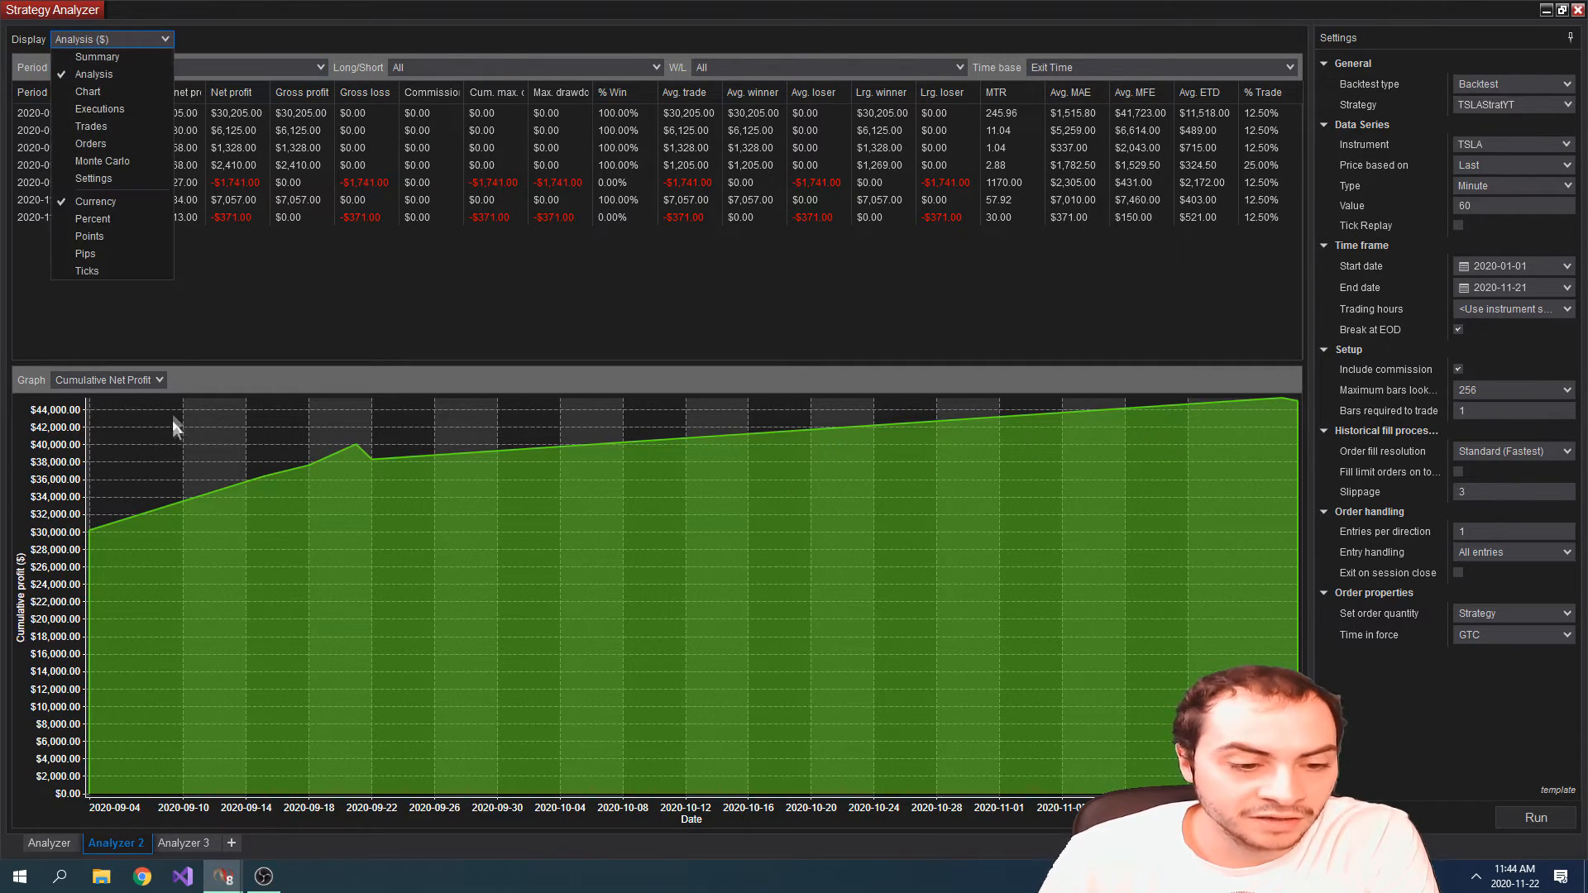
{"action": "left_click", "coordinate": [96, 56]}
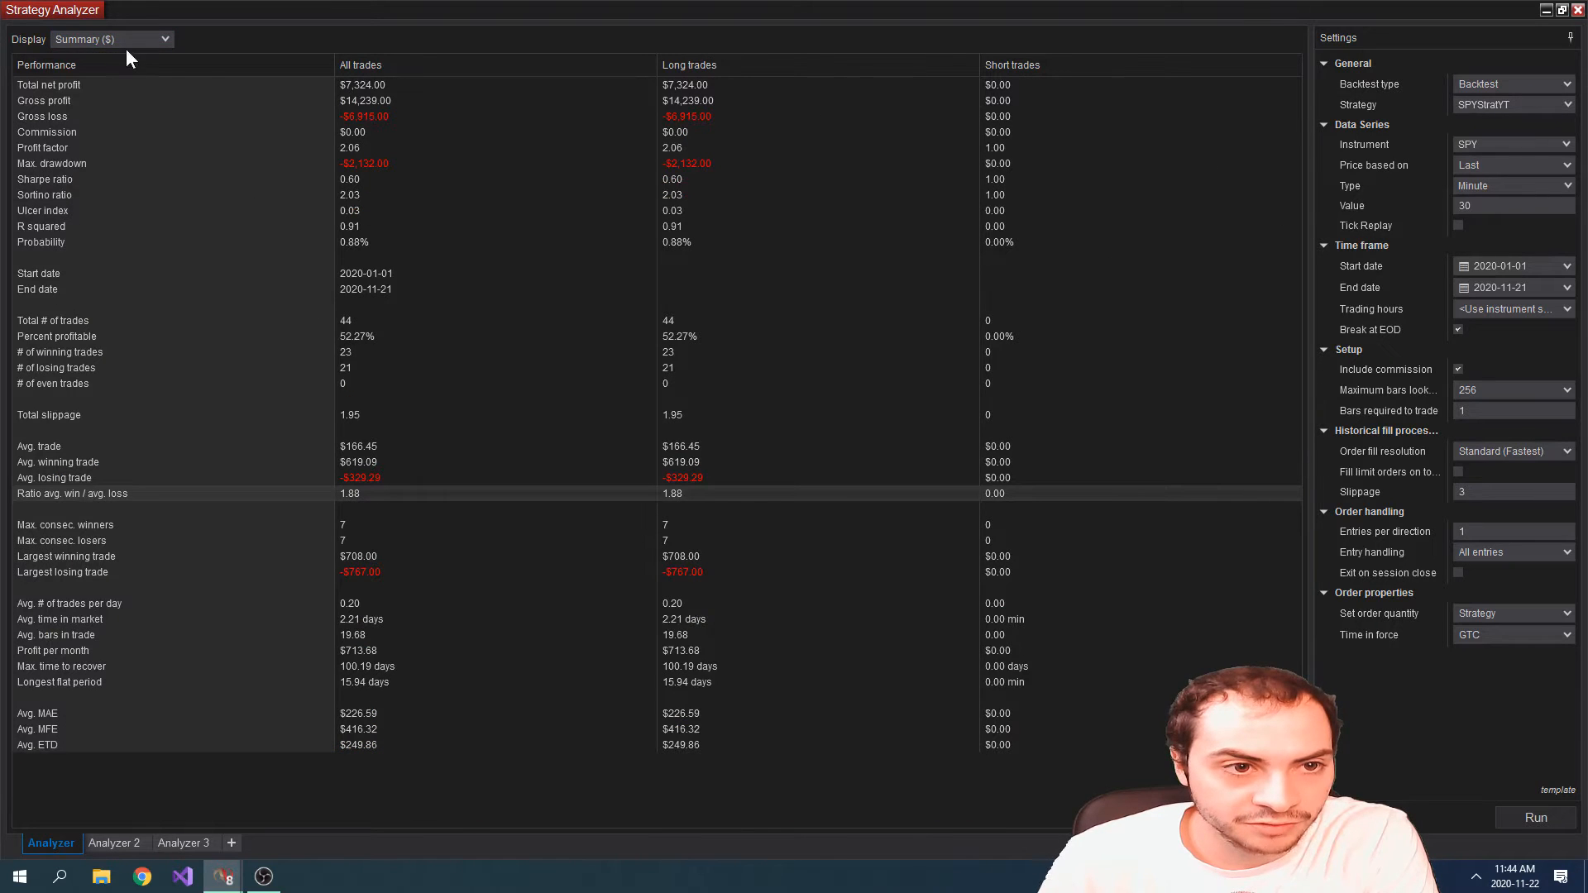
Show SPY's day-by-day cumulative-profit Analysis, then return to Analyzer 2's TSLA summary.
{"action": "left_click", "coordinate": [112, 39]}
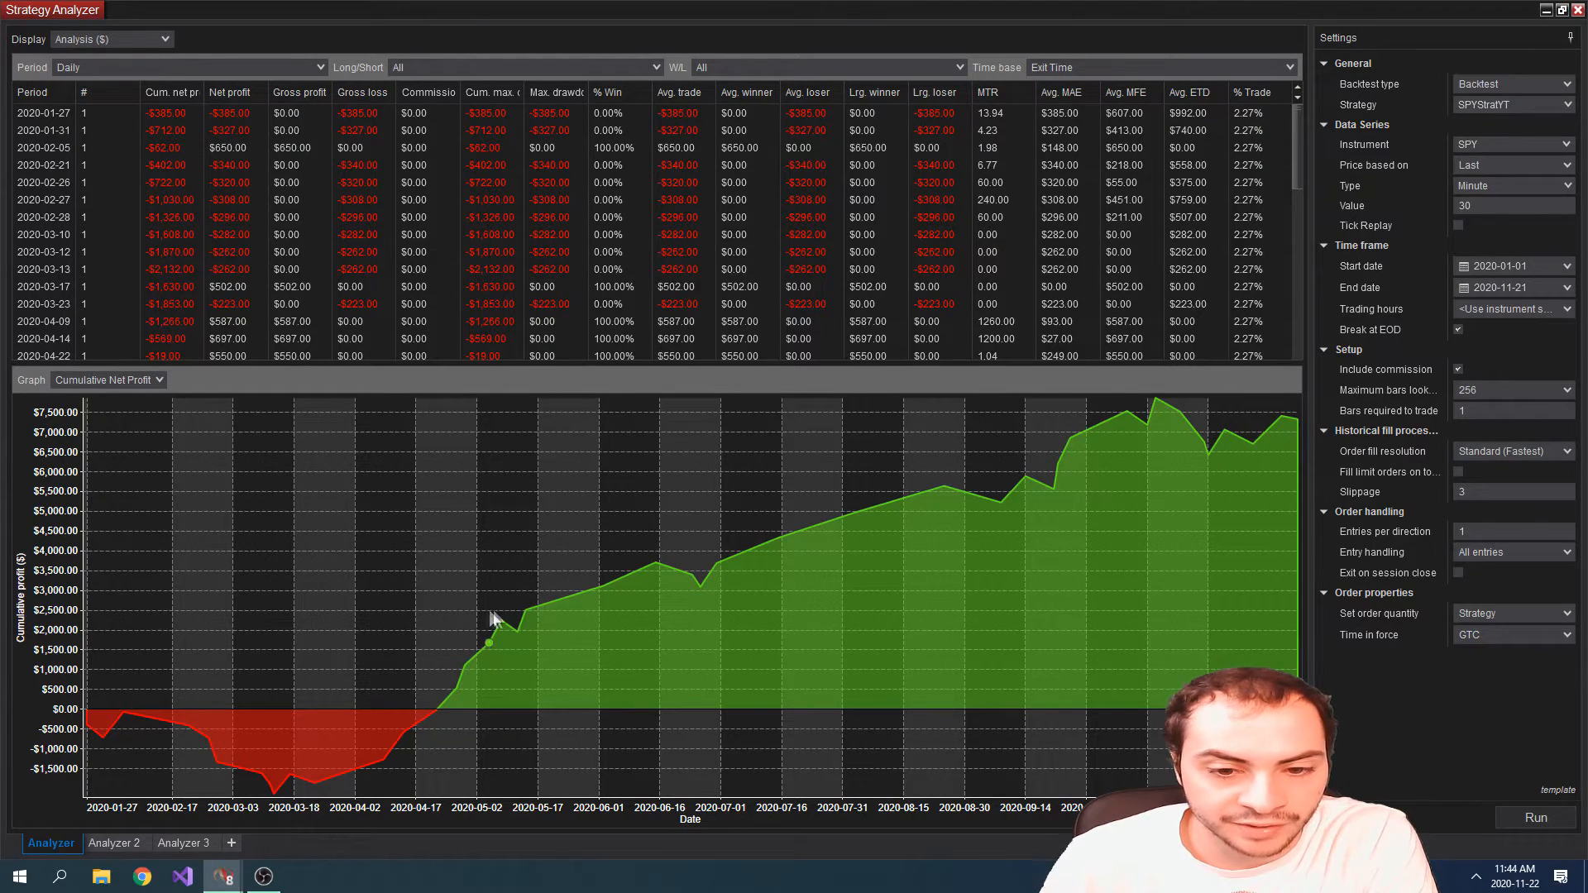
{"action": "mouse_move", "coordinate": [113, 843]}
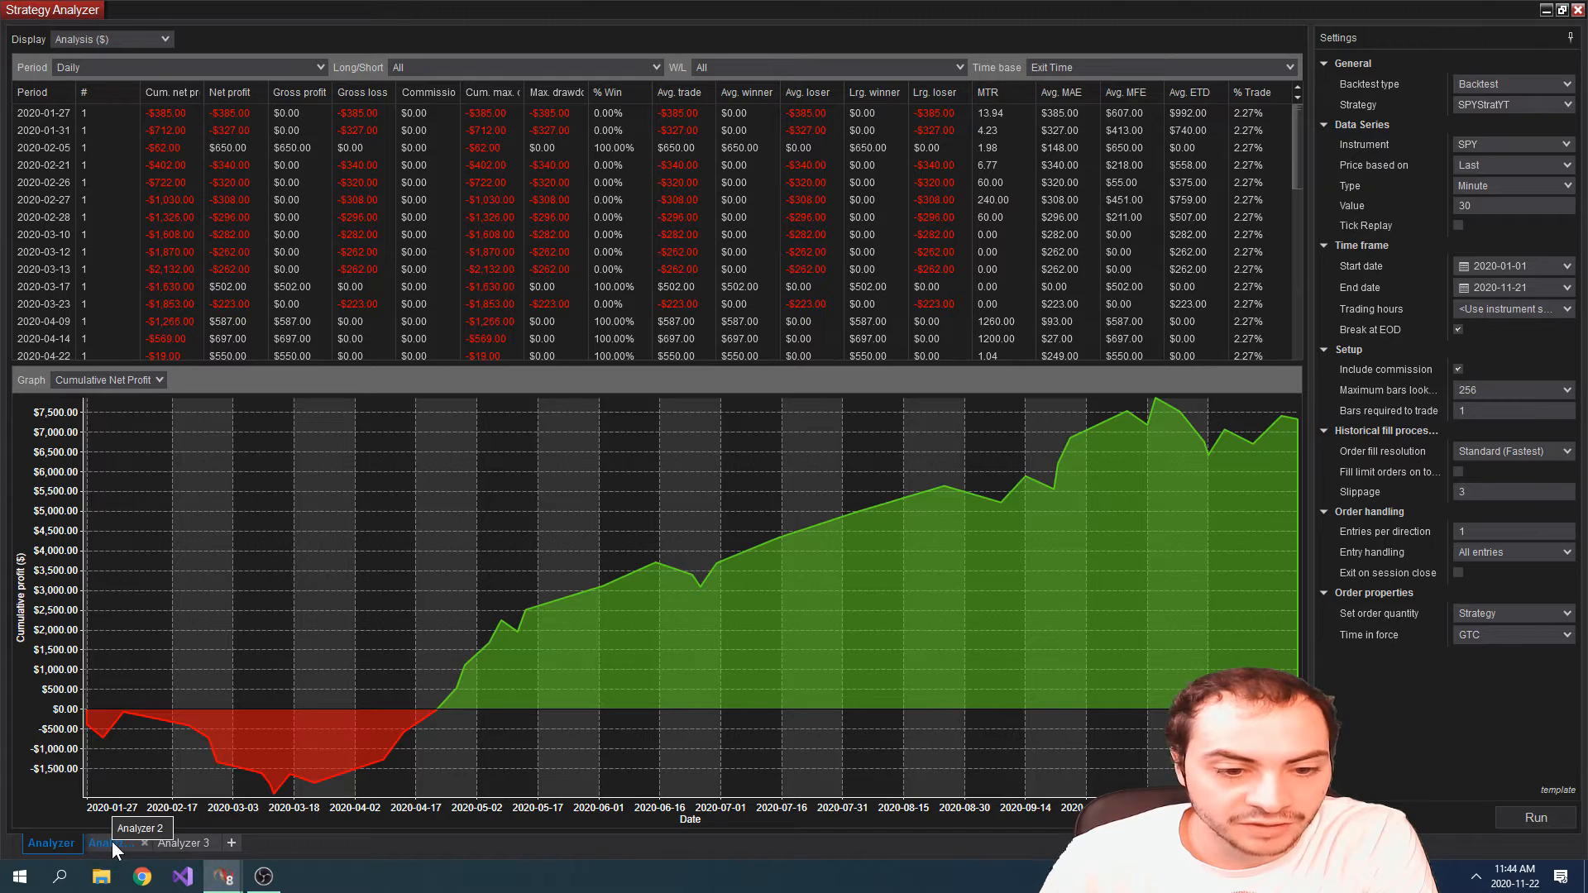
{"action": "left_click", "coordinate": [109, 843]}
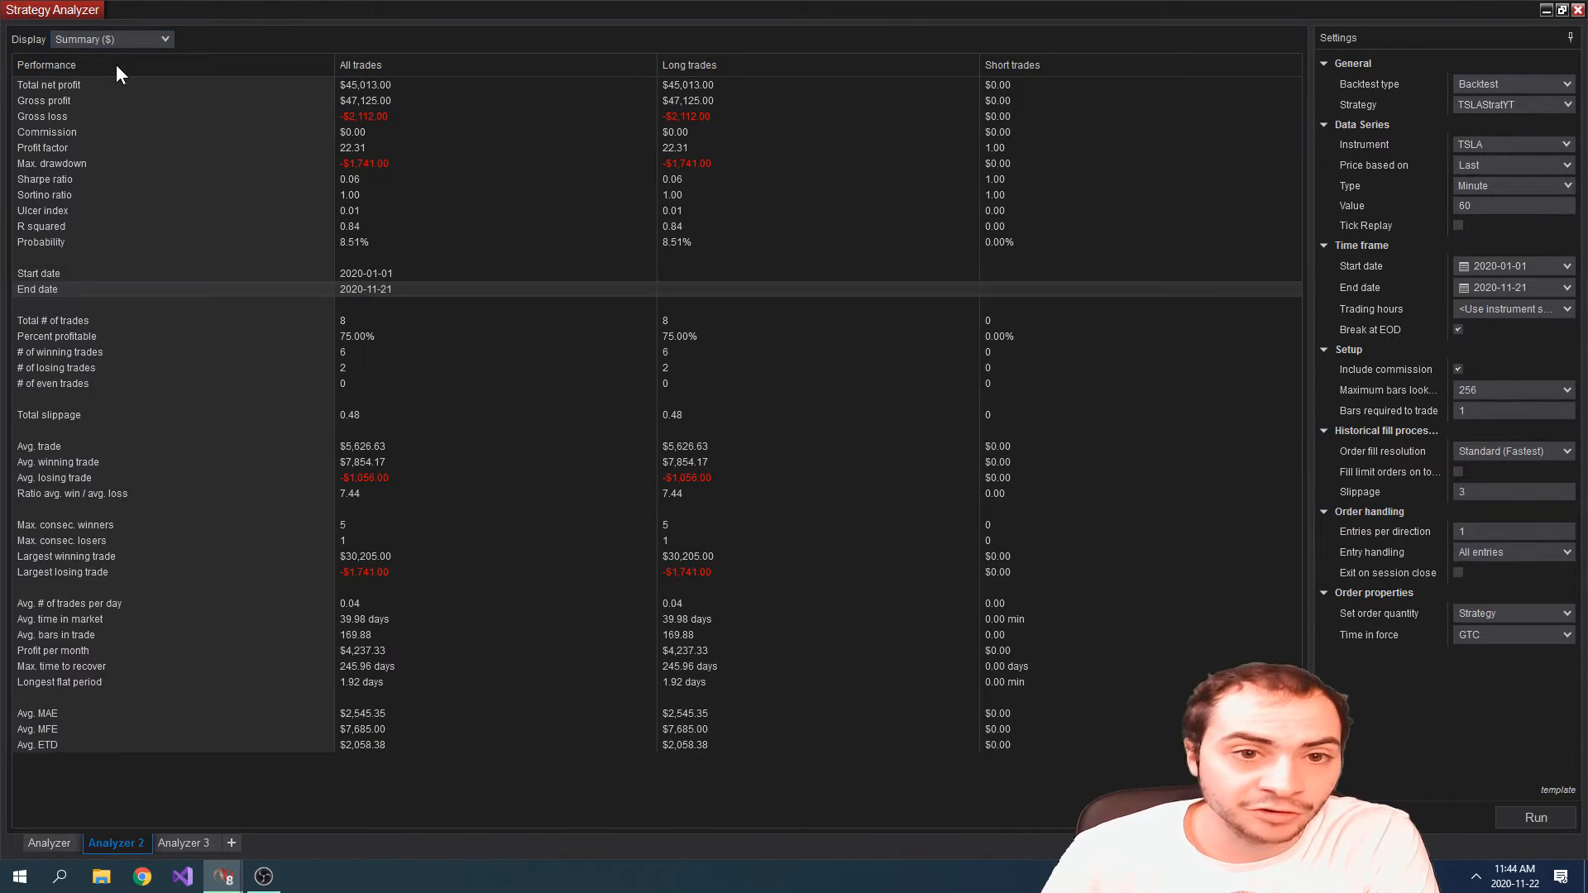
{"action": "mouse_move", "coordinate": [124, 73]}
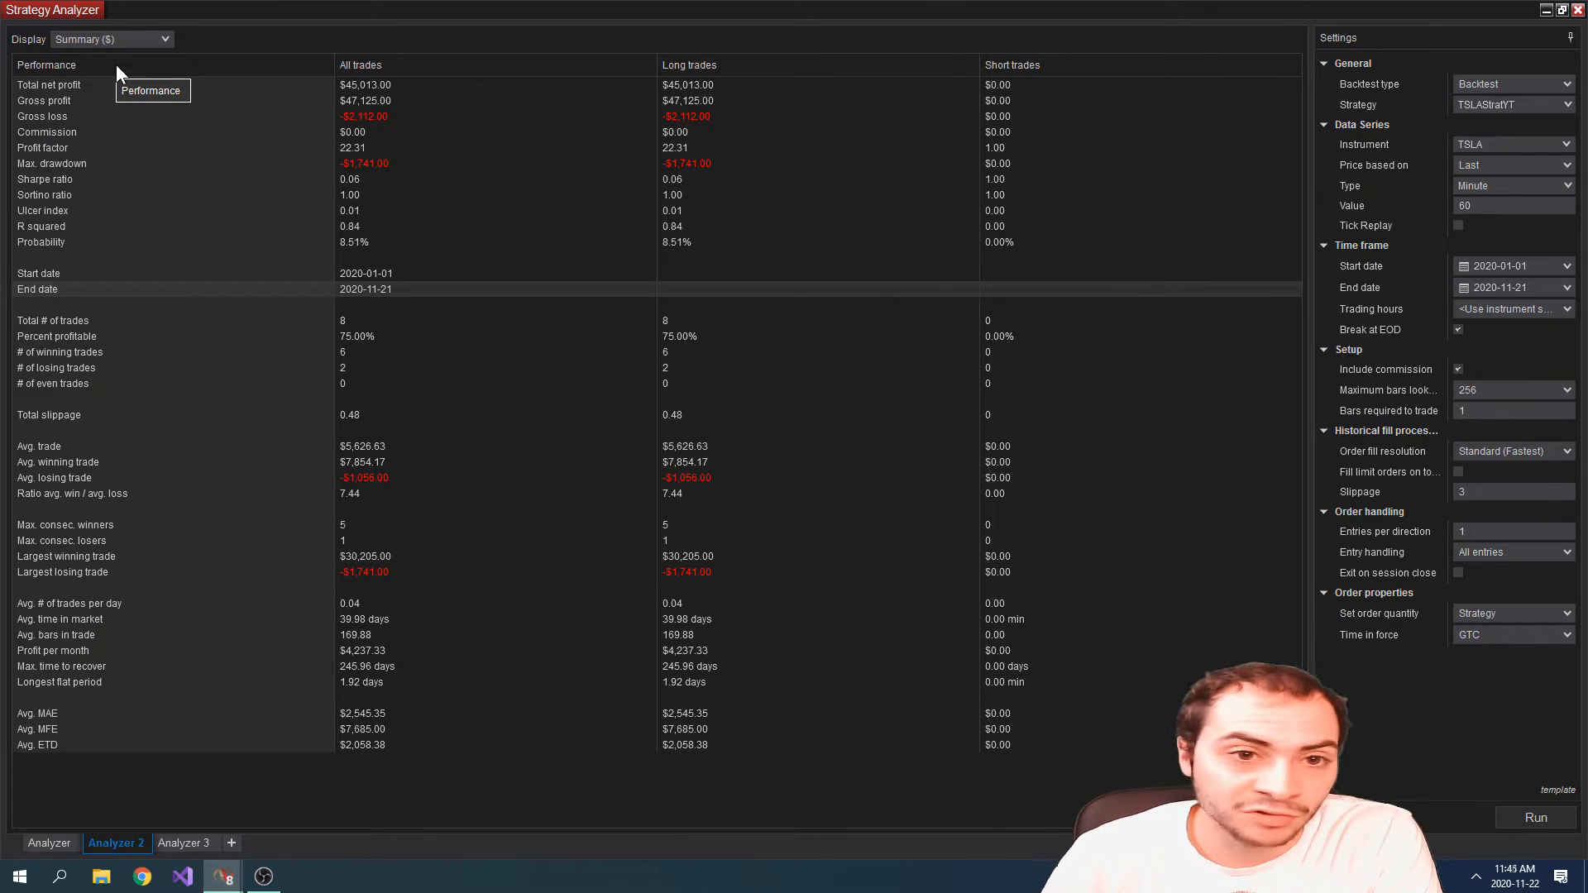
{"action": "mouse_move", "coordinate": [168, 553]}
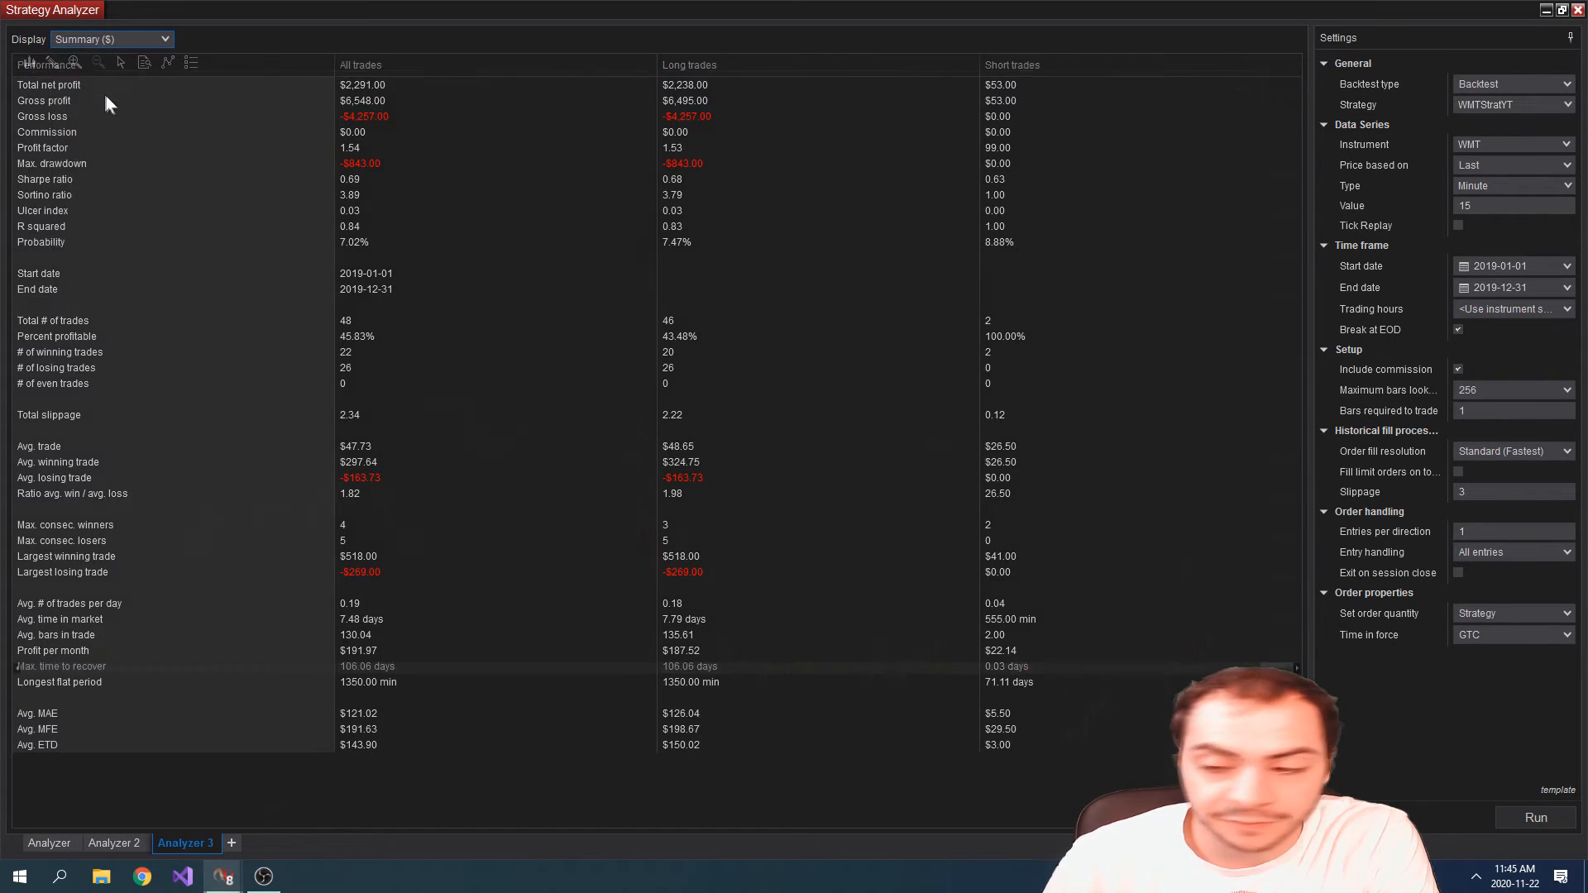
Set the WMT backtest Display to Chart to show its candlestick price chart.
{"action": "left_click", "coordinate": [111, 38]}
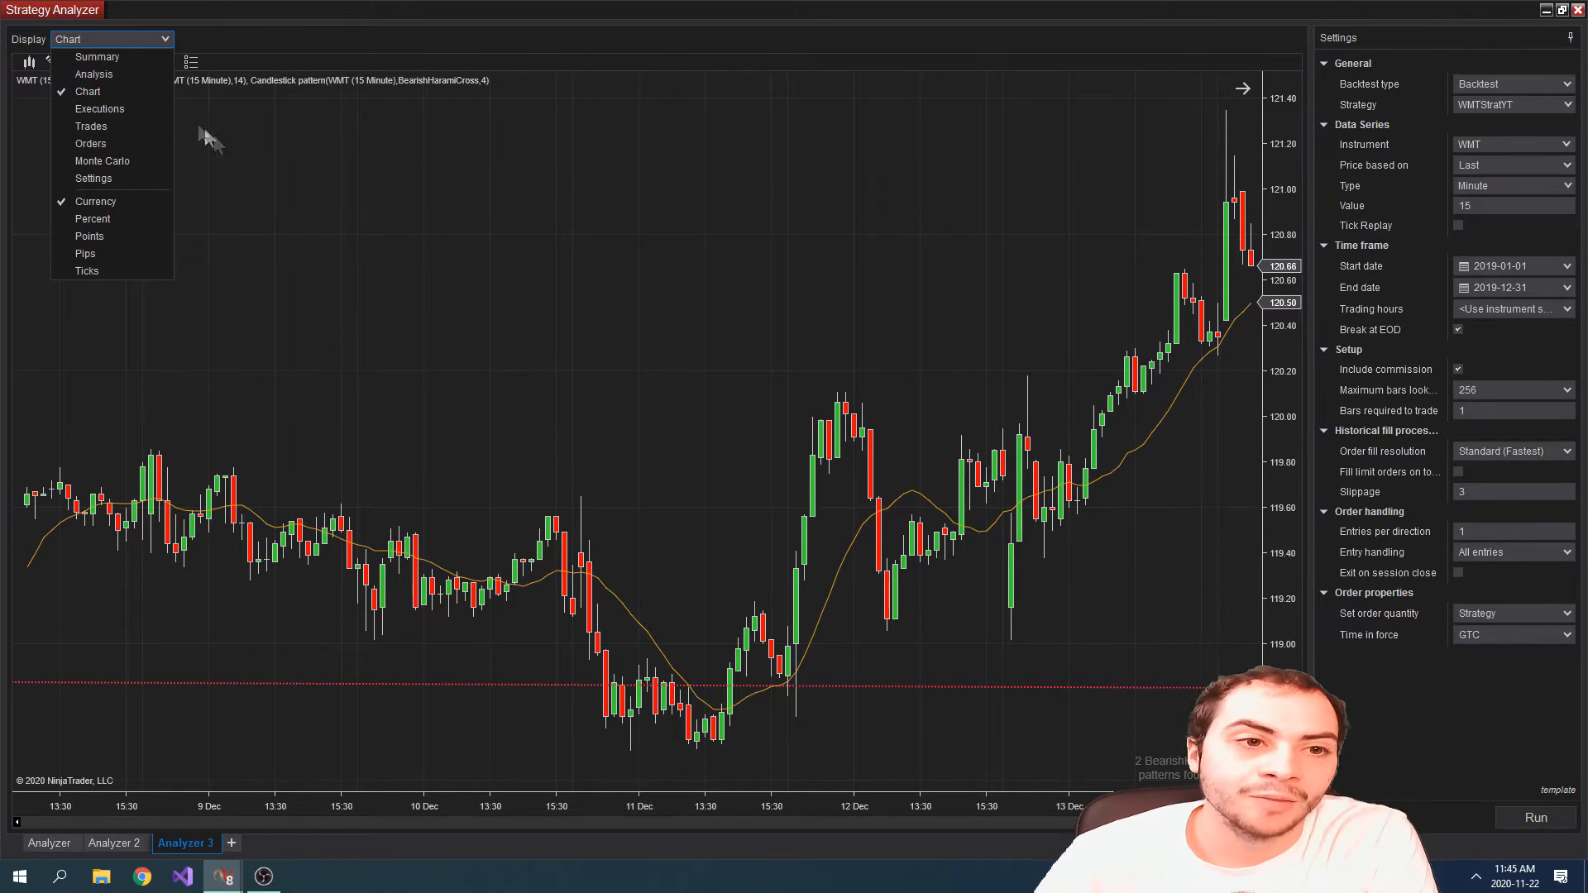
{"action": "mouse_move", "coordinate": [186, 124]}
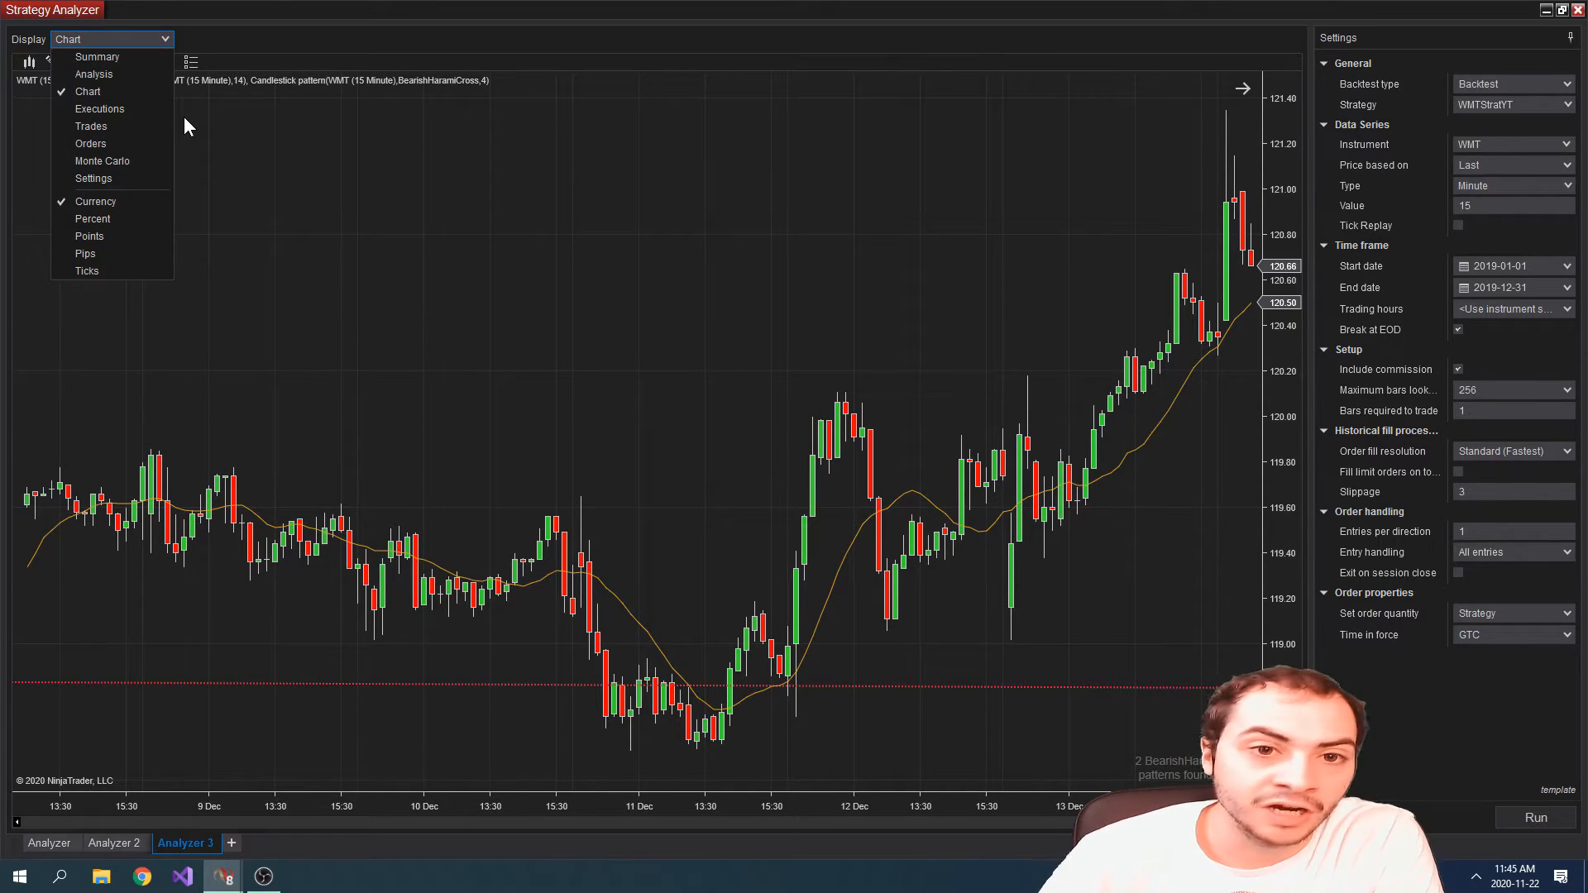
{"action": "left_click", "coordinate": [88, 91]}
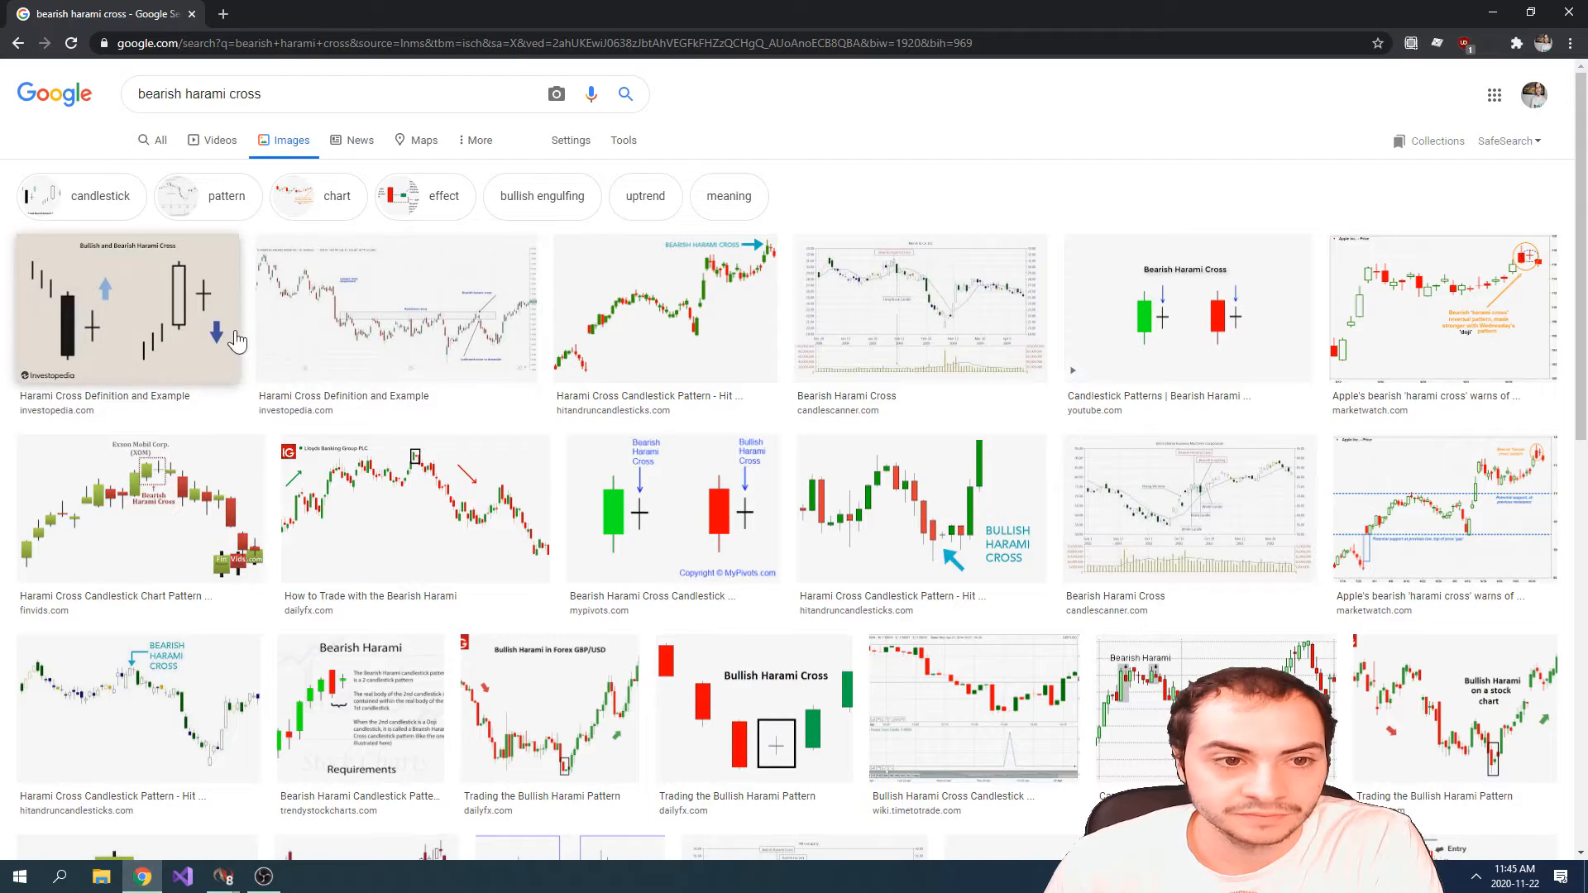
Preview the Investopedia thumbnail, then enlarge the YouTube Bearish Harami Cross diagram.
{"action": "left_click", "coordinate": [132, 308]}
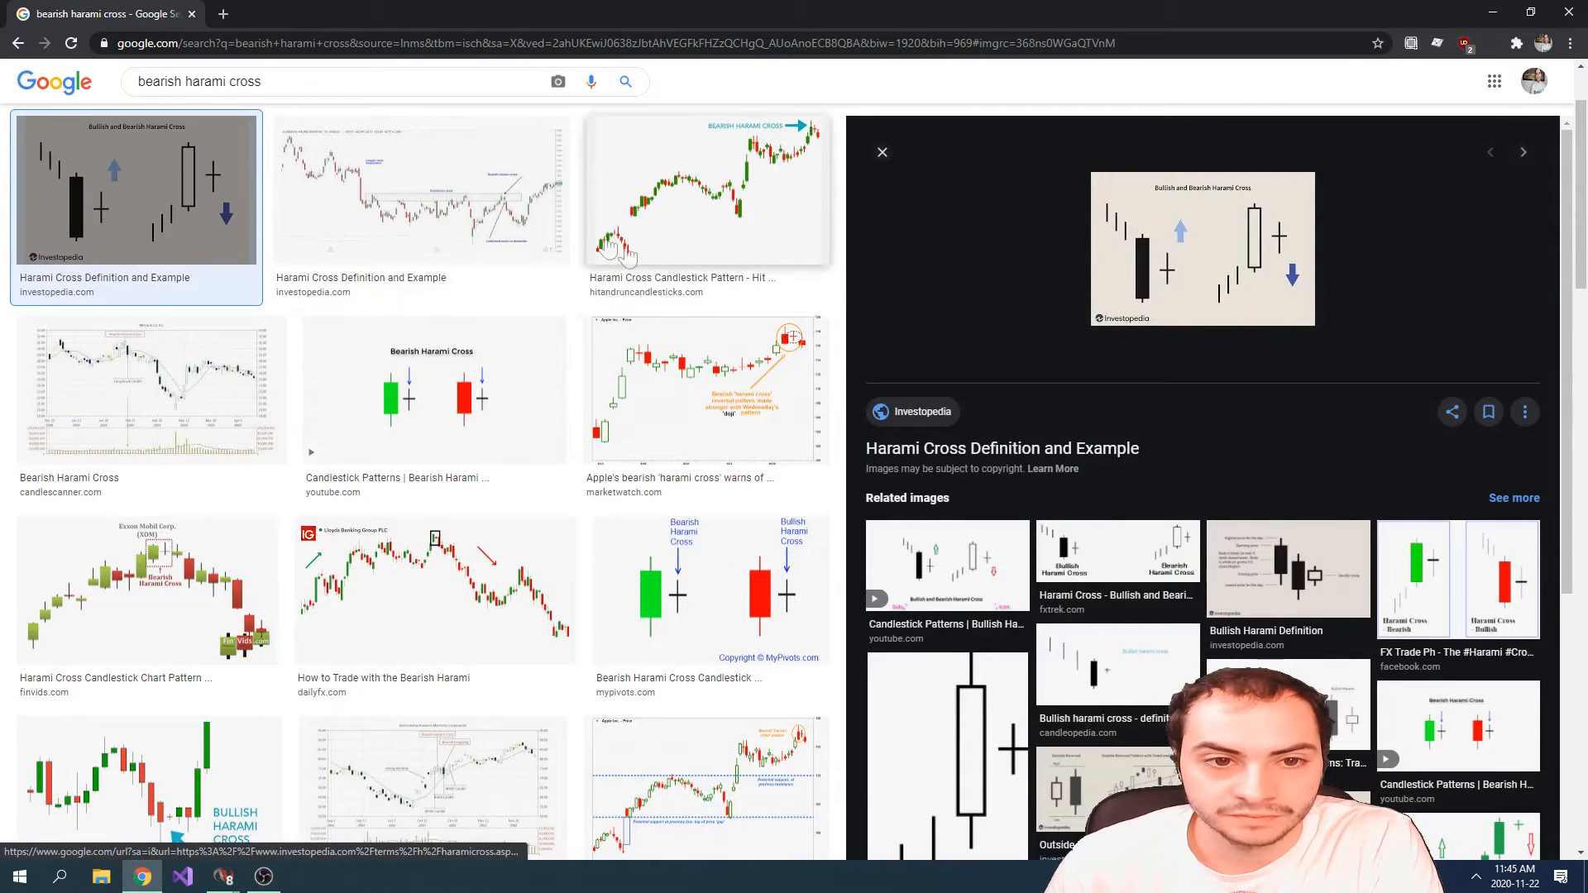
{"action": "left_click", "coordinate": [434, 397]}
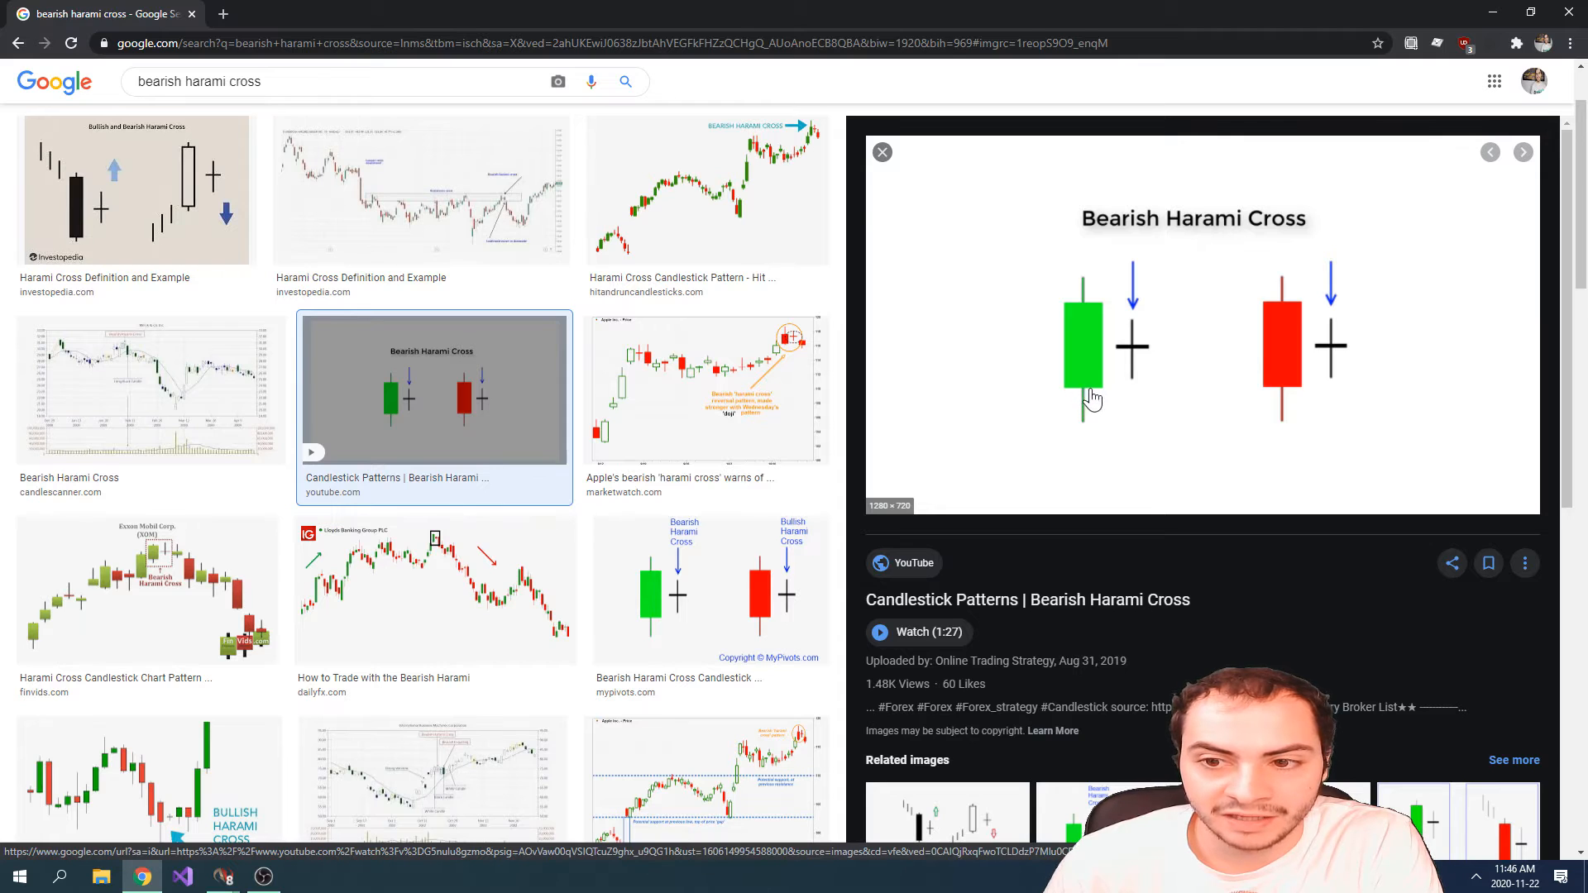
{"action": "mouse_move", "coordinate": [1140, 341]}
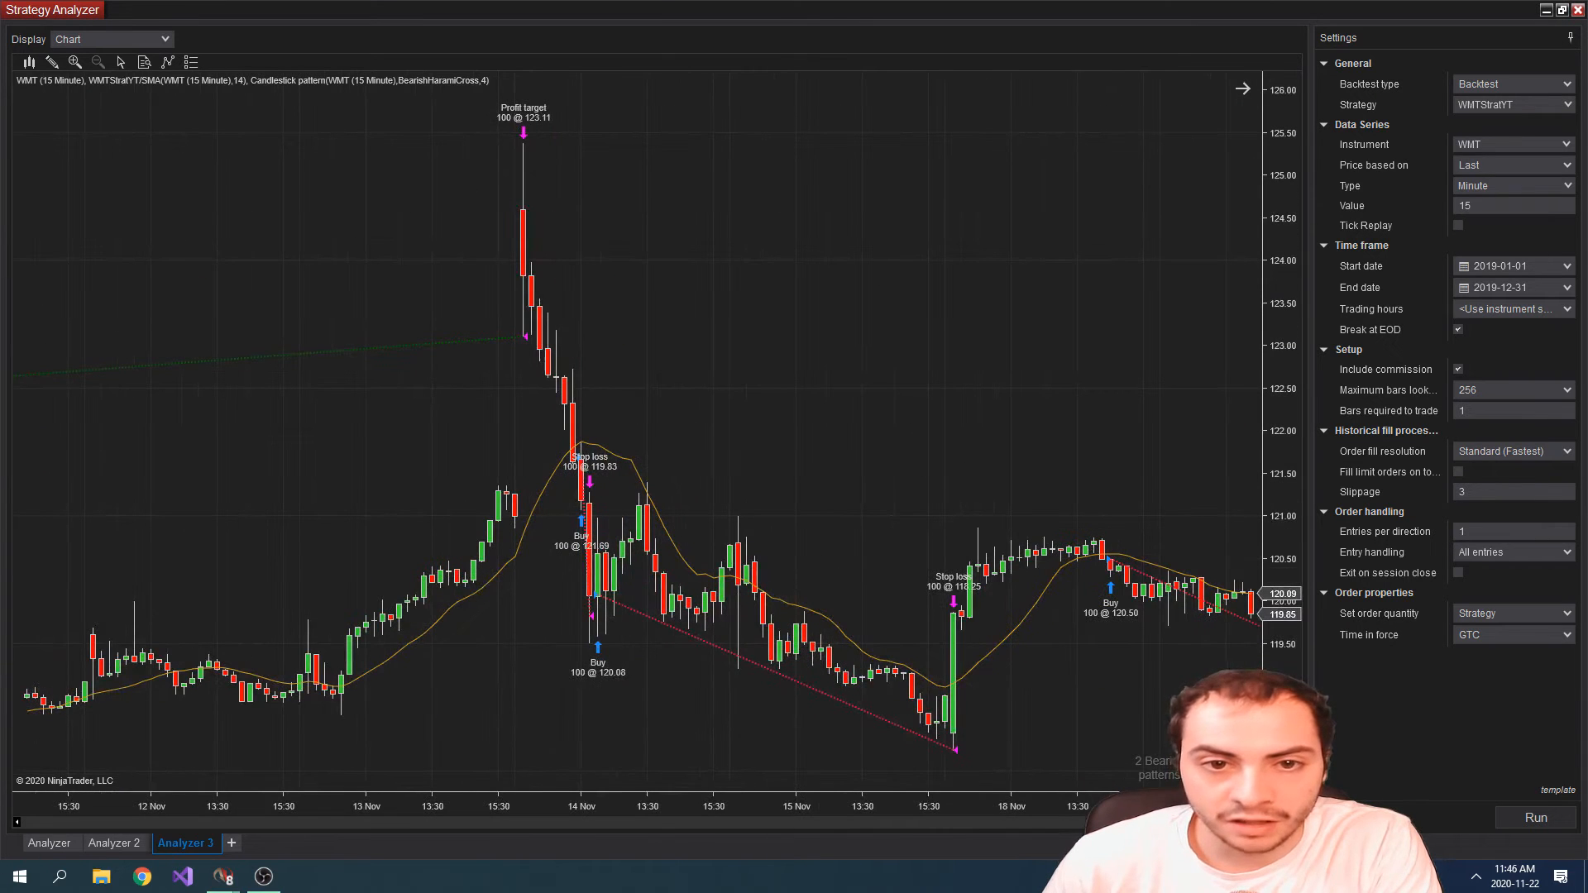
Bring back the WMT 15-minute chart showing mid-November buys at 120.08 and 120.50.
{"action": "left_click", "coordinate": [1508, 205]}
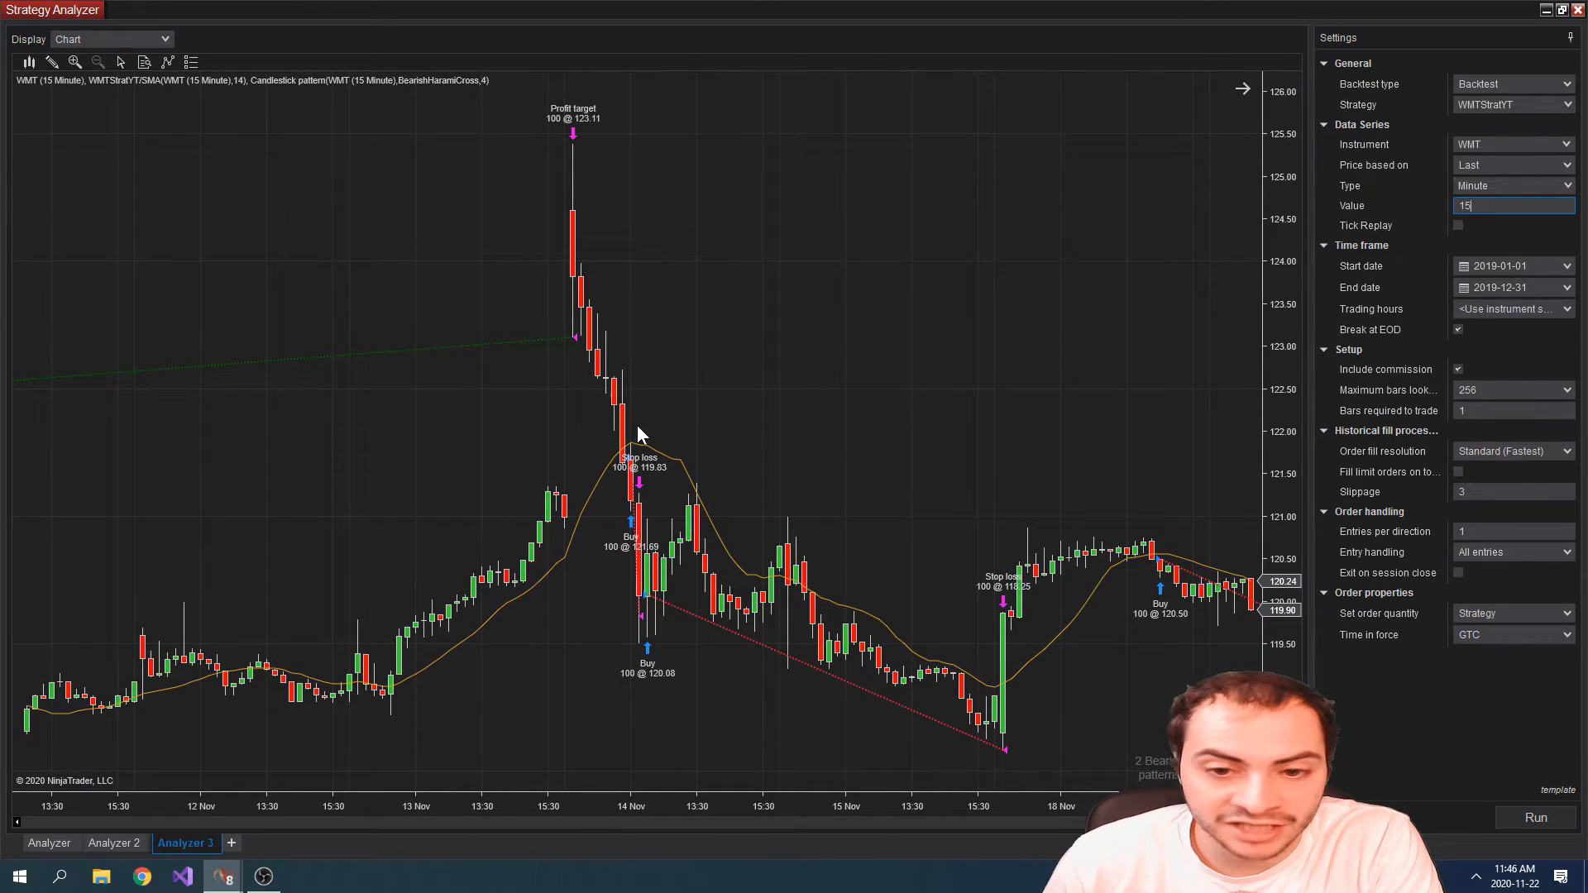
{"action": "mouse_move", "coordinate": [748, 452]}
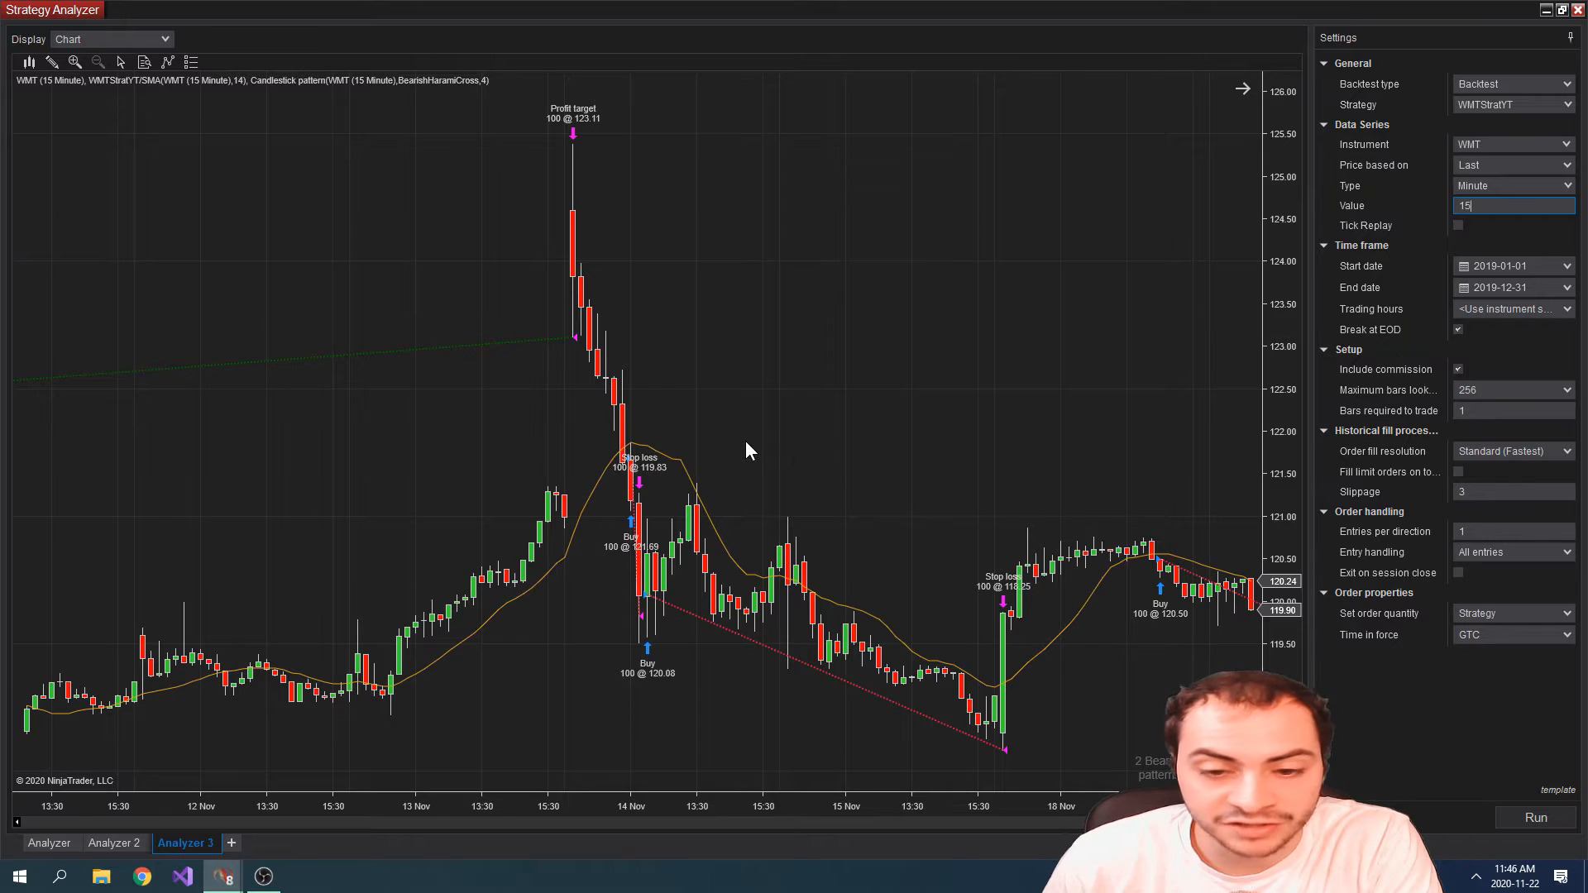
{"action": "mouse_move", "coordinate": [708, 430]}
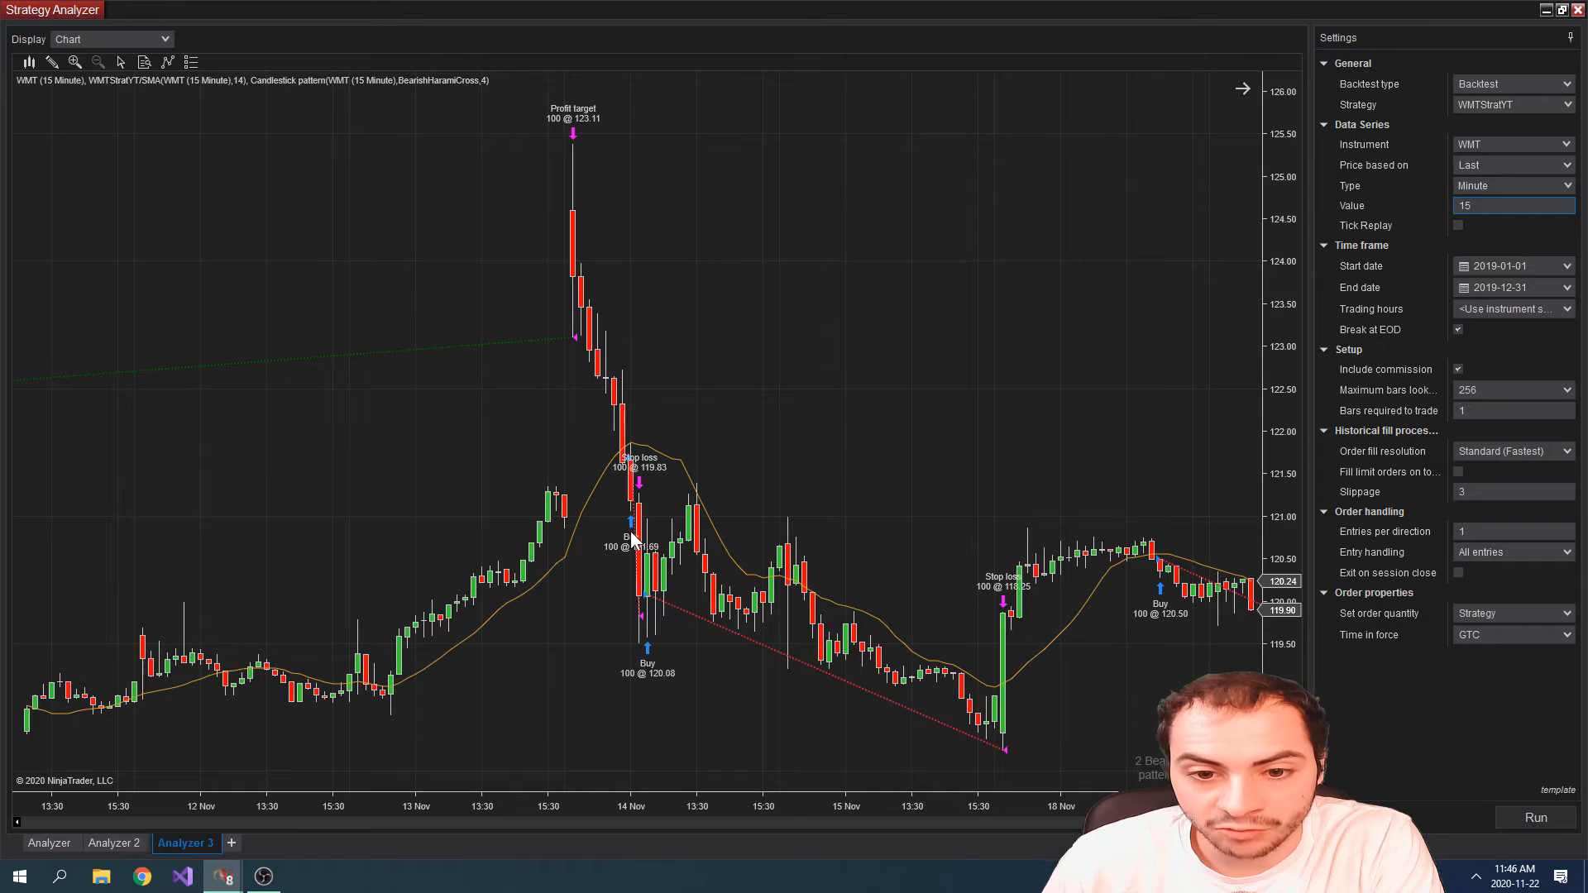
{"action": "mouse_move", "coordinate": [639, 446]}
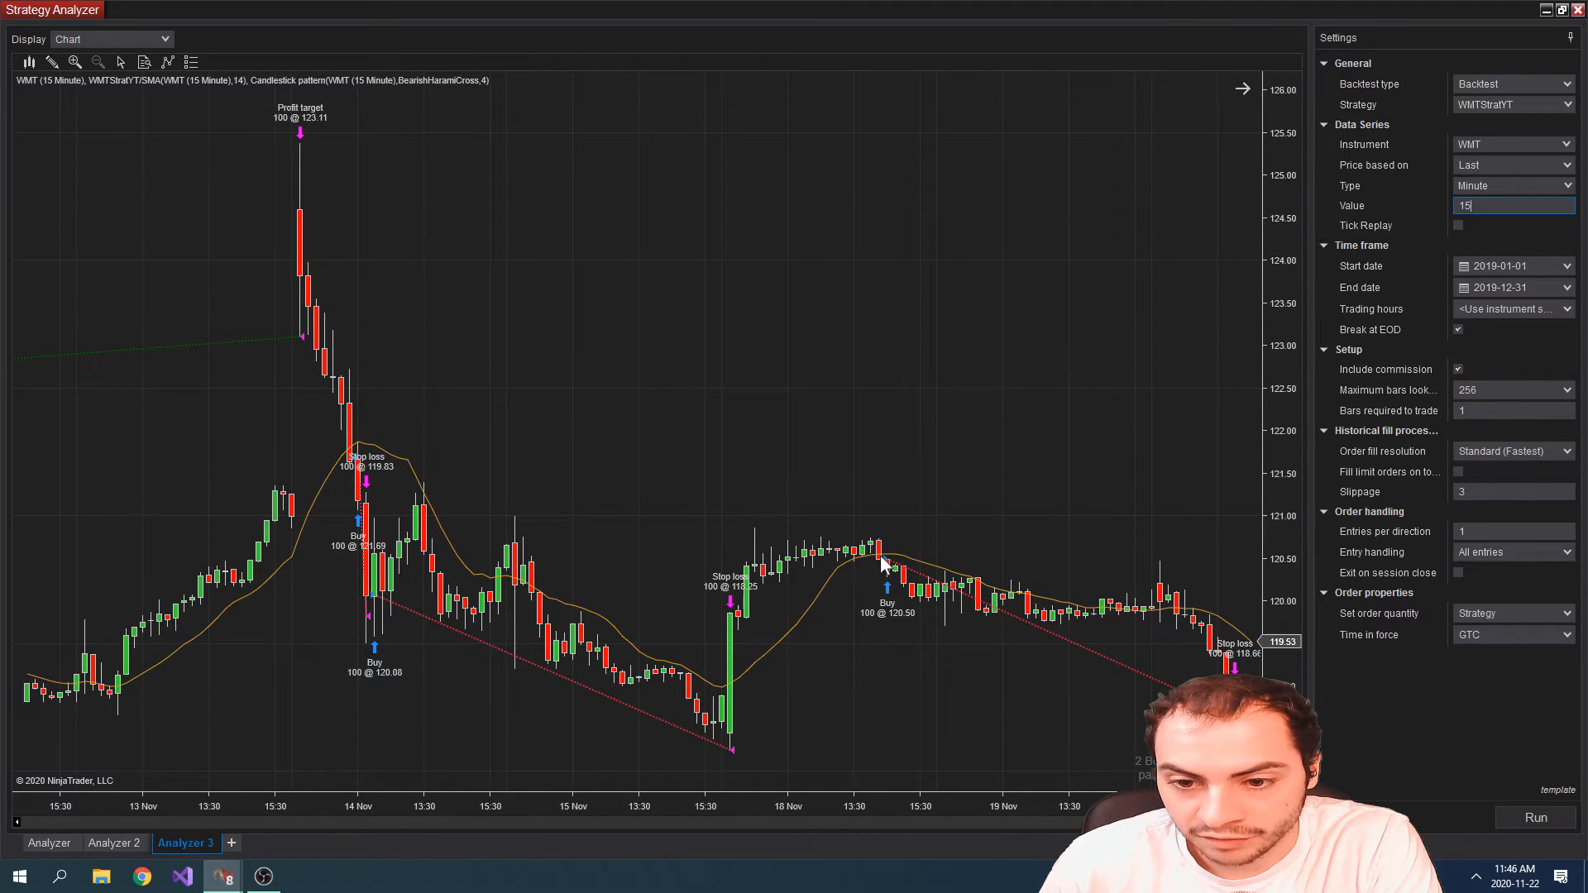
{"action": "mouse_move", "coordinate": [962, 596]}
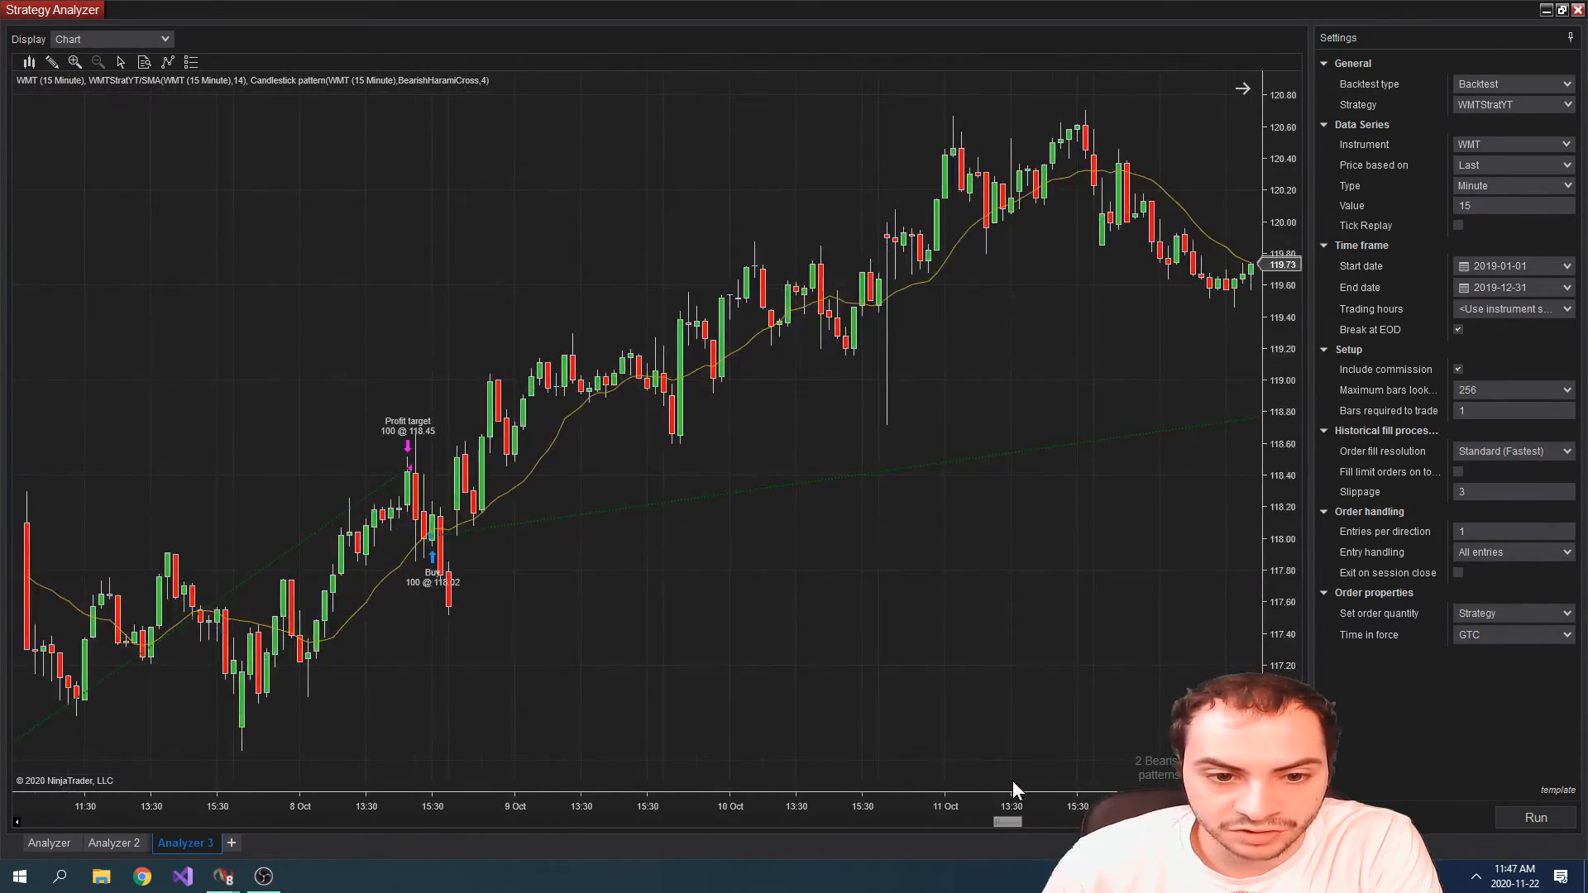
{"action": "mouse_move", "coordinate": [1005, 826]}
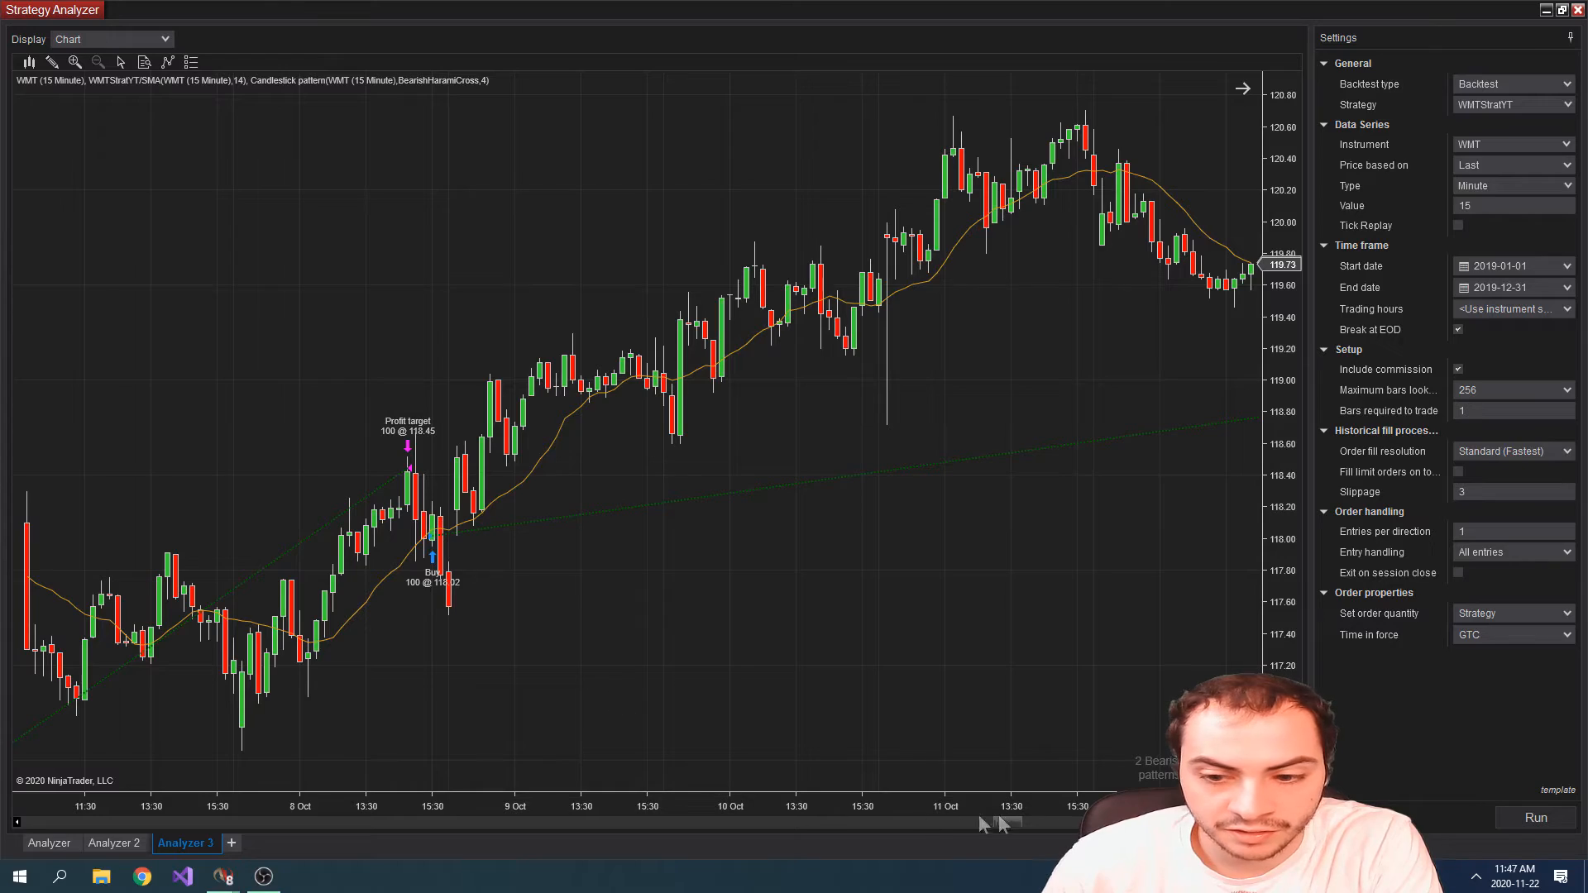
Scroll the WMT backtest chart back to earlier dates.
{"action": "left_click_drag", "start_coordinate": [997, 822], "coordinate": [987, 822]}
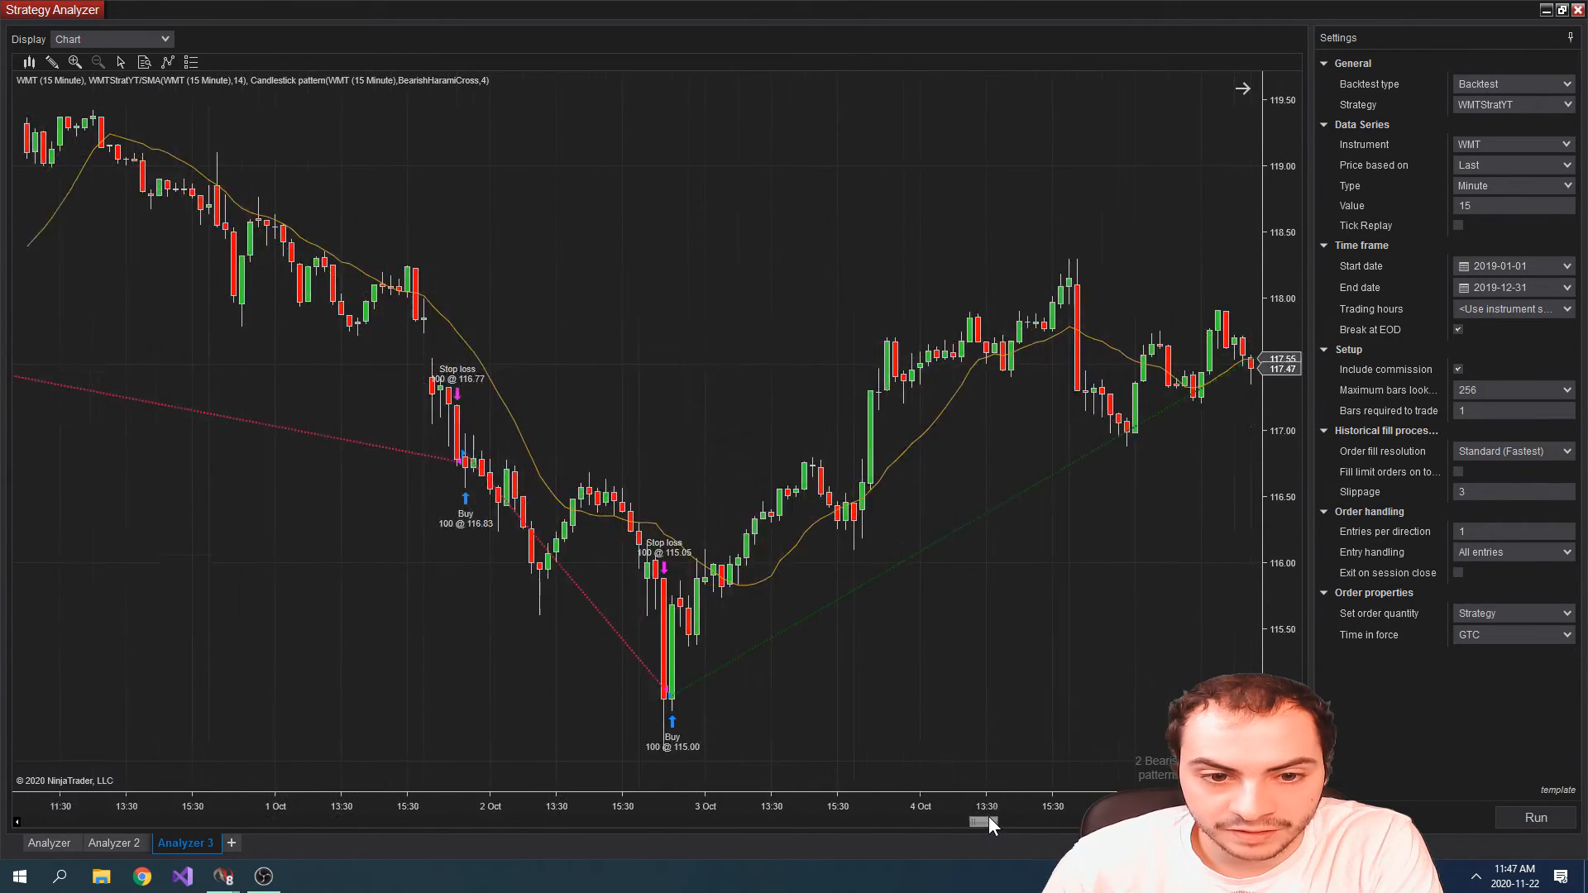
{"action": "left_click_drag", "start_coordinate": [987, 820], "coordinate": [962, 820]}
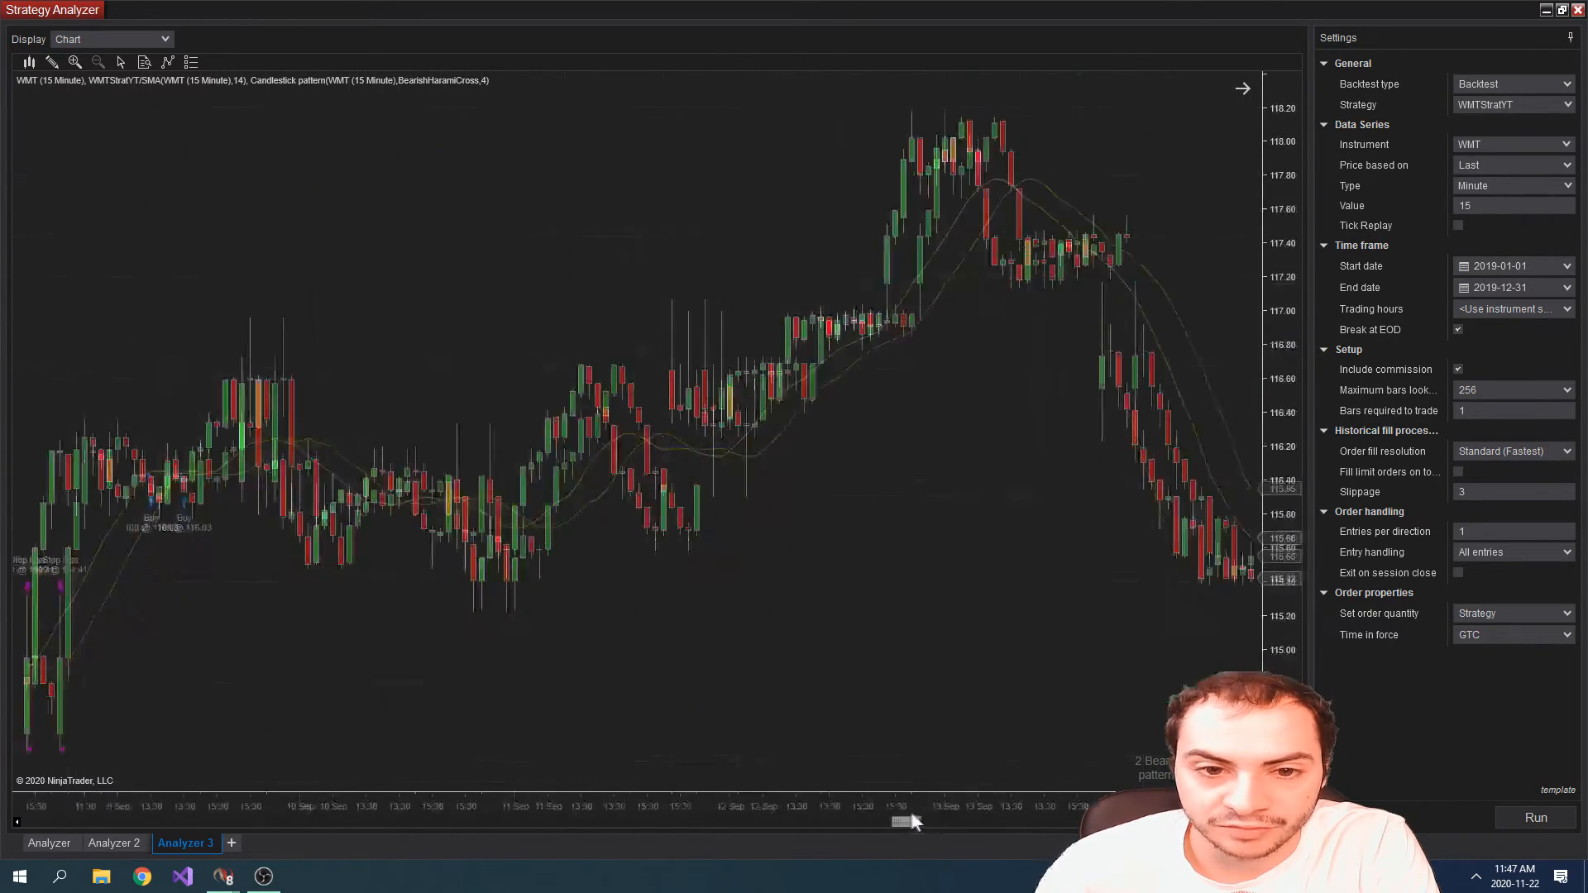
{"action": "left_click_drag", "start_coordinate": [907, 821], "coordinate": [881, 820]}
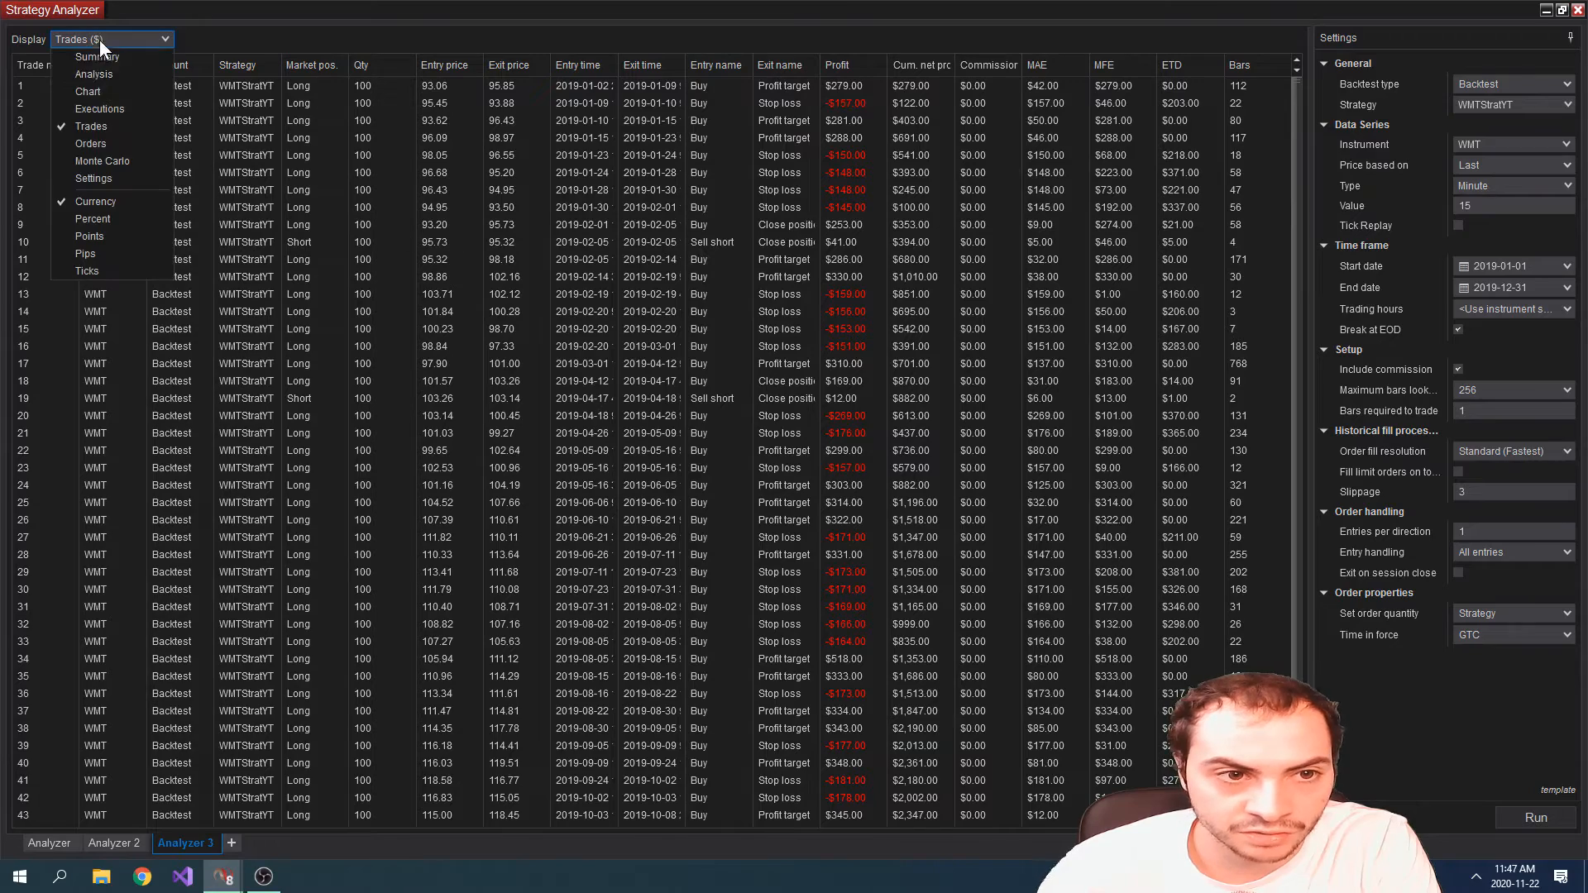
Switch the WMT backtest view back to Chart, showing late-January stopped-out buys.
{"action": "left_click", "coordinate": [86, 91]}
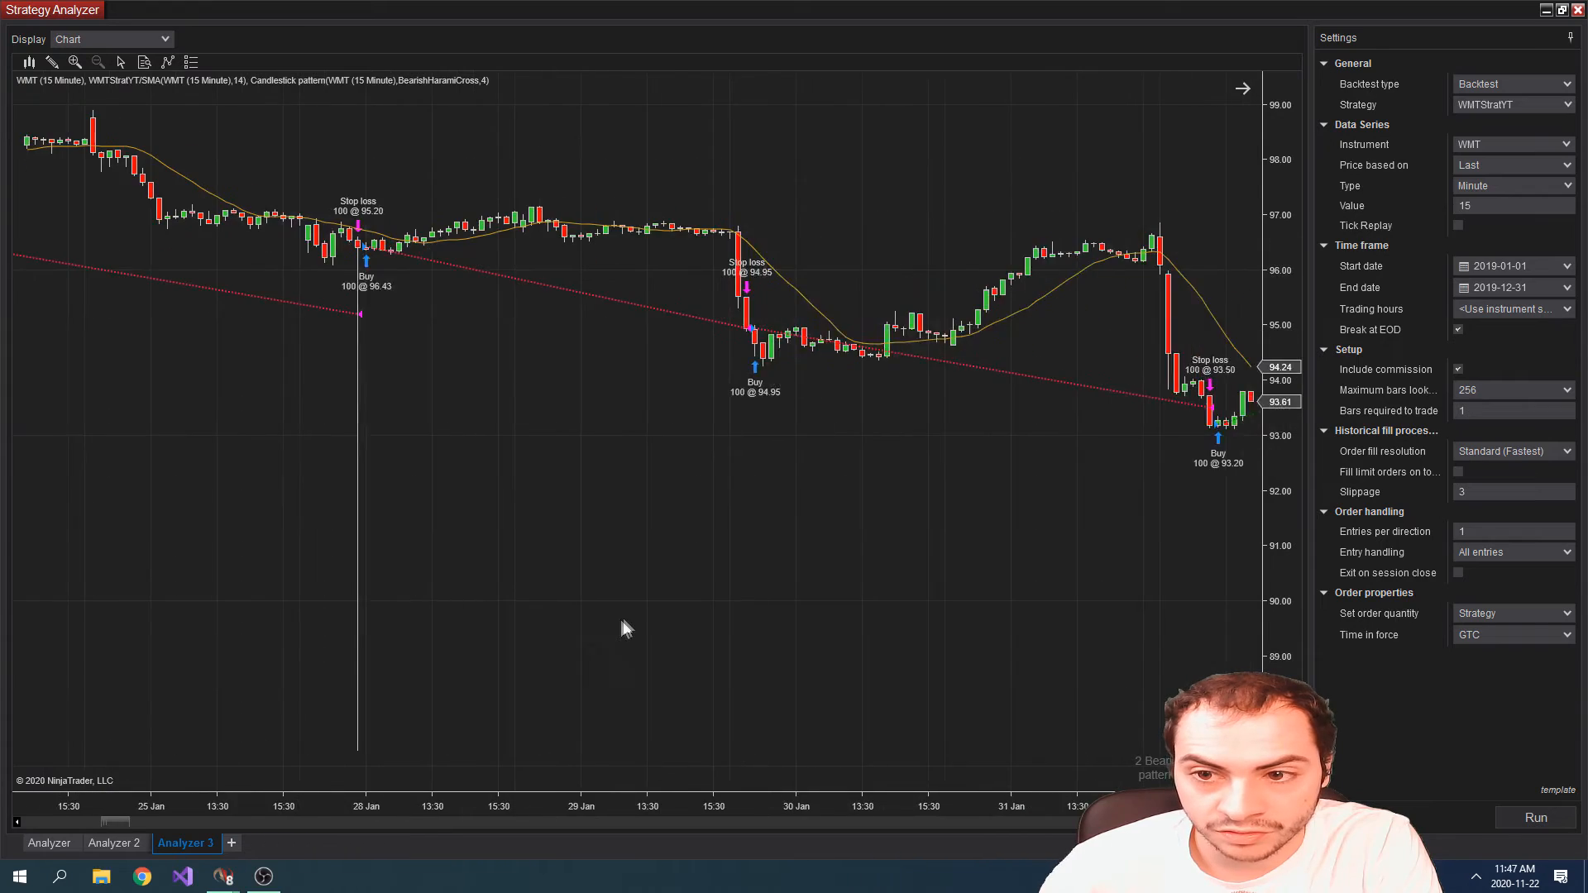
Zoom in on the 5 Feb Bearish Harami Cross short (95.73 to 95.32), then open Display.
{"action": "scroll", "scroll_direction": "right", "scroll_amount": 3}
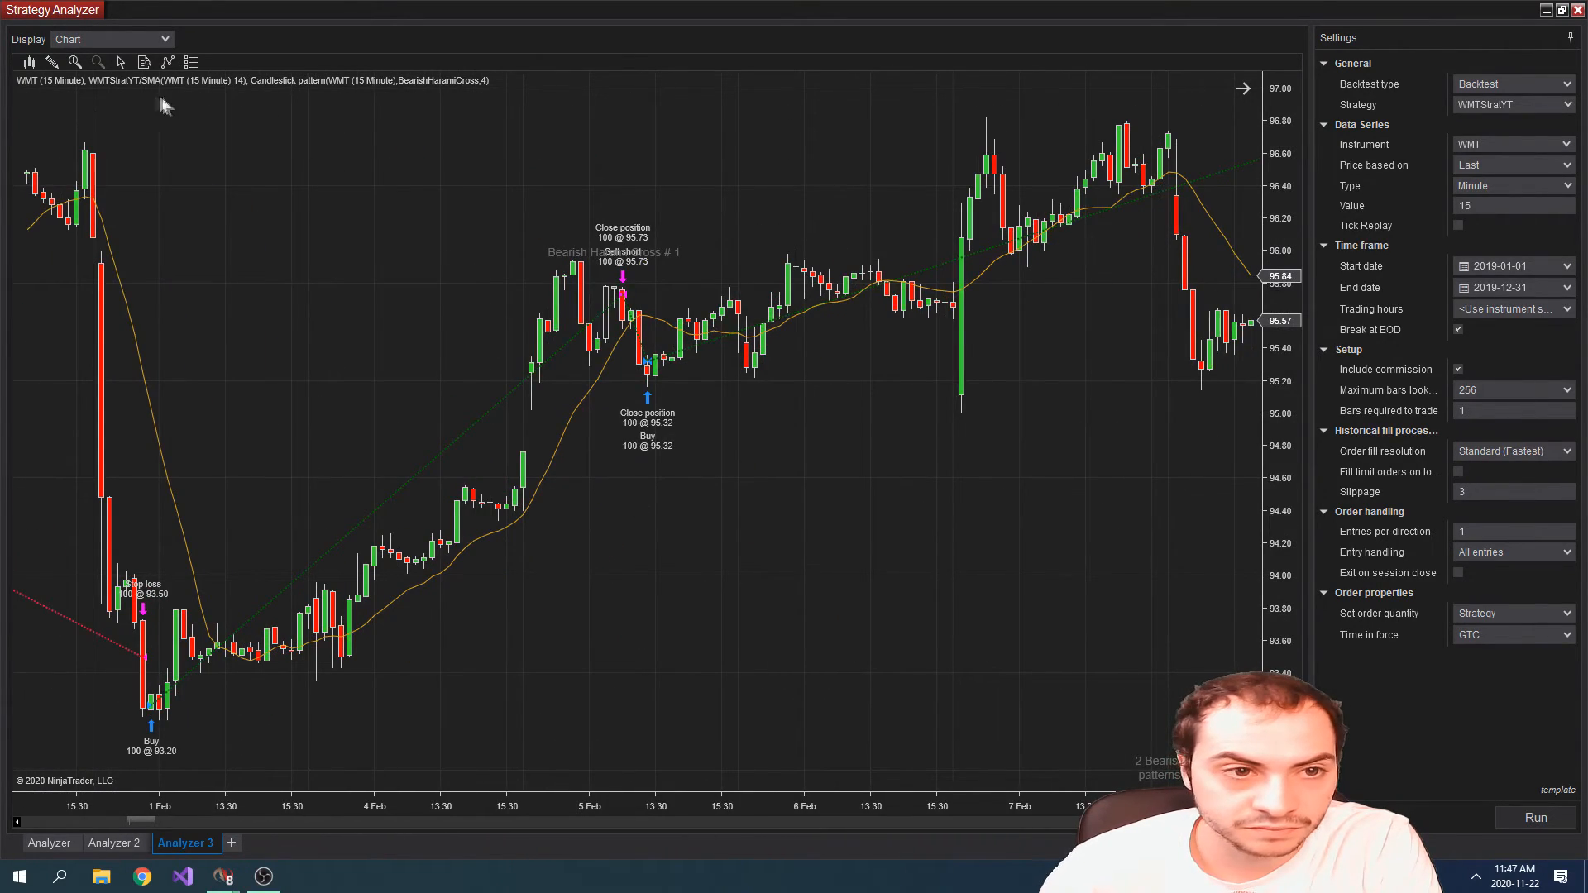
{"action": "left_click_drag", "start_coordinate": [496, 149], "coordinate": [793, 504]}
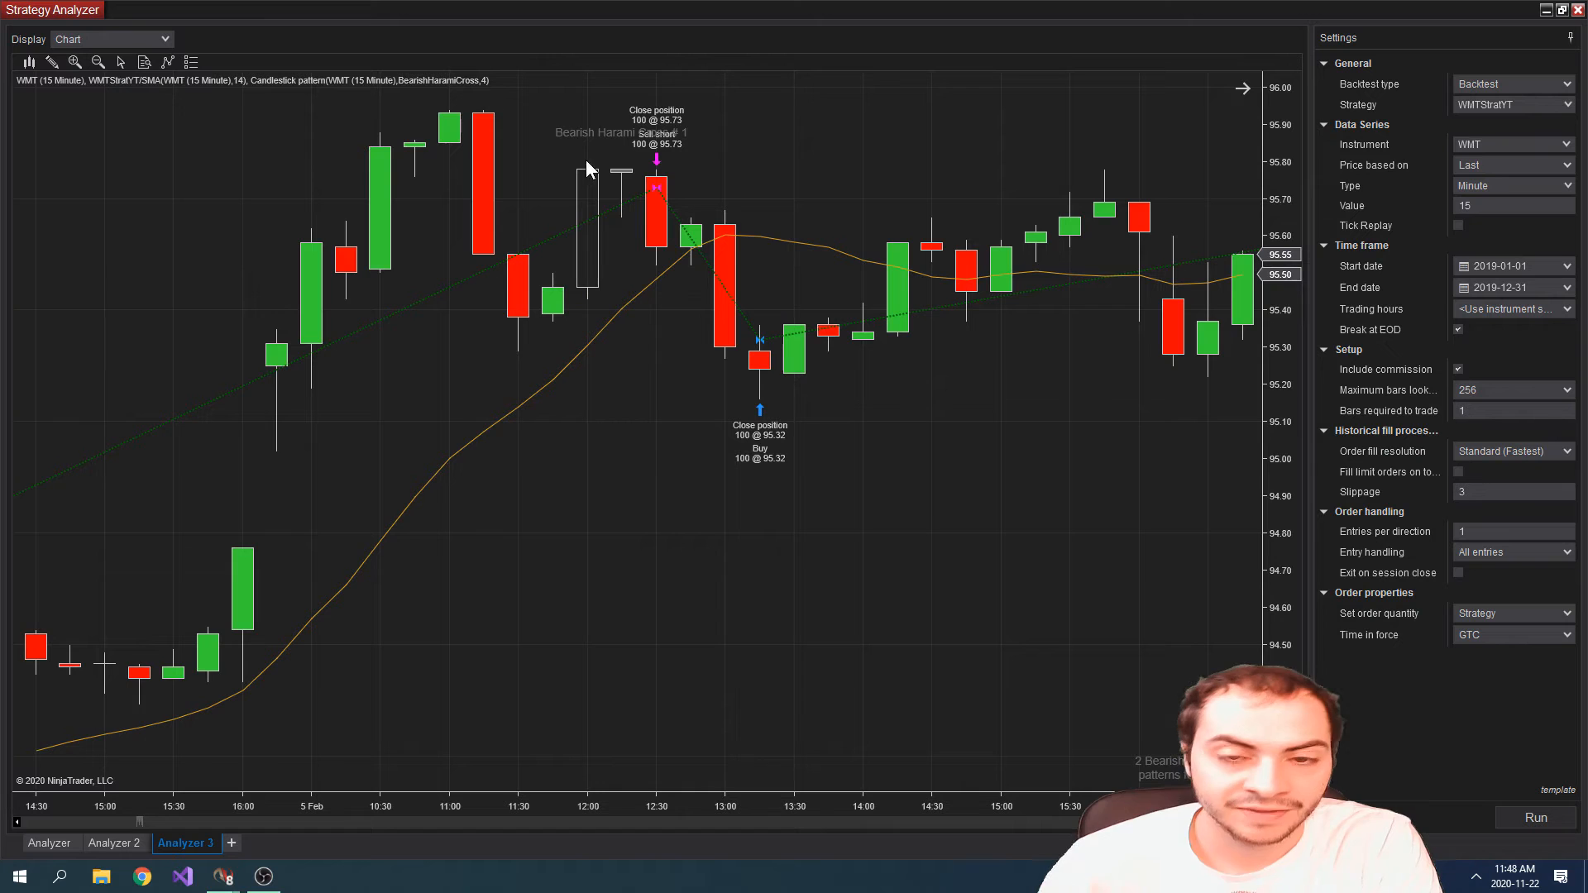
{"action": "mouse_move", "coordinate": [574, 182]}
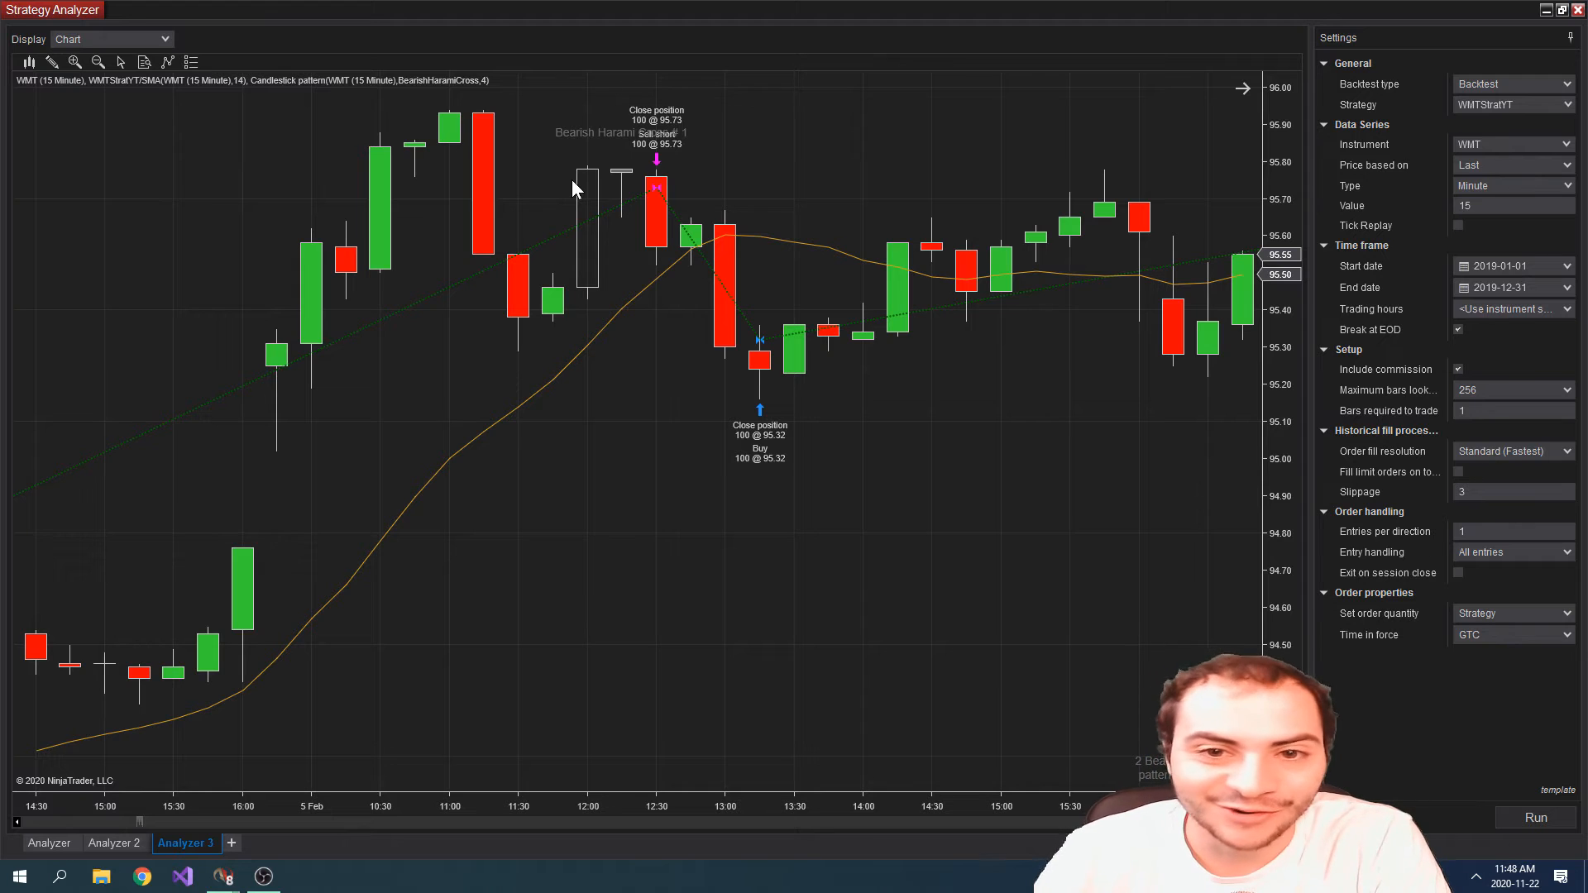
{"action": "mouse_move", "coordinate": [604, 184]}
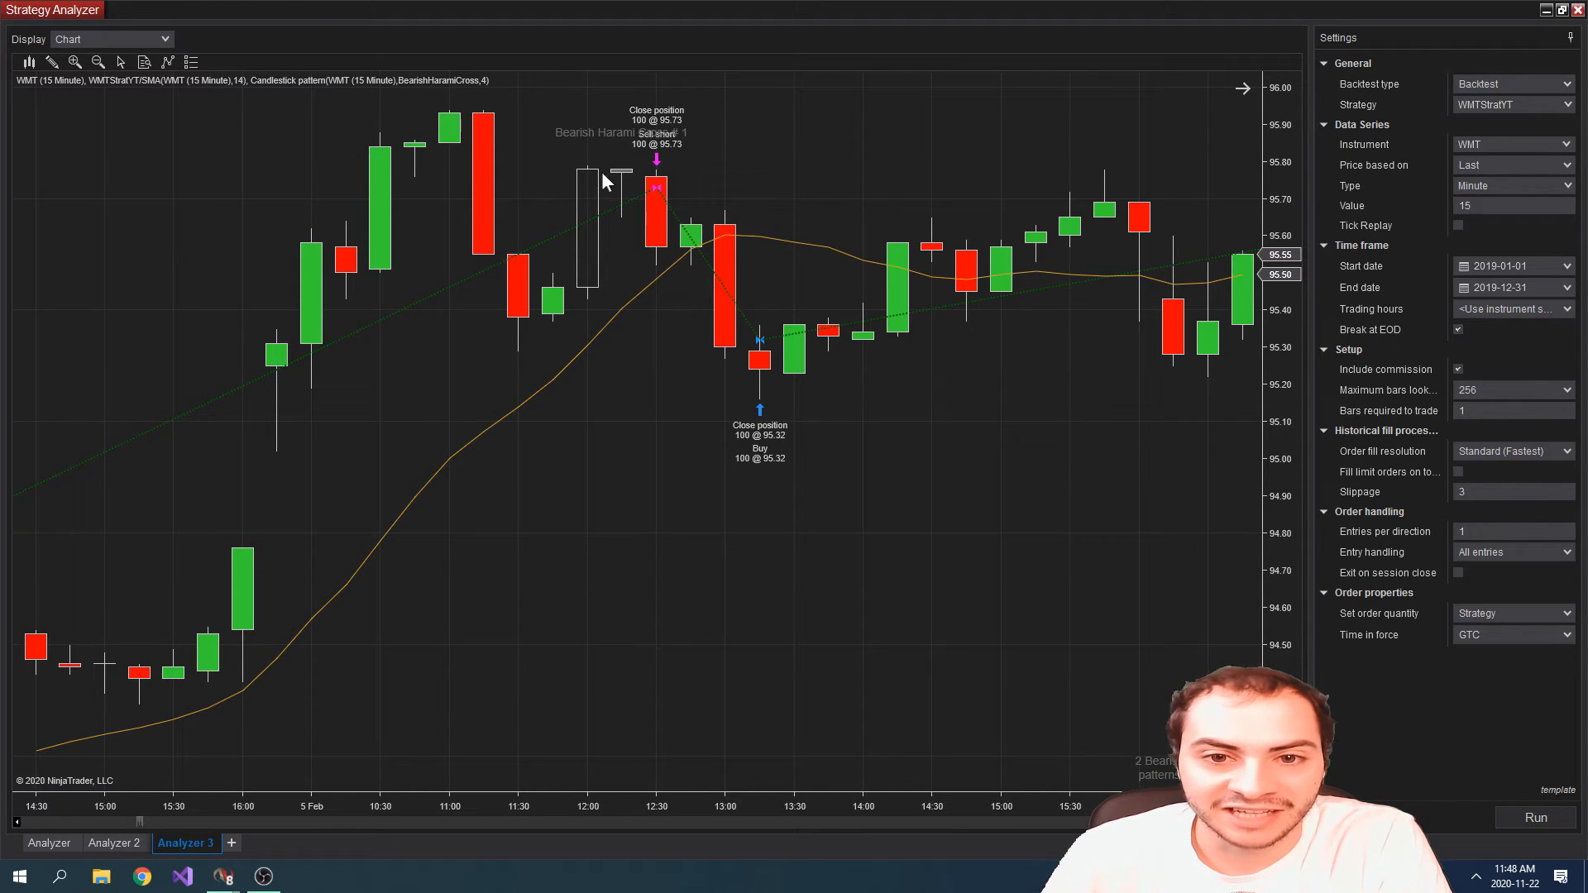
{"action": "mouse_move", "coordinate": [655, 189]}
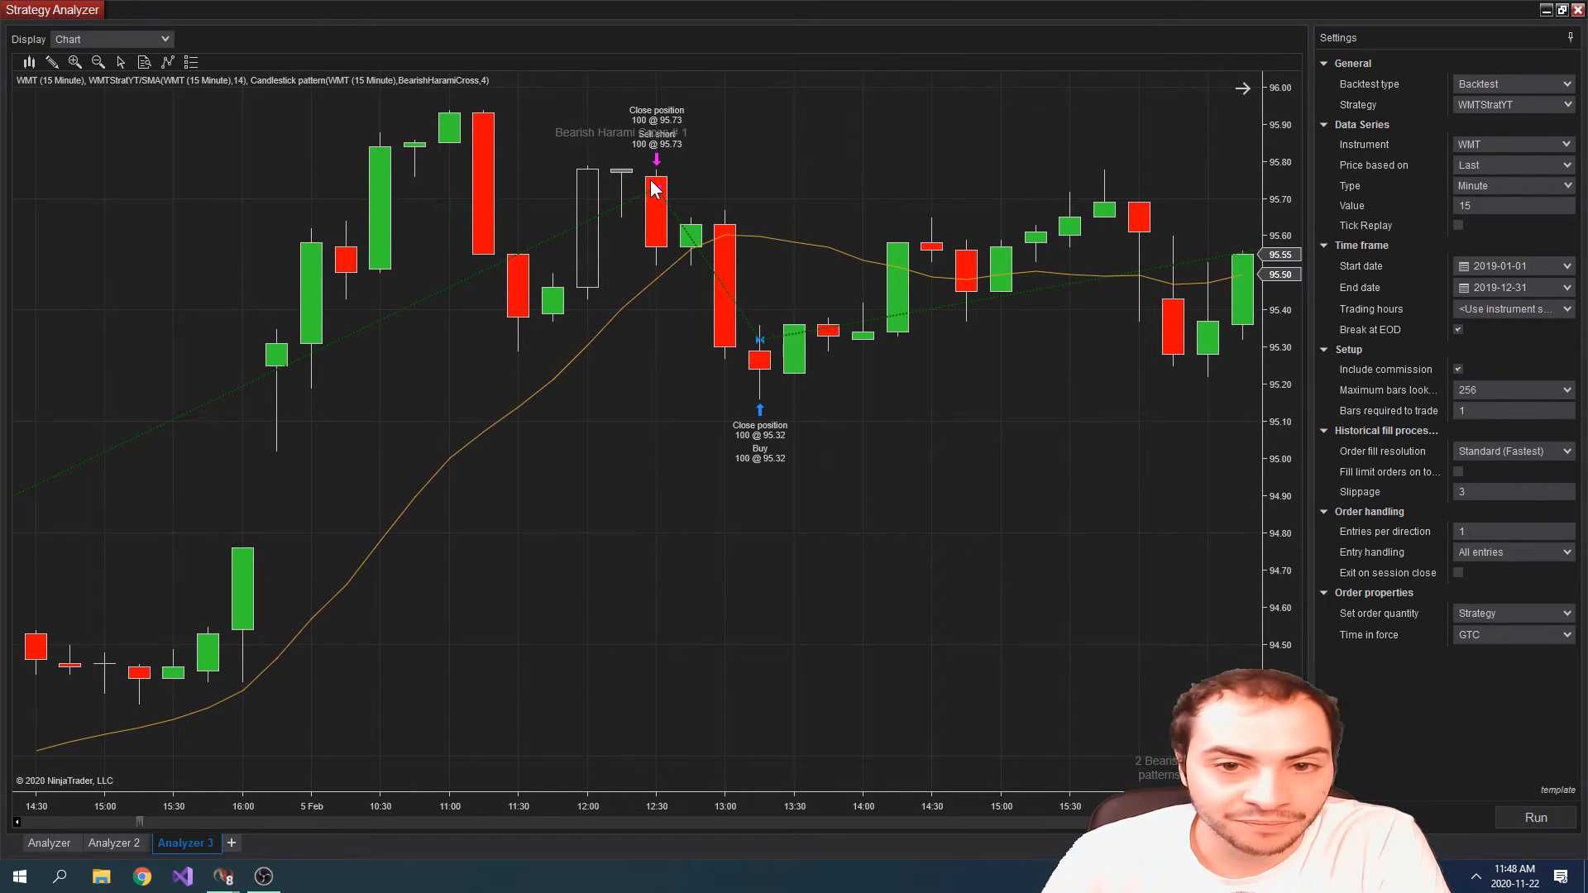
{"action": "mouse_move", "coordinate": [678, 179]}
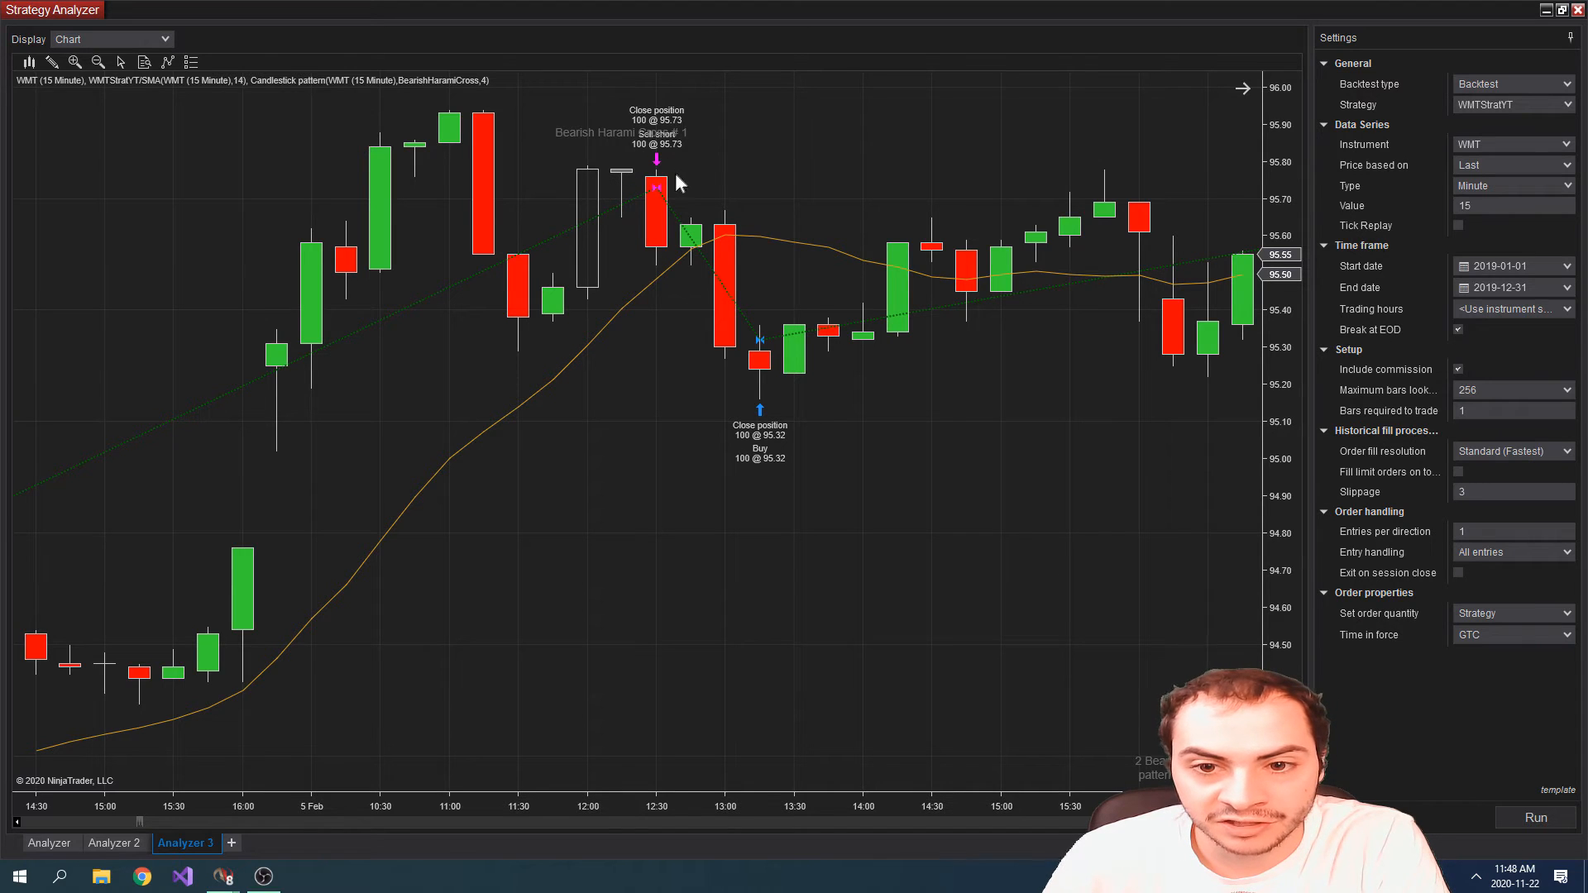
{"action": "mouse_move", "coordinate": [748, 324]}
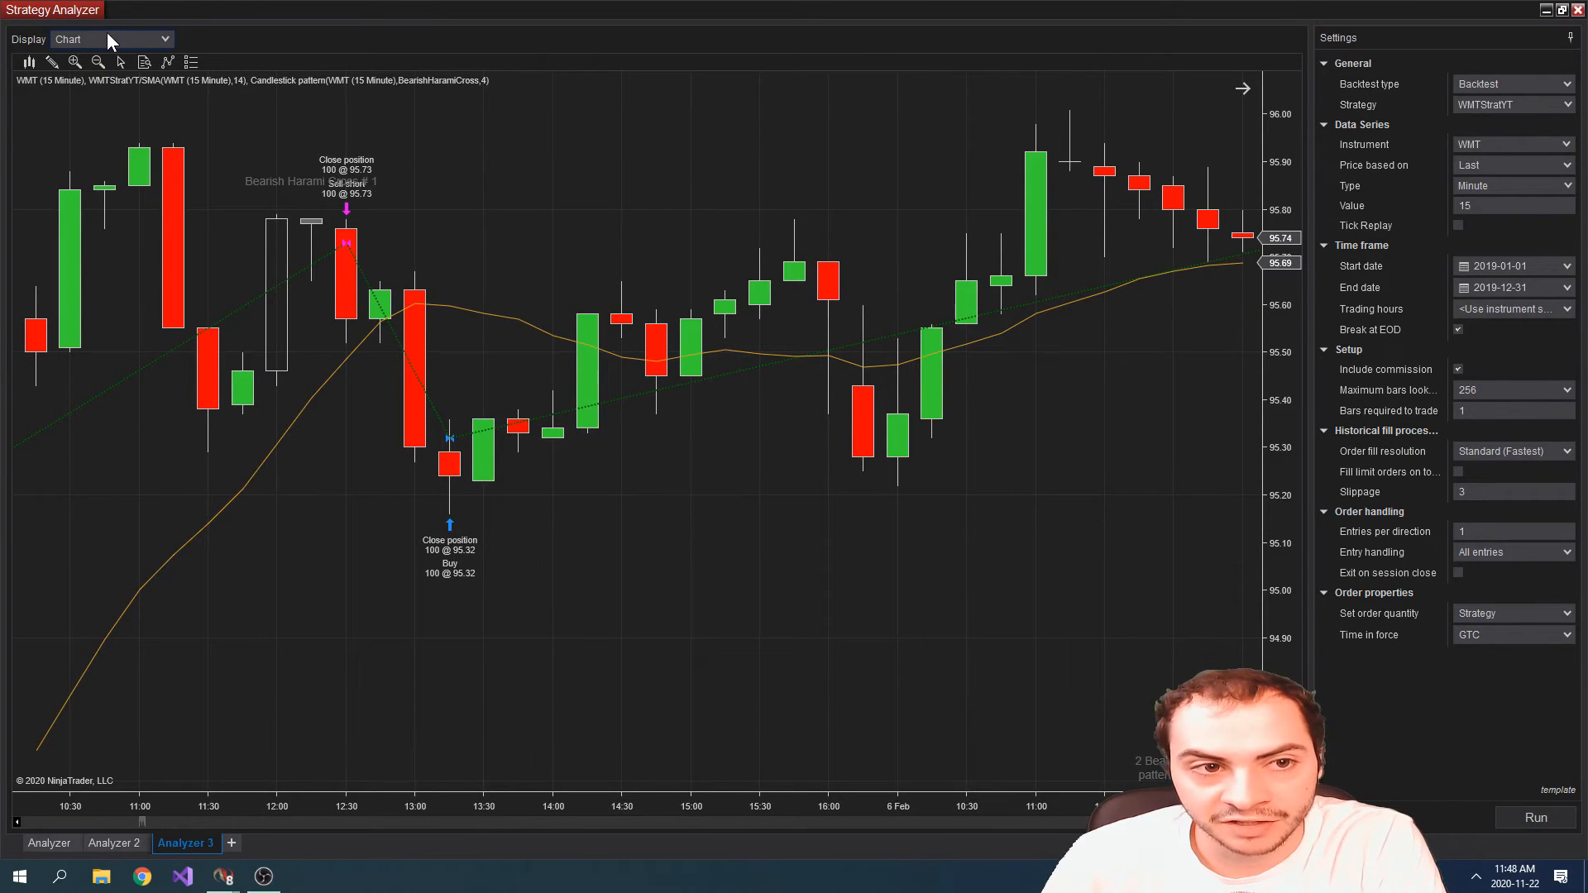
{"action": "left_click", "coordinate": [111, 38]}
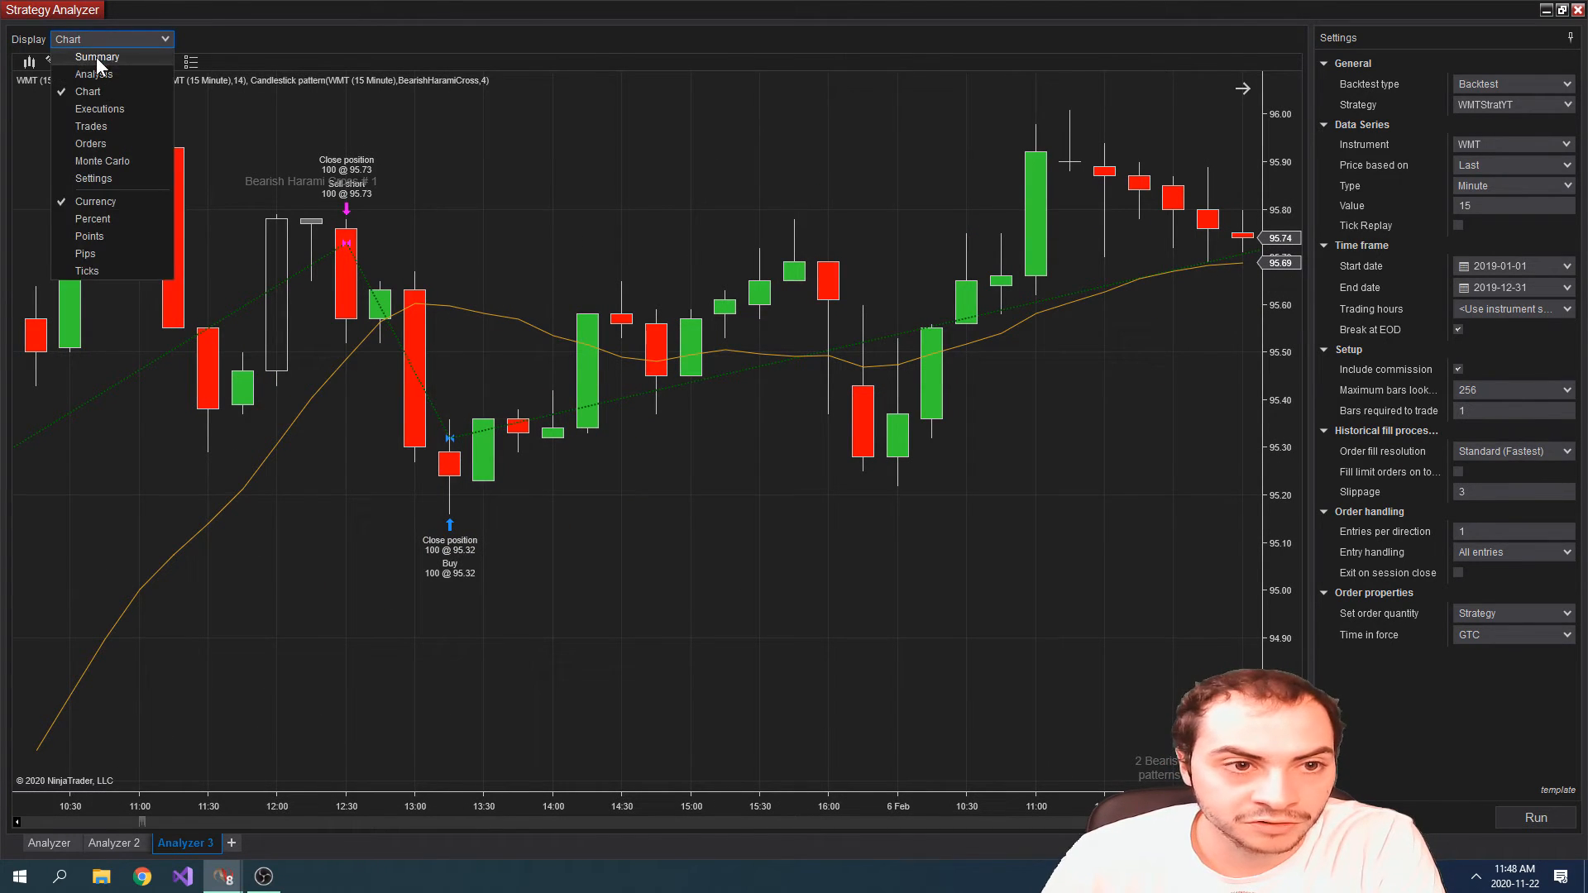
Switch to Summary: $2,291 net profit over 48 trades, 45.83% profitable.
{"action": "left_click", "coordinate": [96, 56]}
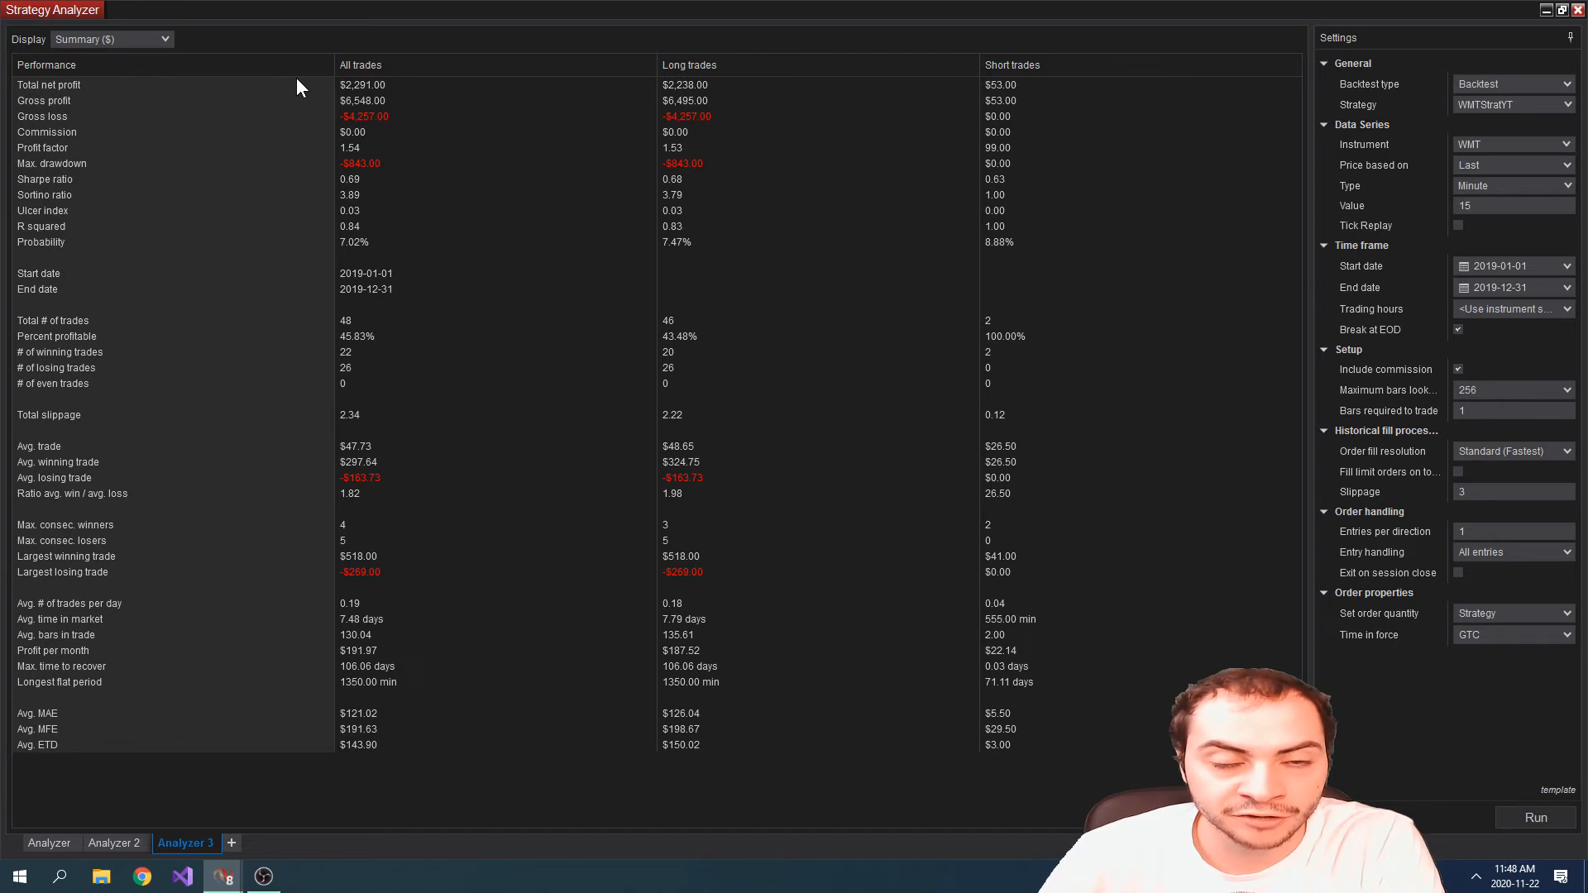
{"action": "mouse_move", "coordinate": [442, 91]}
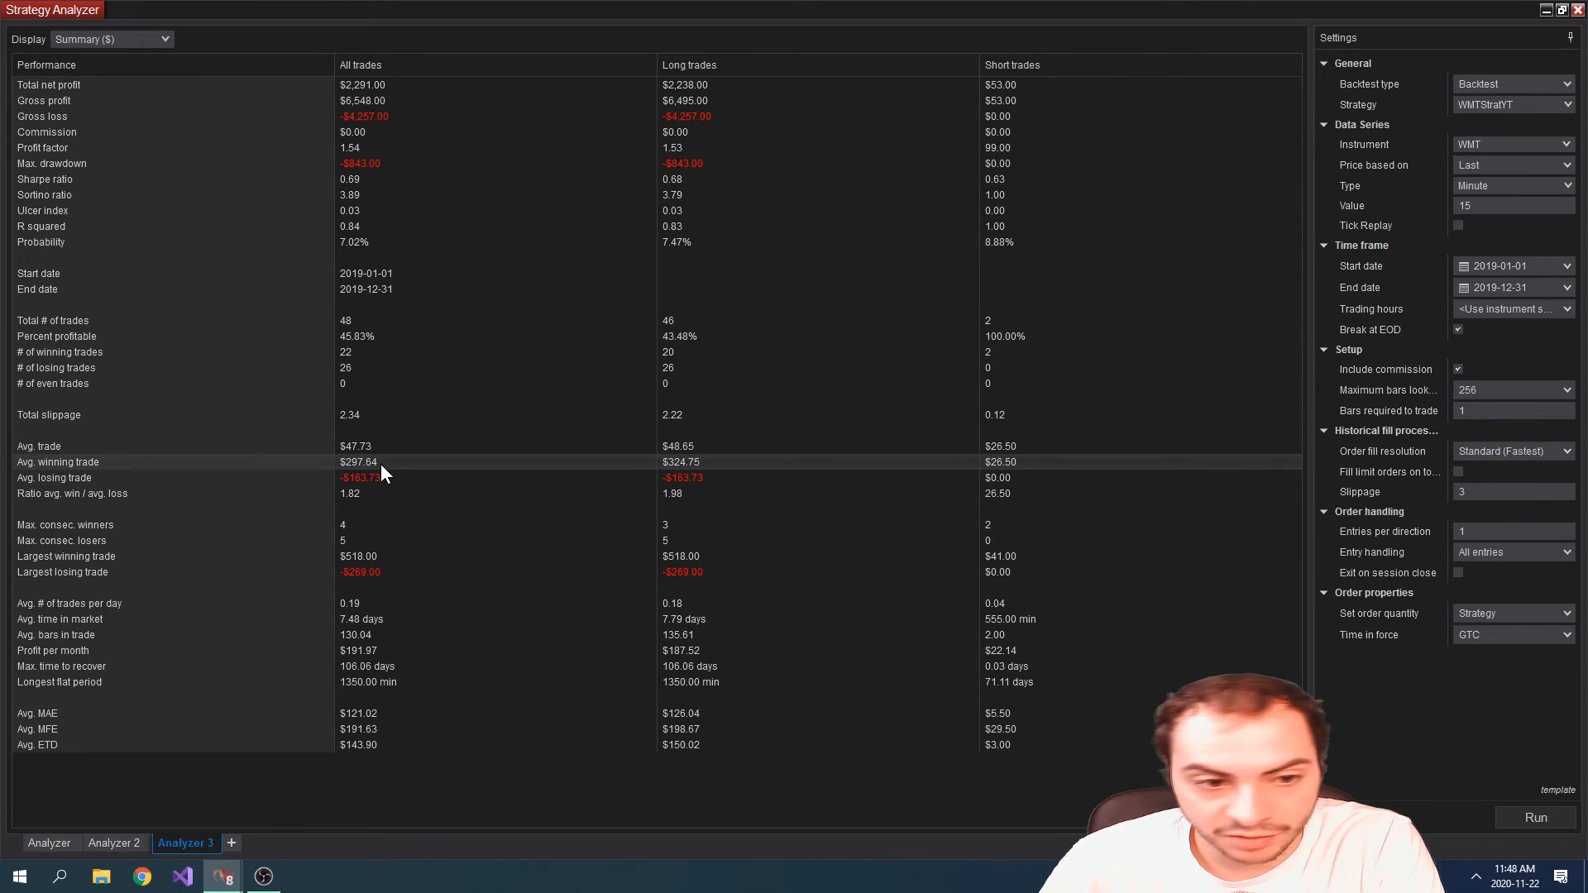
{"action": "mouse_move", "coordinate": [421, 518]}
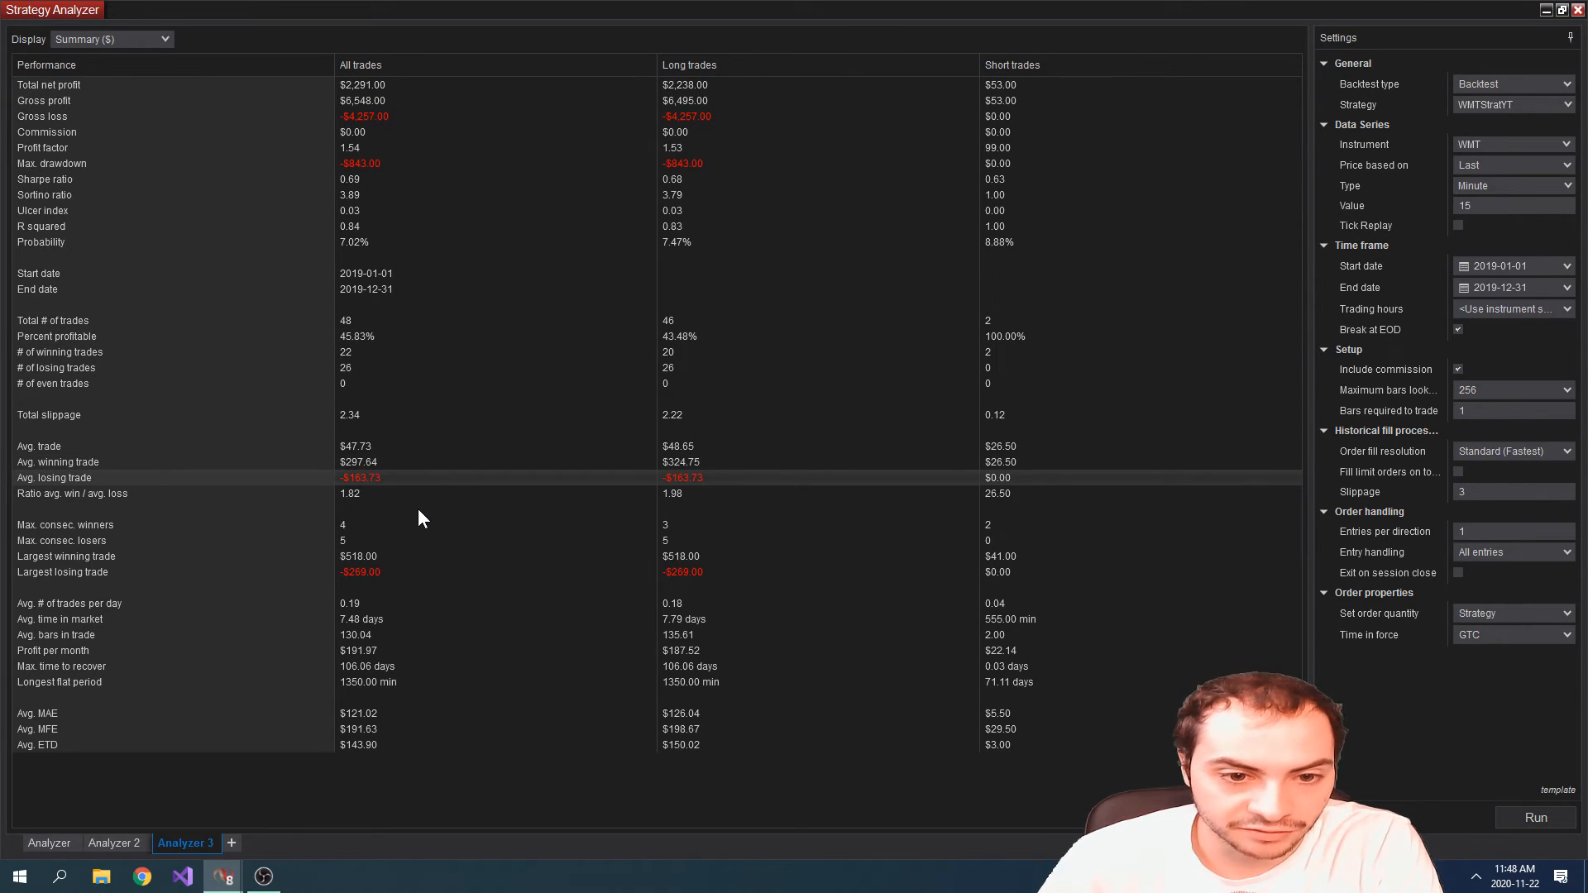
{"action": "mouse_move", "coordinate": [365, 451]}
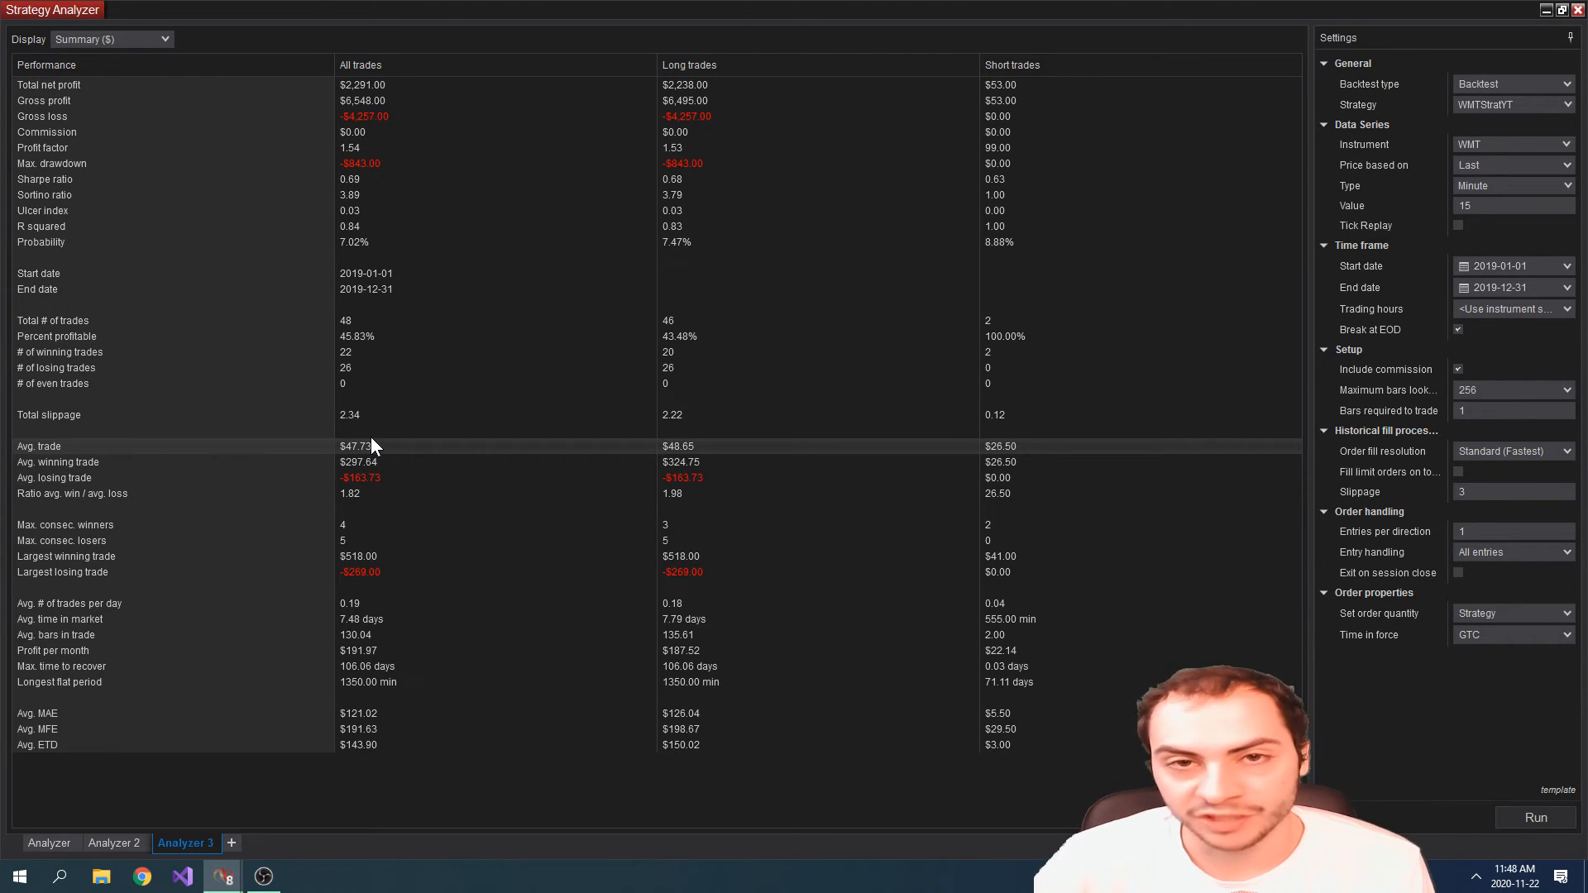
{"action": "mouse_move", "coordinate": [368, 502]}
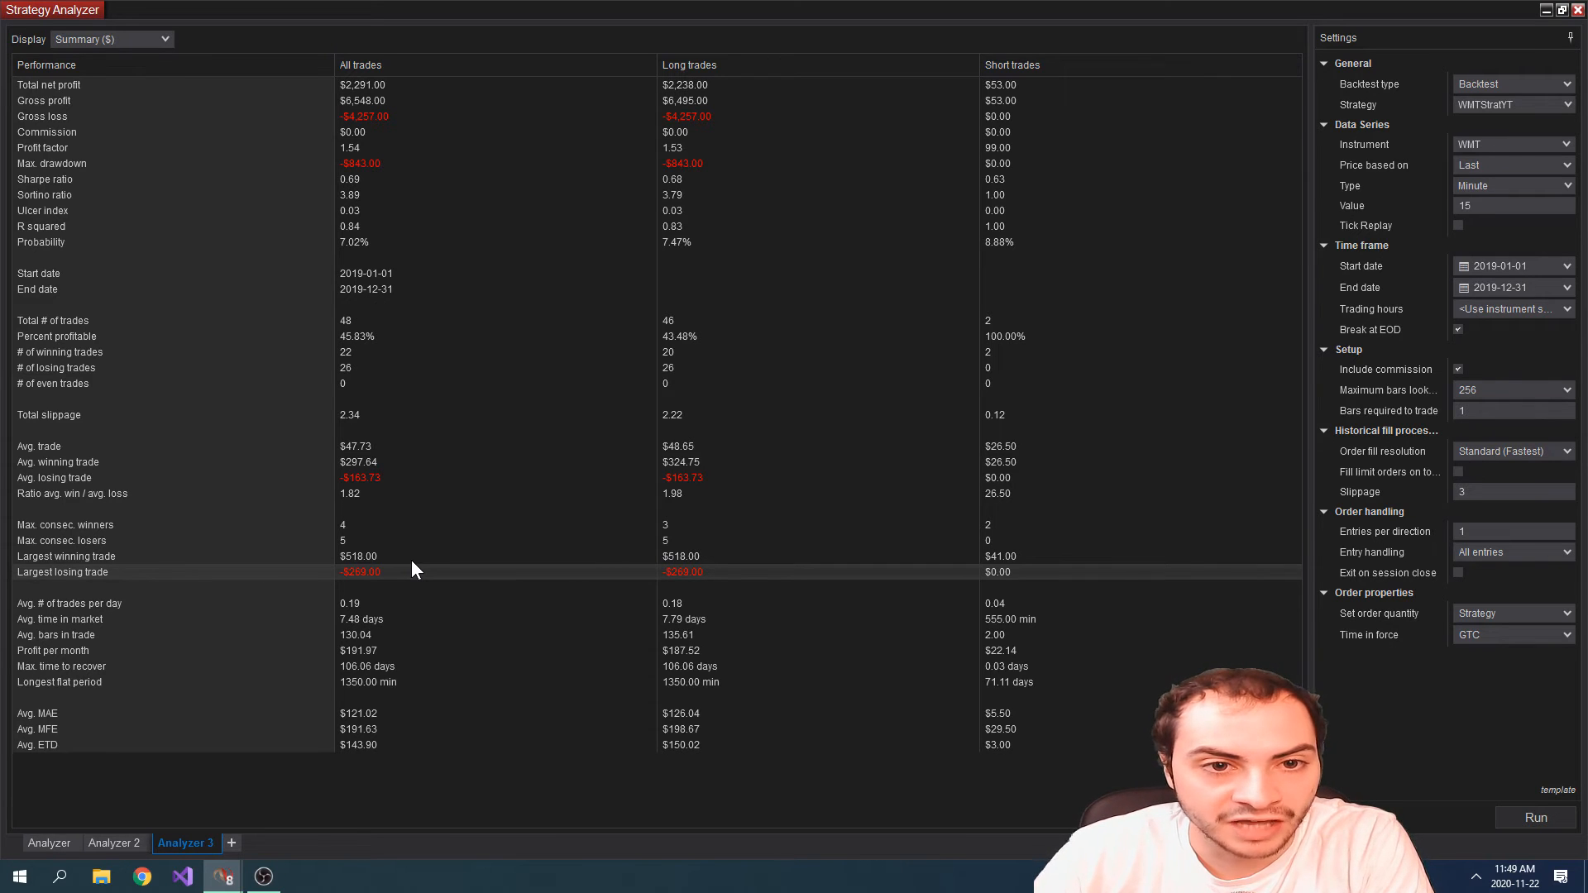
{"action": "mouse_move", "coordinate": [791, 497]}
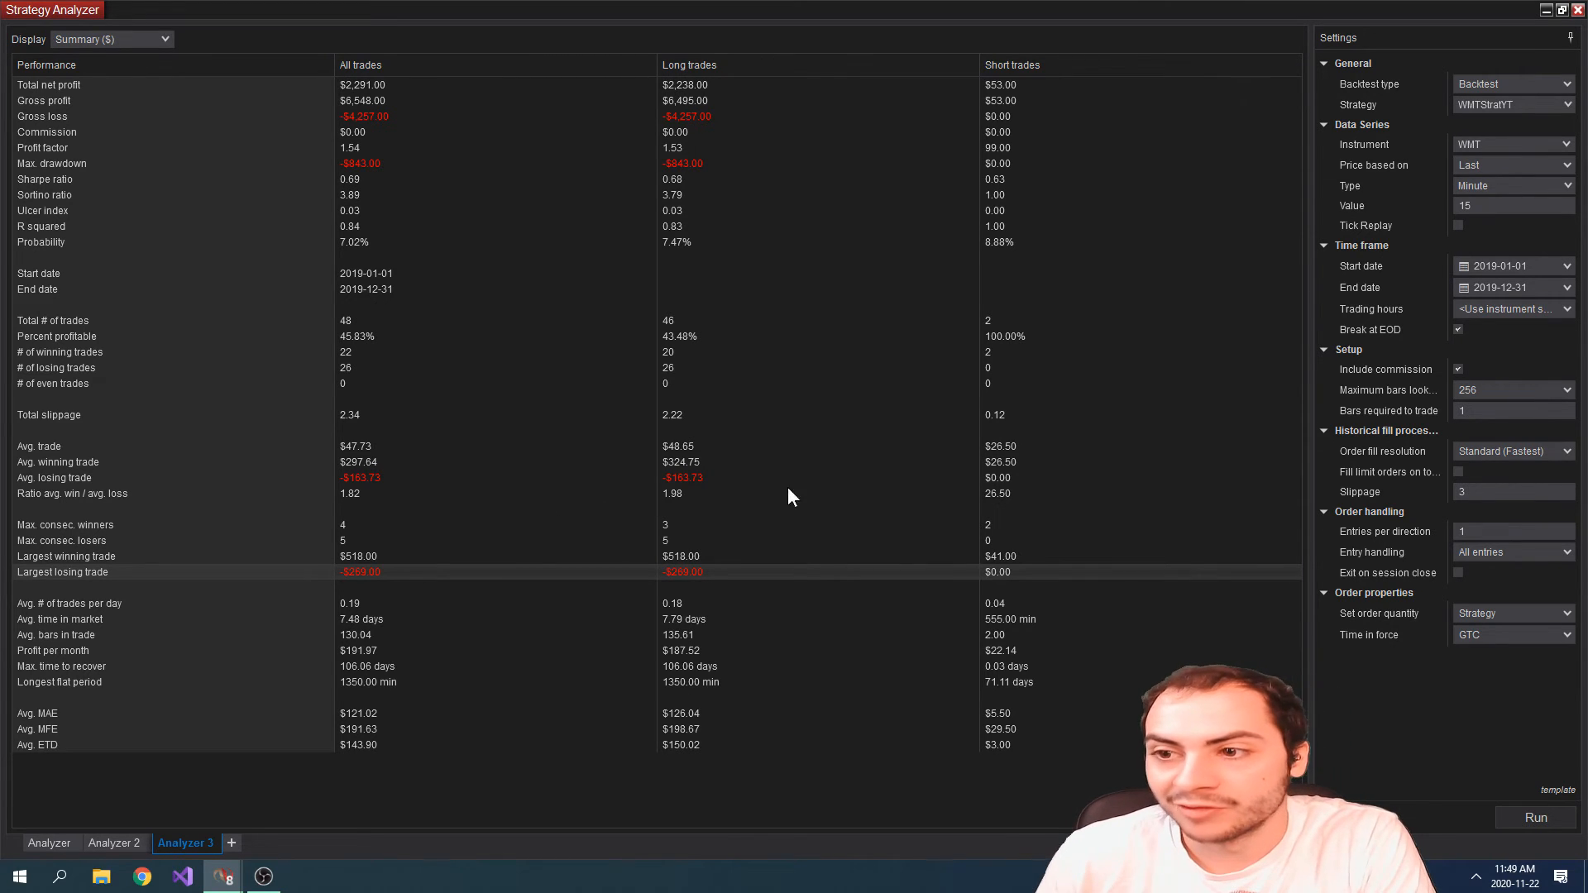